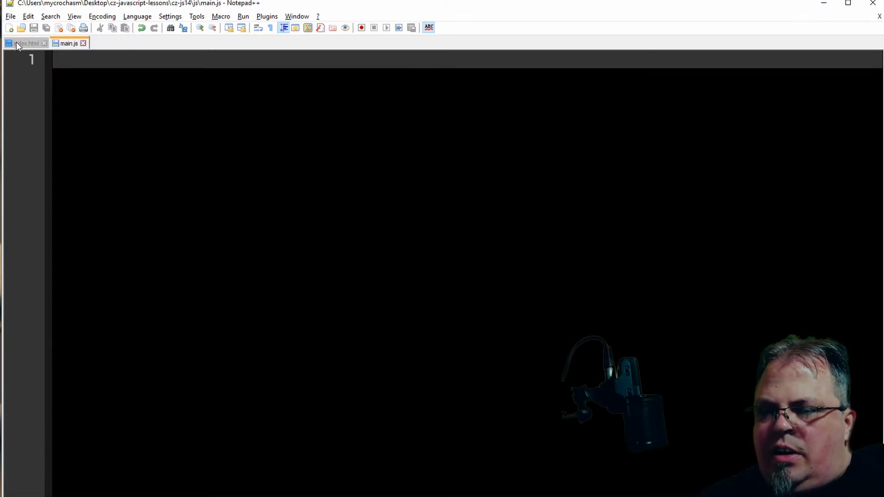
# Bring up index.html to confirm it links css/style.css and js/main.js
pyautogui.click(25, 43)
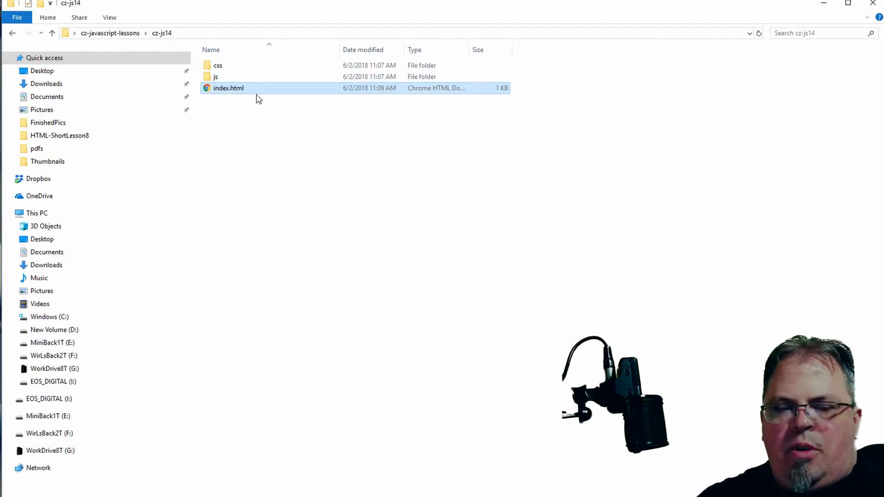
pyautogui.moveTo(324, 120)
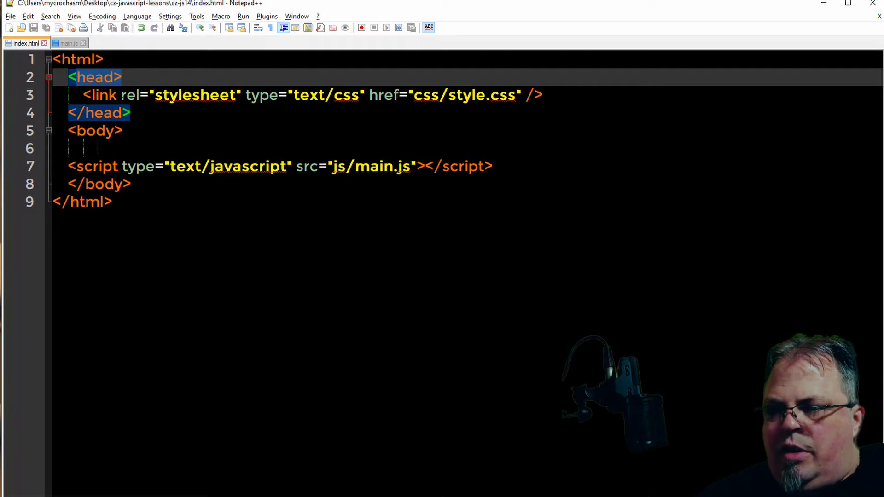
# Declare let students = ['shane', 'chiayi', 'nick', 'ting-hui']; in main.js
pyautogui.click(67, 44)
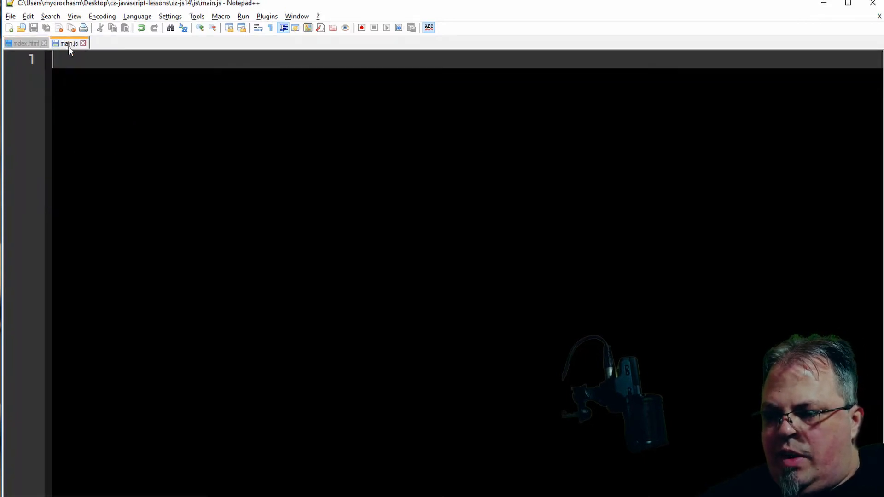
pyautogui.write('let s')
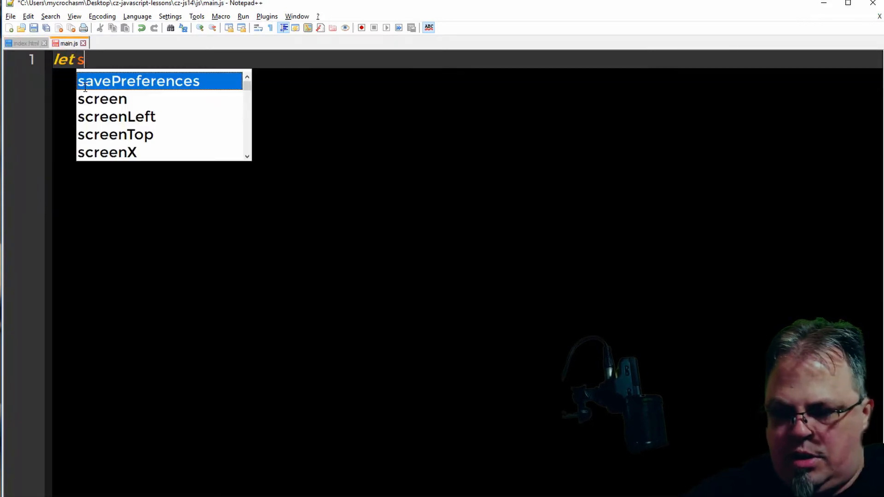
pyautogui.write('tudents')
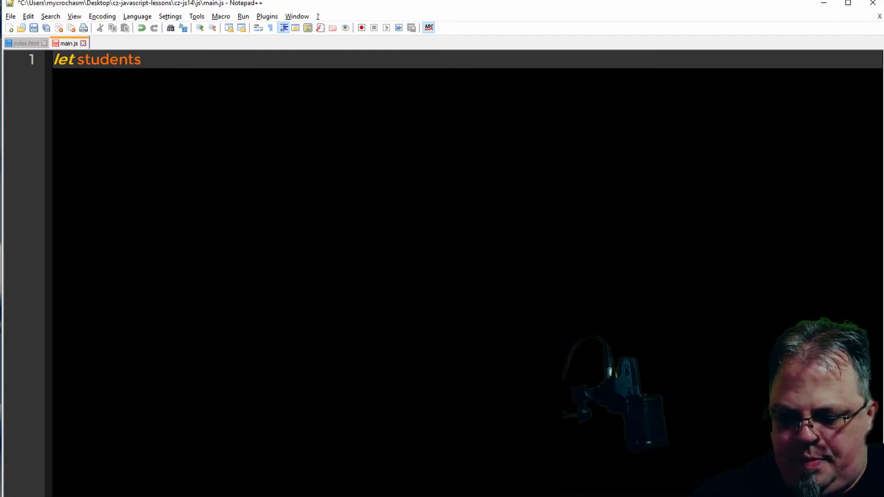
pyautogui.write('= [')
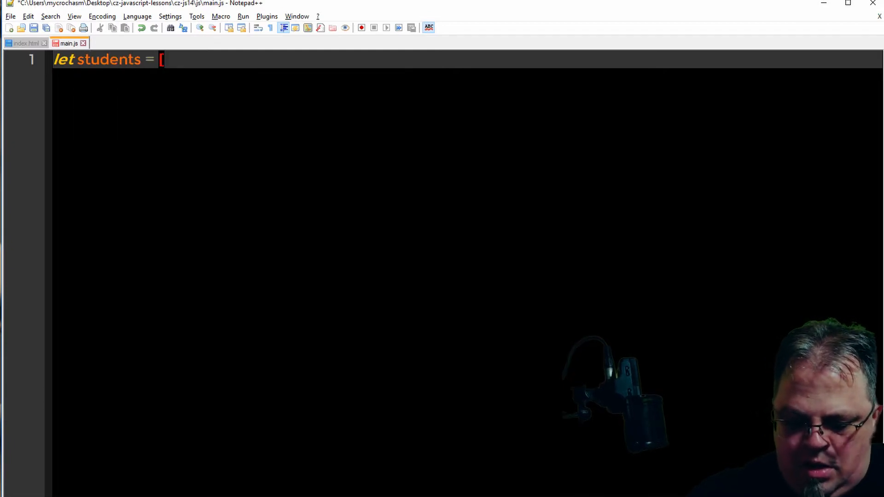
pyautogui.write("'shane',")
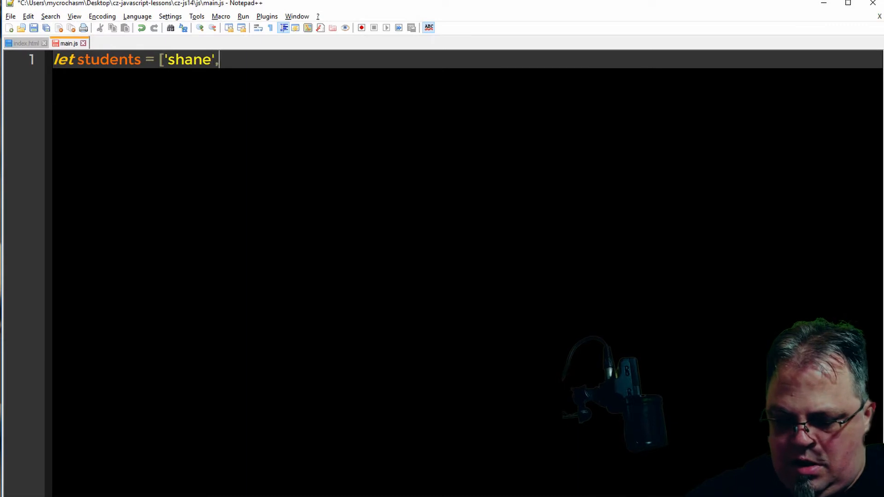
pyautogui.write("'chiay")
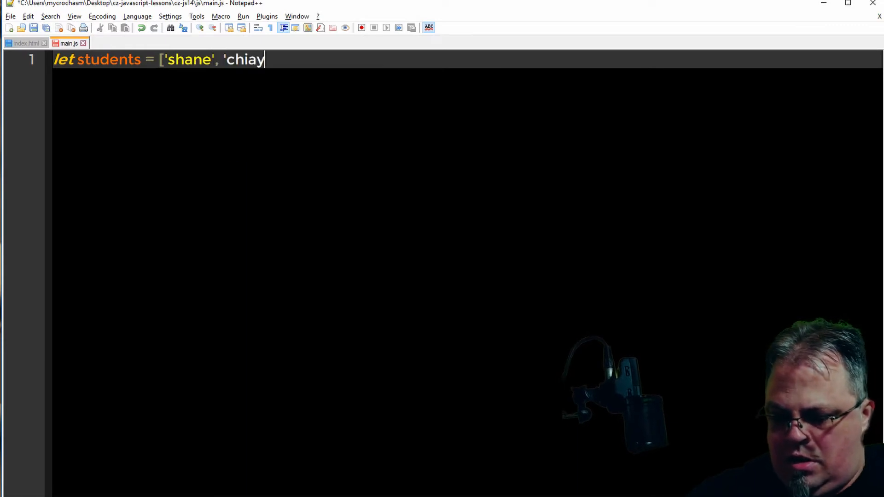
pyautogui.write("i',")
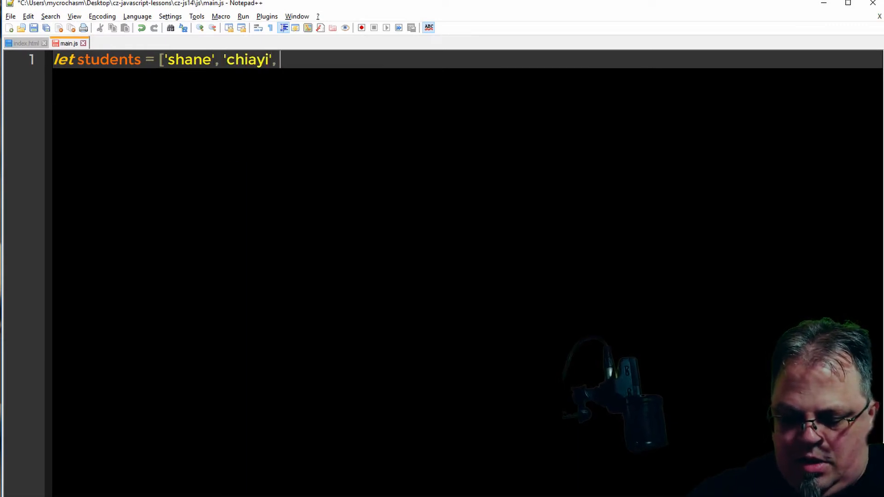
pyautogui.write("'nick")
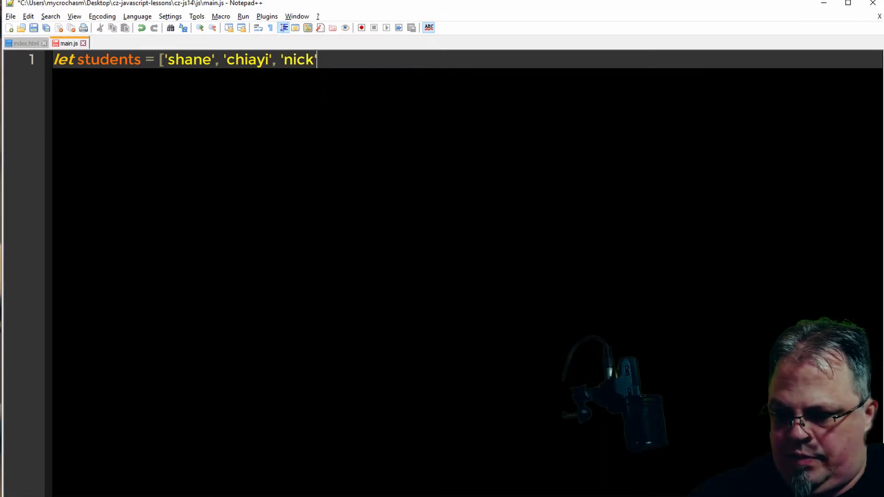
pyautogui.write(", 't")
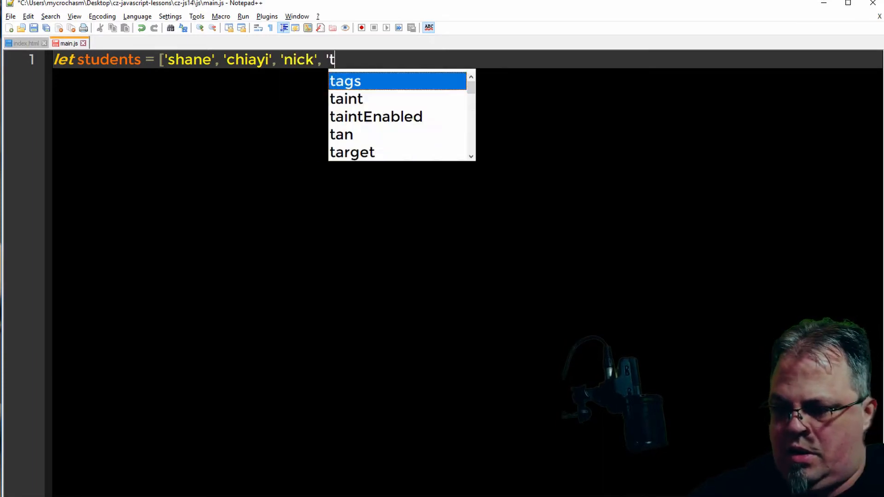
pyautogui.write("ing-hui'];")
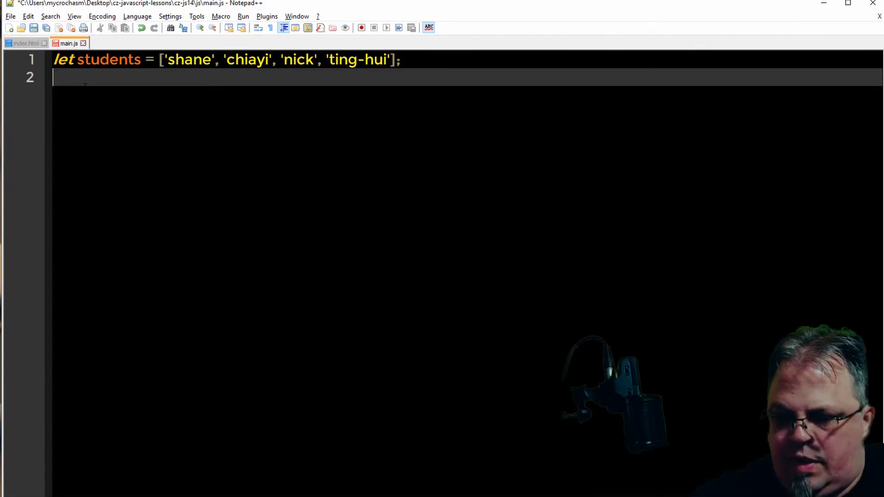
# Write for (let studentCount = 0; studentCount < students.length; studentCount++) with an empty body
pyautogui.write('for(let')
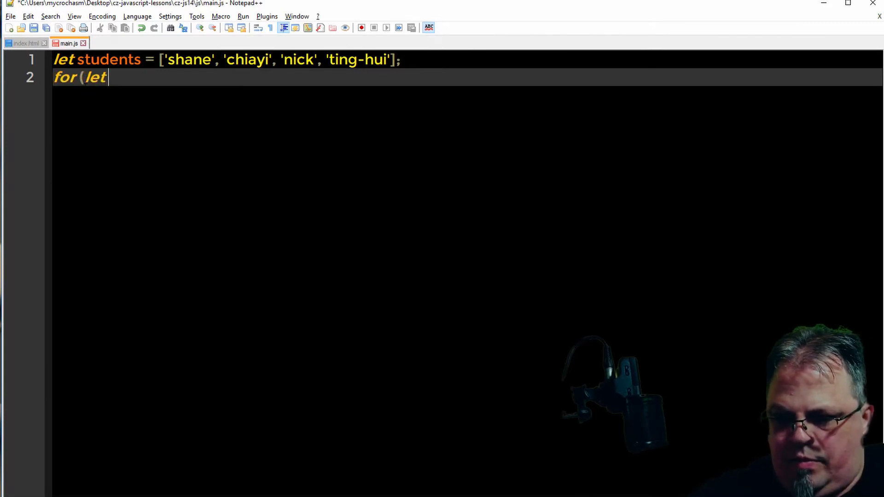
pyautogui.write('studen')
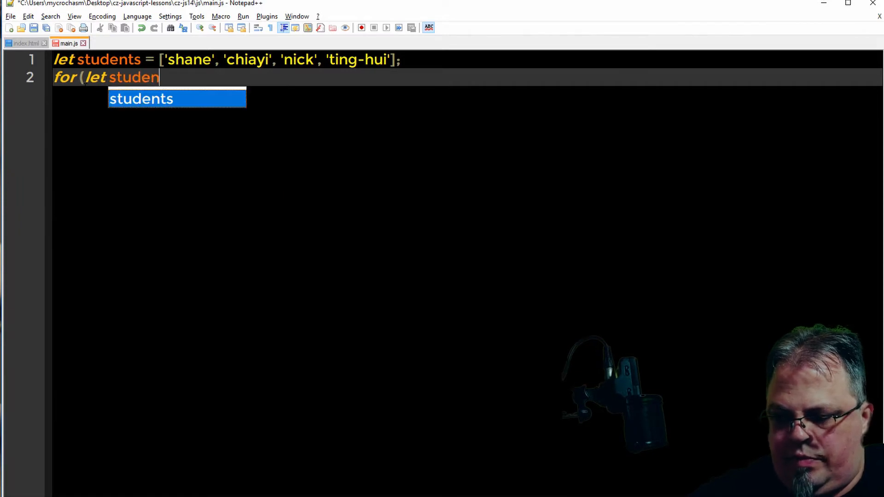
pyautogui.write('tCount')
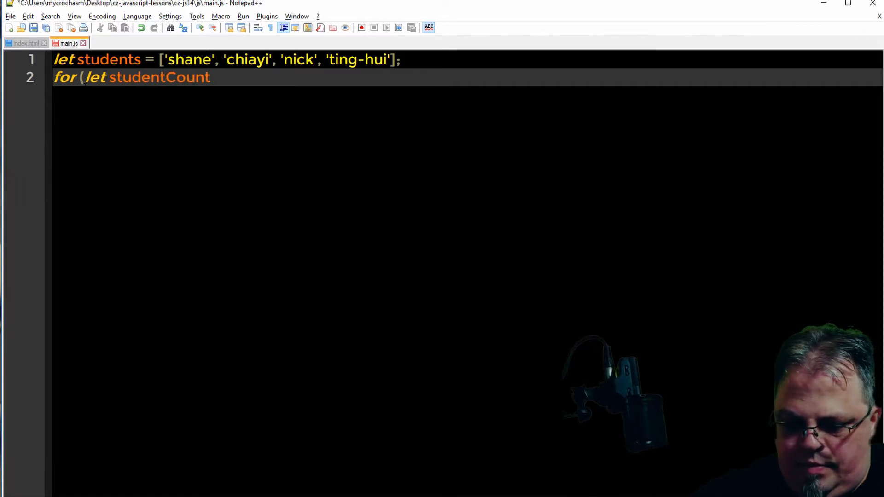
pyautogui.write('= 0')
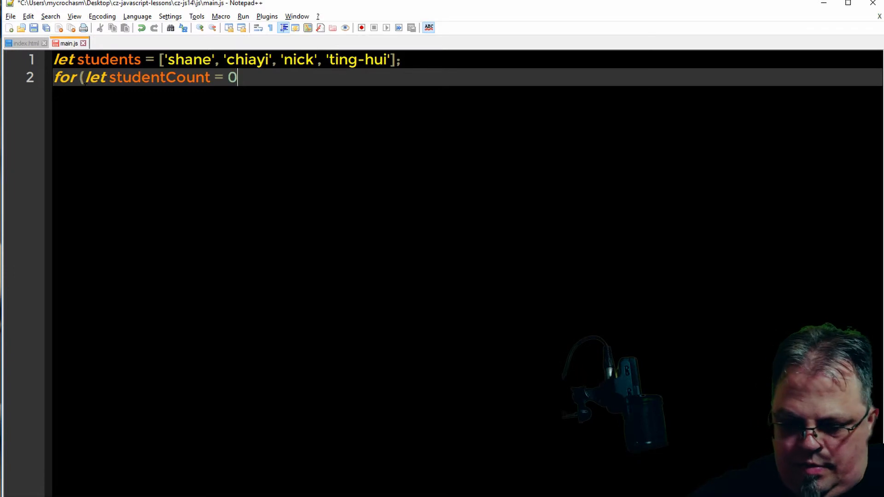
pyautogui.write(';')
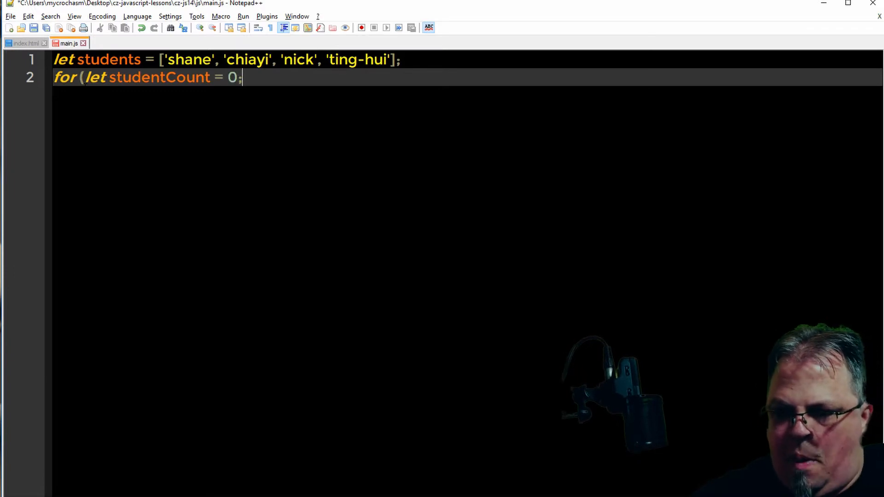
pyautogui.write('studentCount')
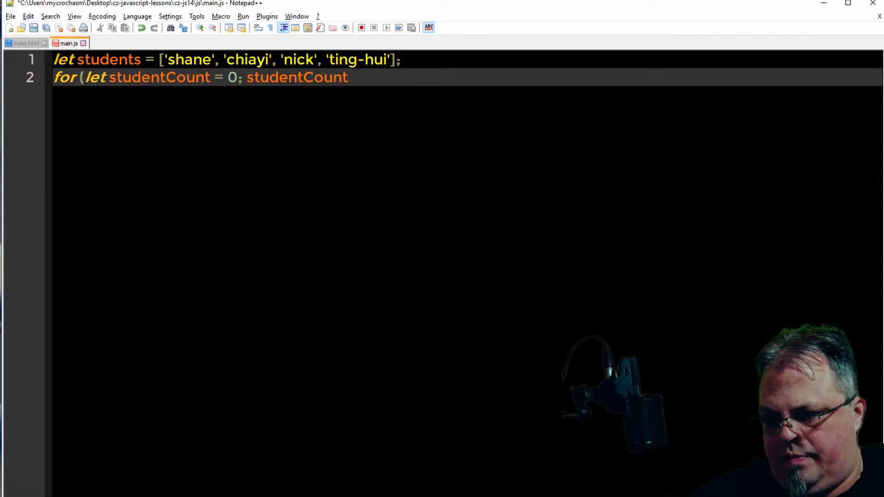
pyautogui.write('<')
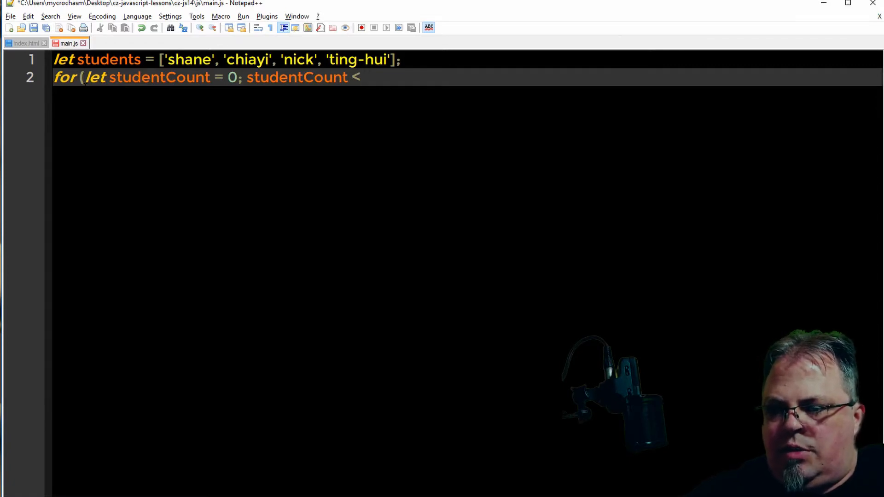
pyautogui.write('students/')
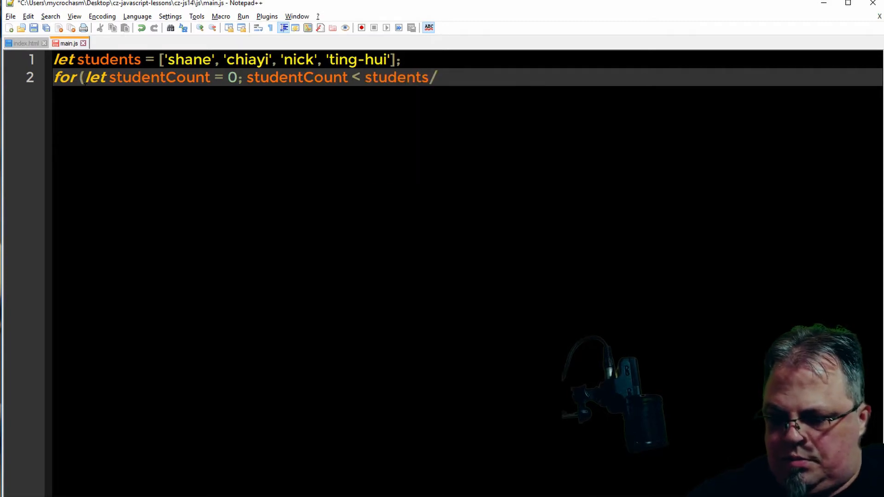
pyautogui.write('.length;')
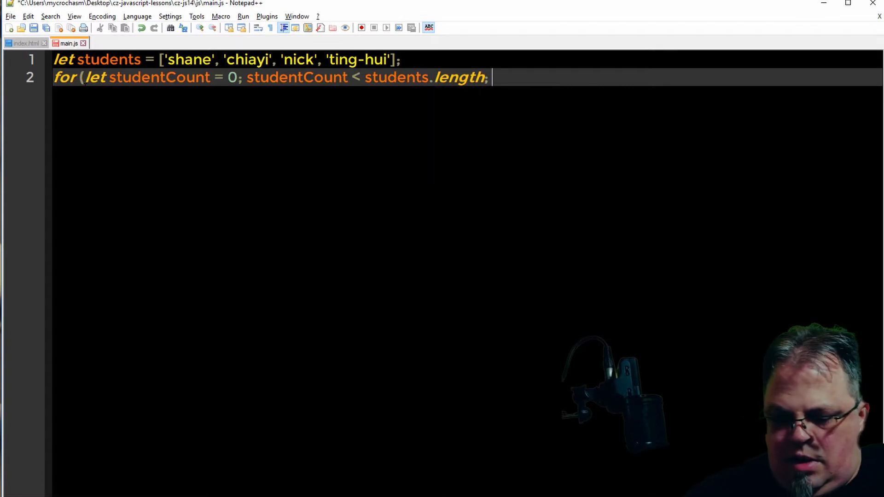
pyautogui.write('st')
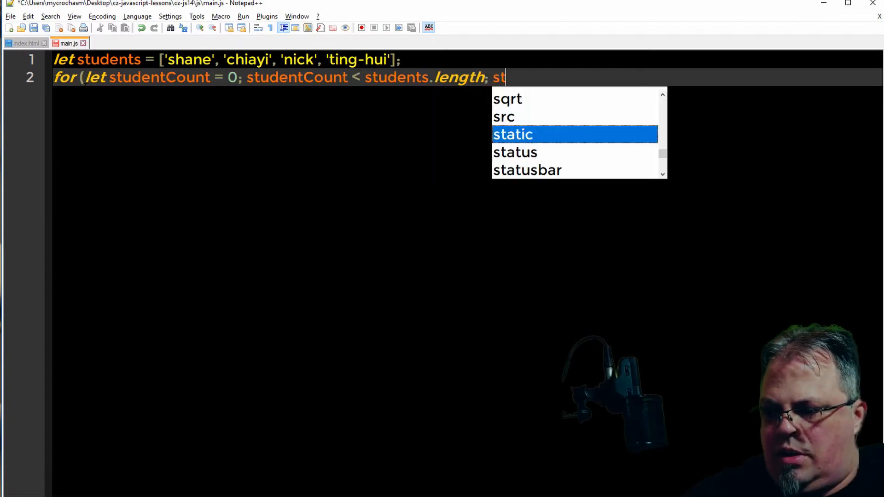
pyautogui.write('udentCount++) {')
pyautogui.write('}')
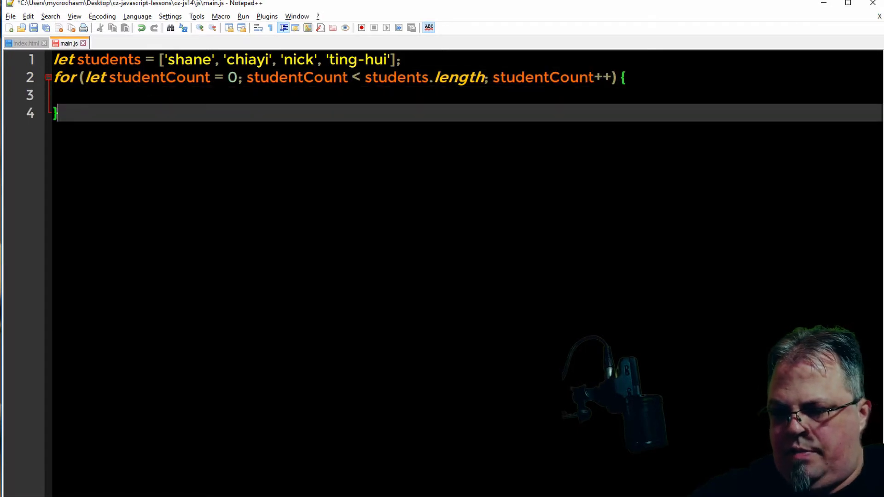
pyautogui.click(84, 95)
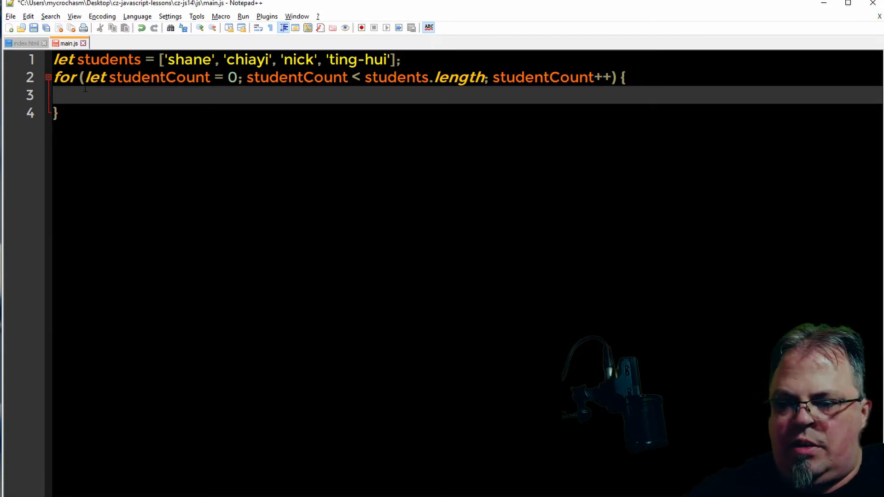
# Fill the loop body with document.write('<br> ' + students[studentCount]);
pyautogui.write('document.write(')
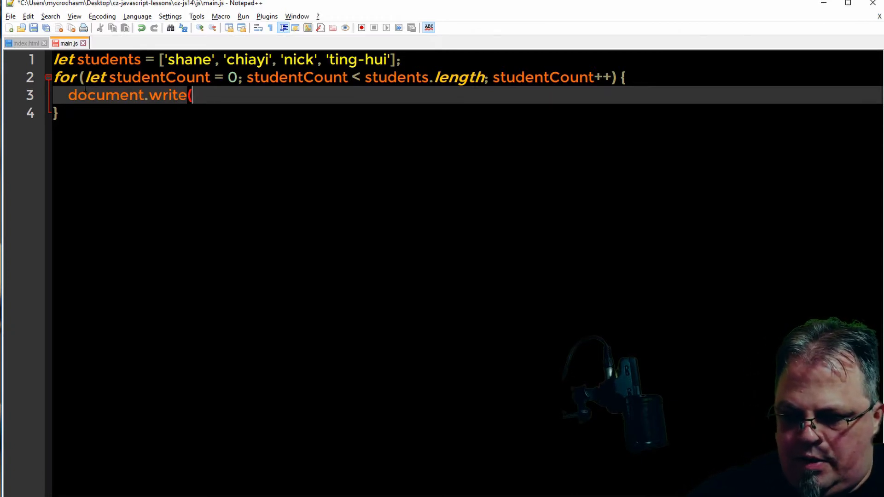
pyautogui.write("'<")
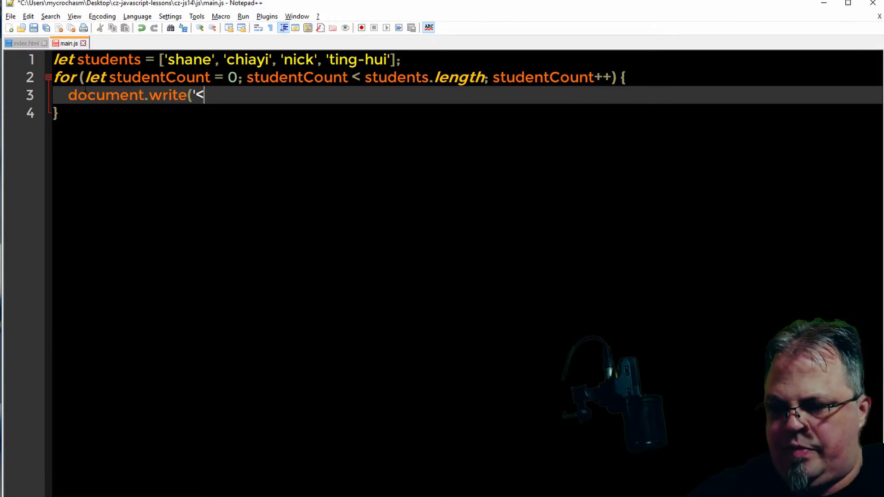
pyautogui.write("br>'")
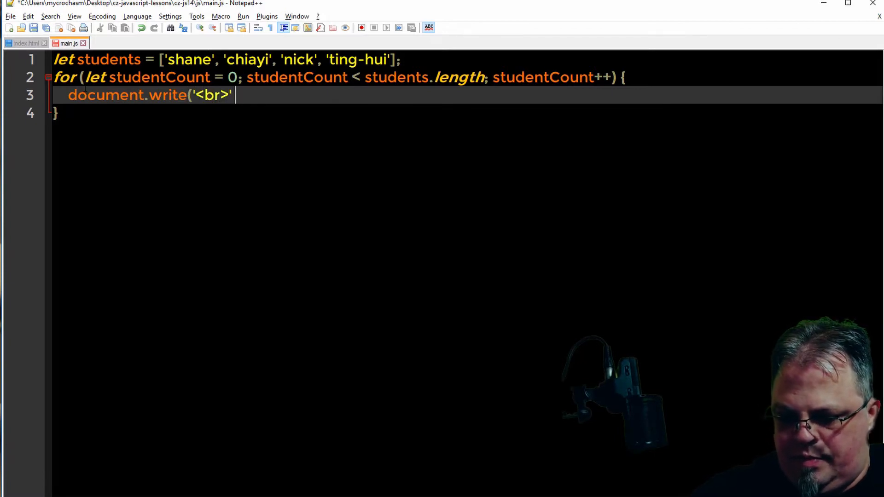
pyautogui.press('Backspace')
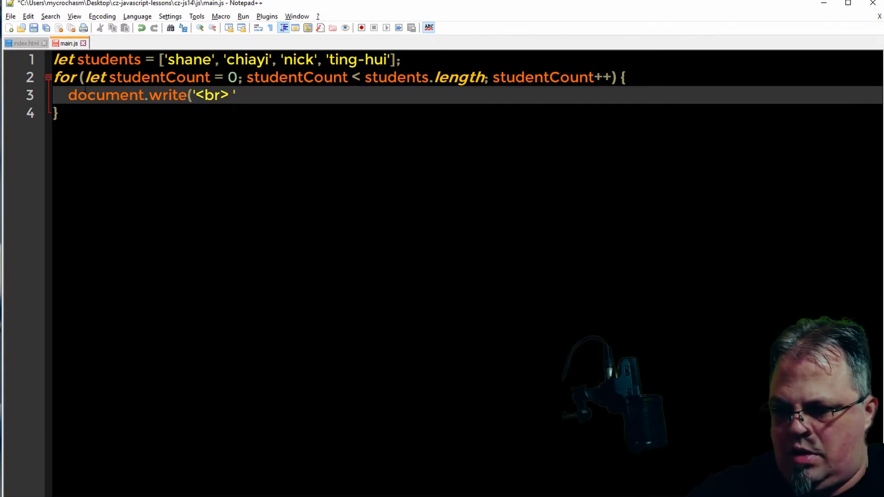
pyautogui.write('+')
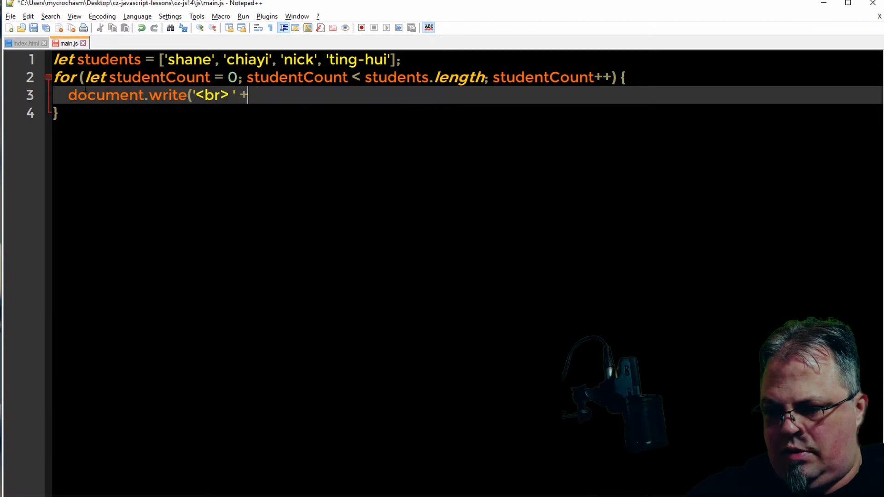
pyautogui.write('st')
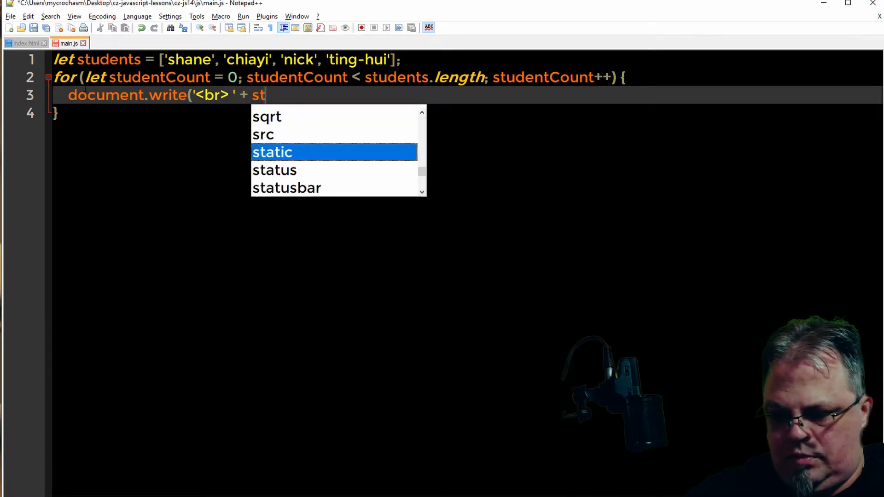
pyautogui.write('udents')
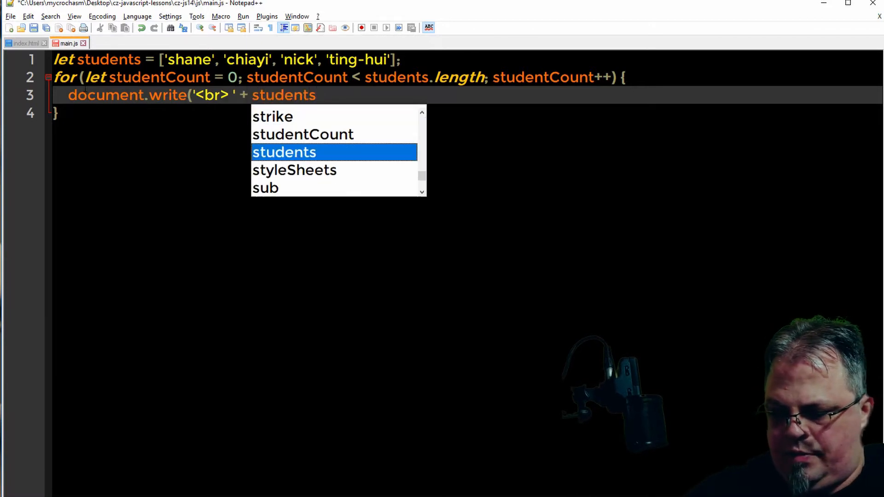
pyautogui.write('[stude')
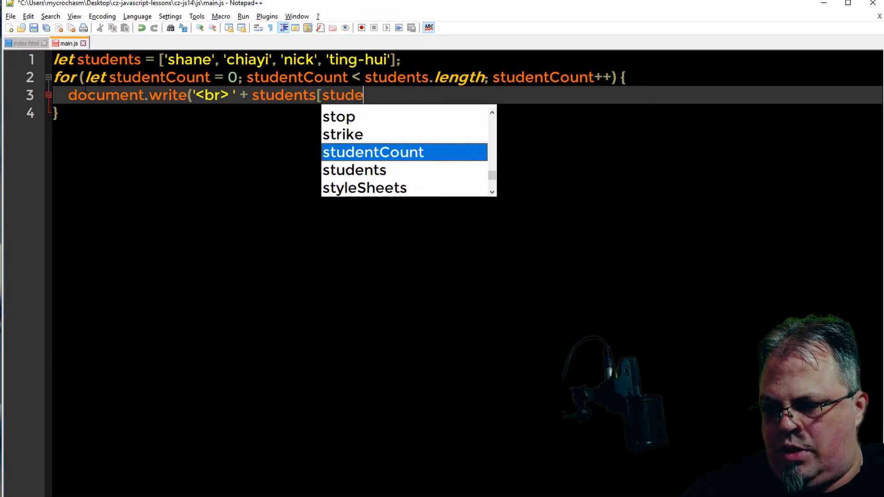
pyautogui.write('Count')
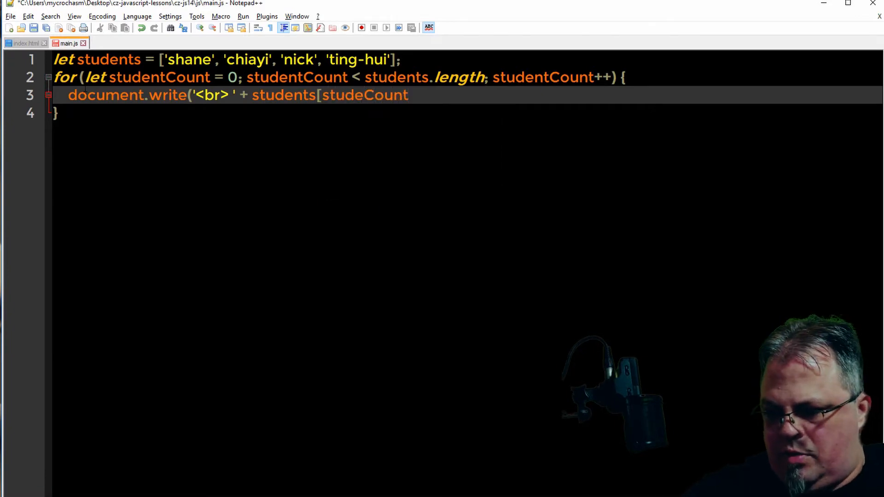
pyautogui.write('] +')
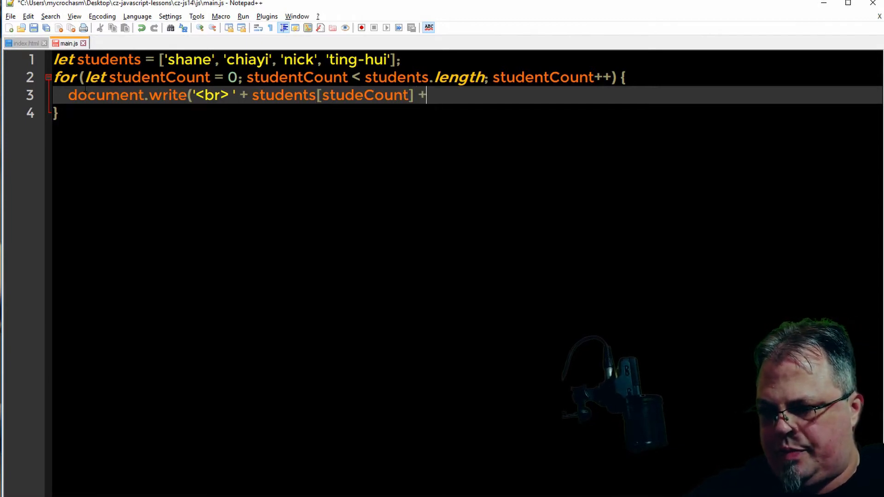
pyautogui.press('BackSpace')
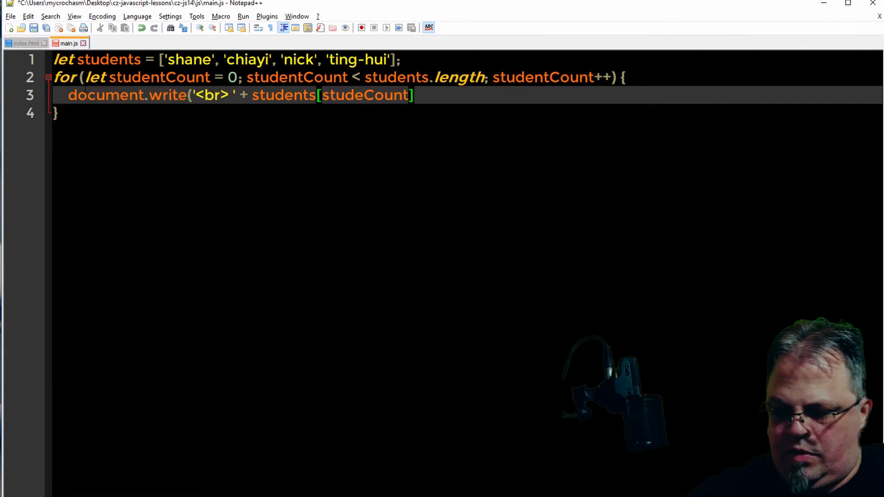
pyautogui.write(');')
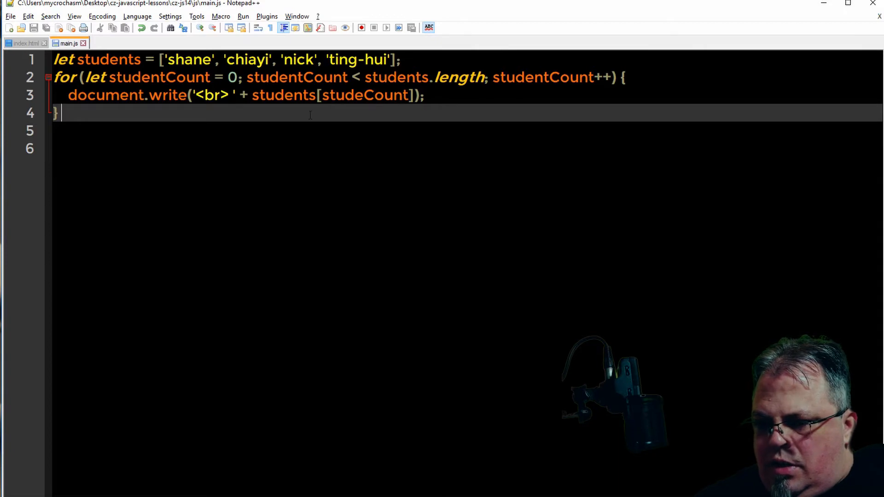
# Correct the misspelled index to studentCount
pyautogui.click(353, 95)
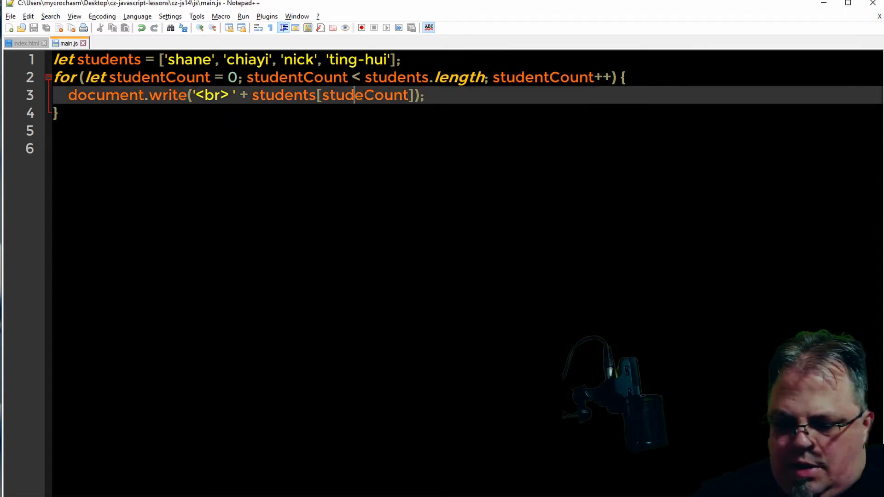
pyautogui.write('net')
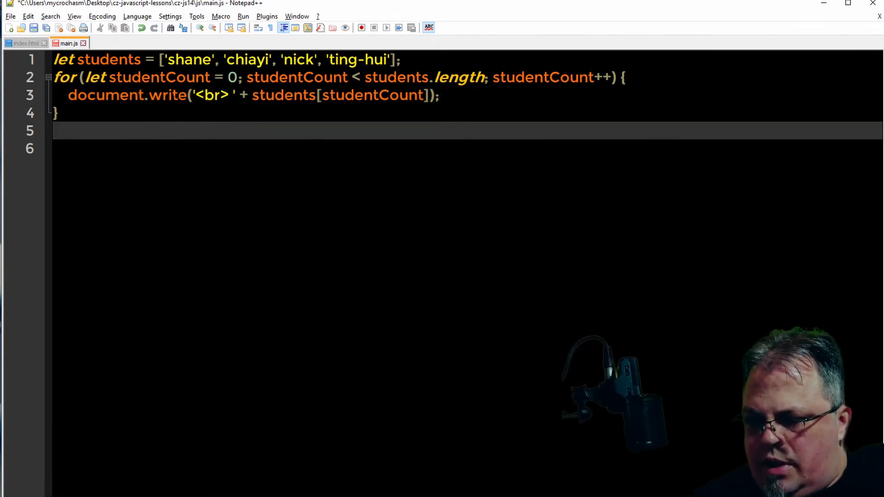
# Reload index.html in Chrome to run the updated script
pyautogui.click(33, 28)
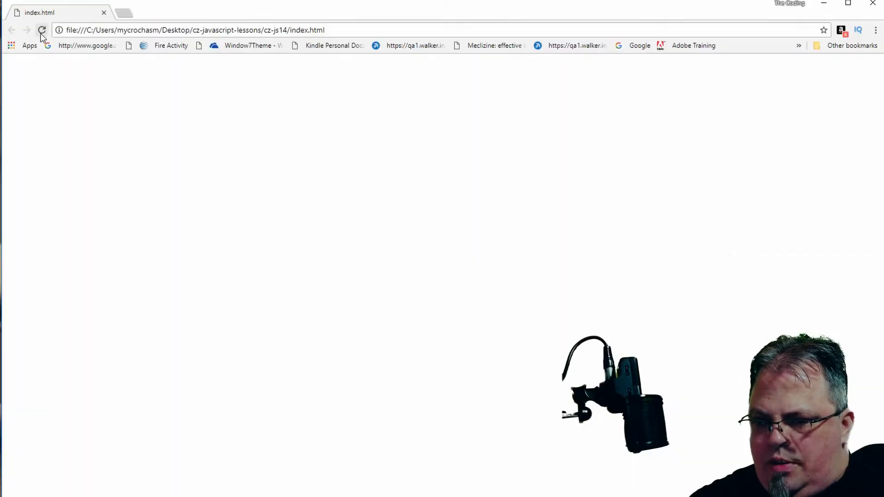
pyautogui.click(41, 30)
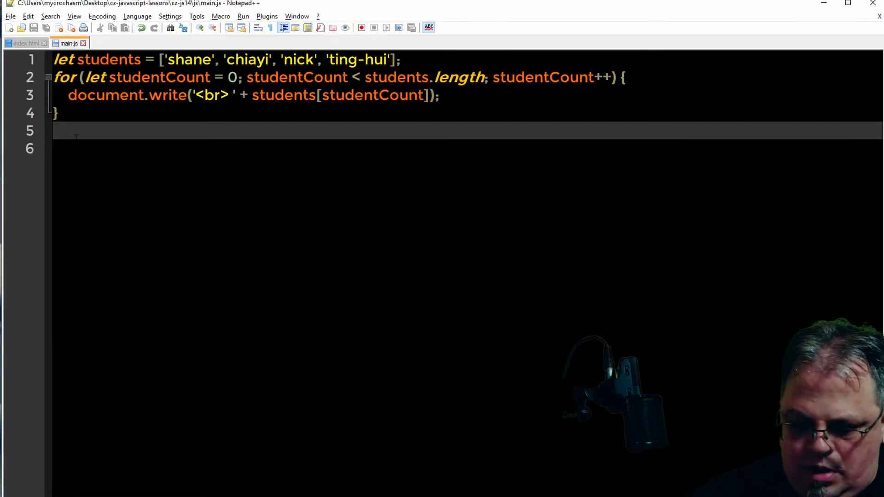
# Add document.write('<hr>'); after the for loop
pyautogui.write('document.write(')
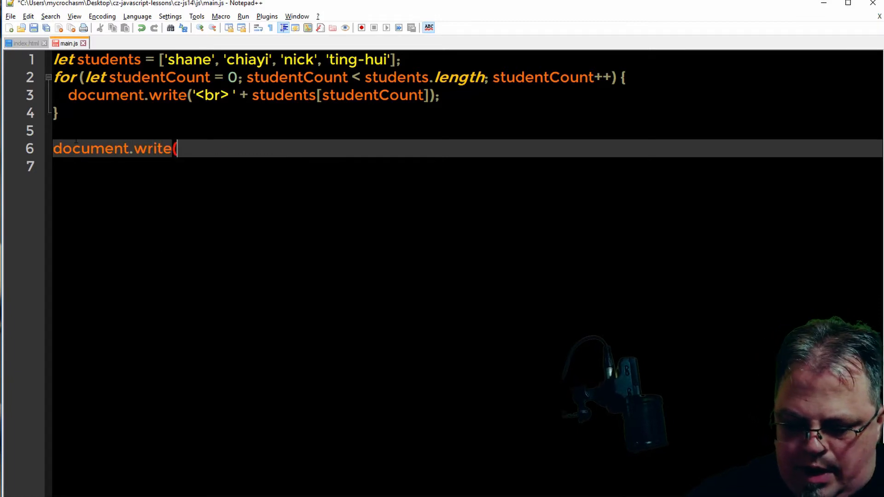
pyautogui.write("'<")
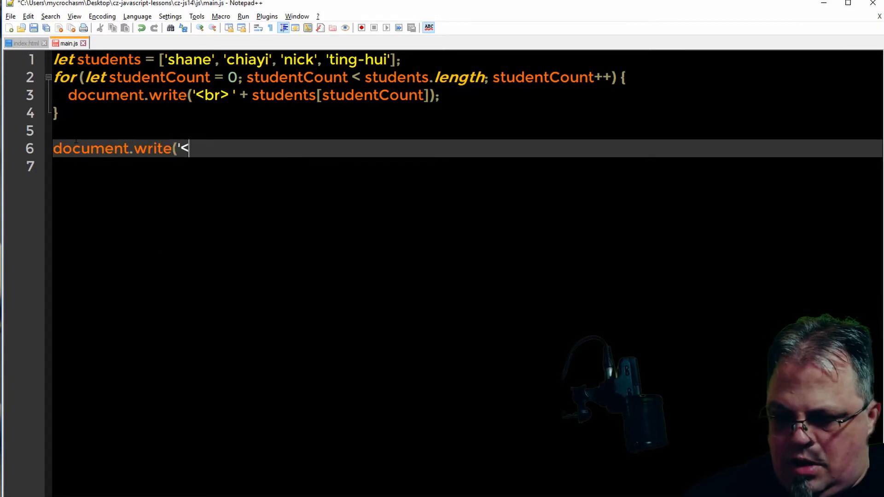
pyautogui.write('hr>')
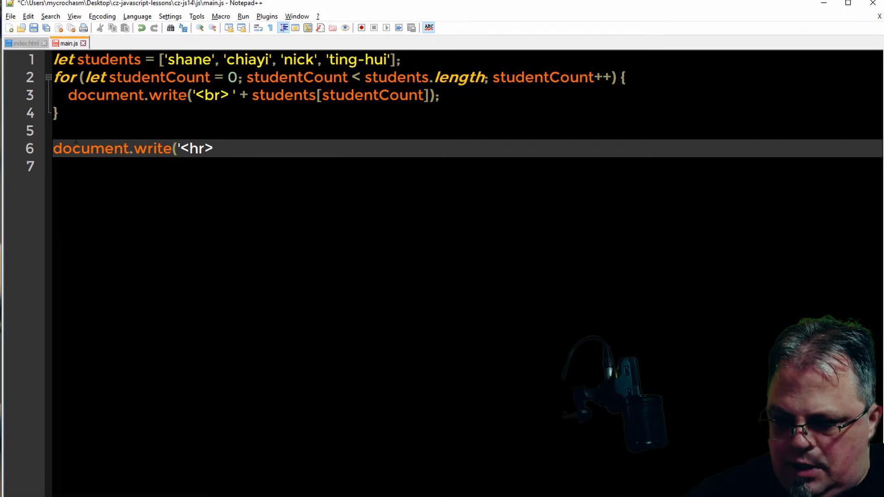
pyautogui.write("')")
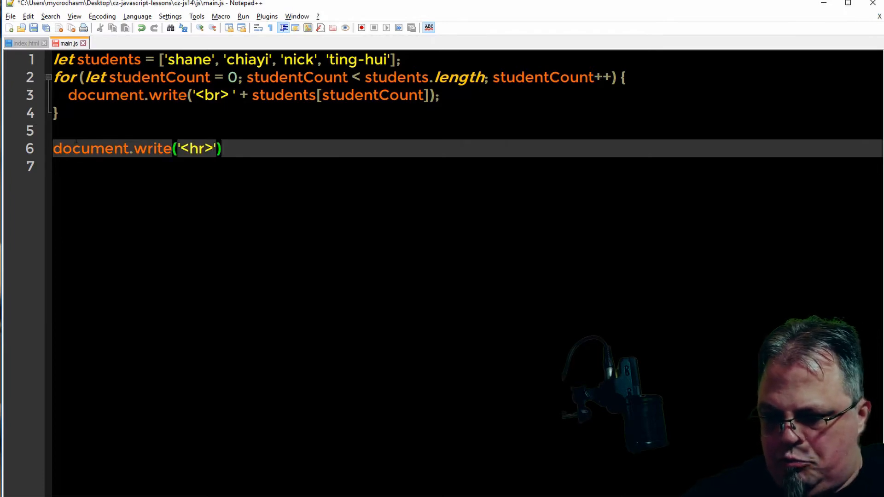
pyautogui.write(';')
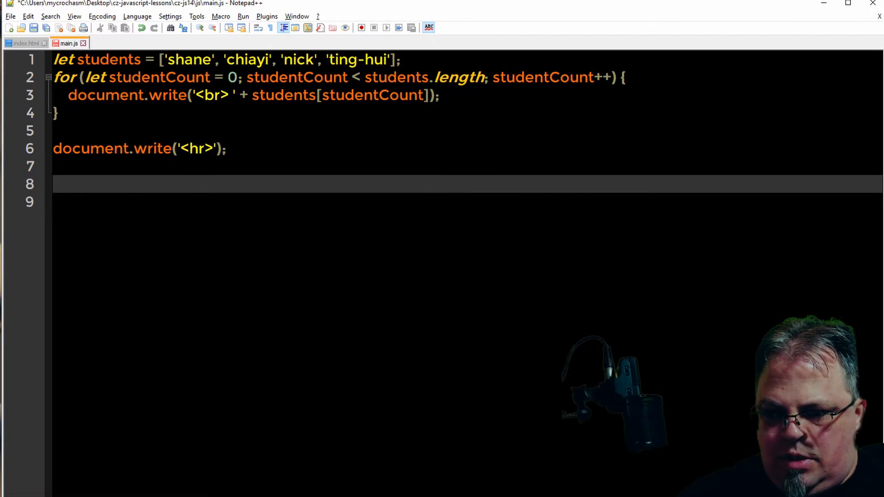
# Add while (studentCount < students.length) { } below the rule
pyautogui.write('while')
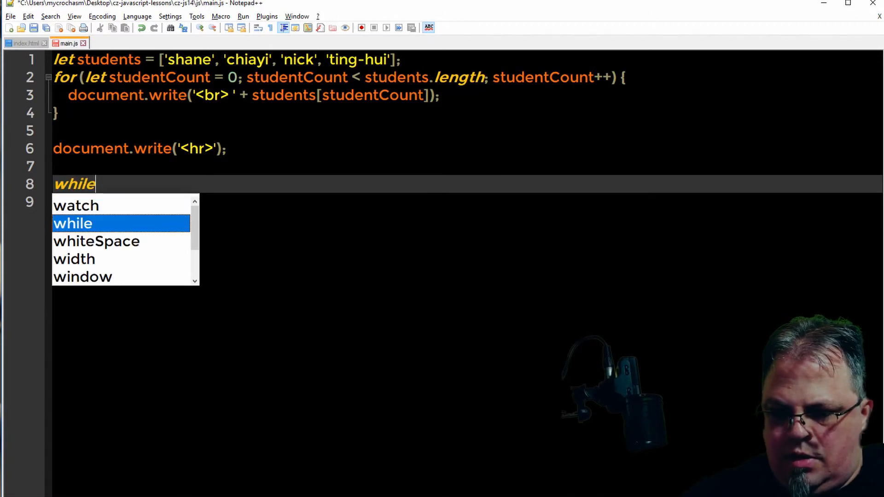
pyautogui.write('(')
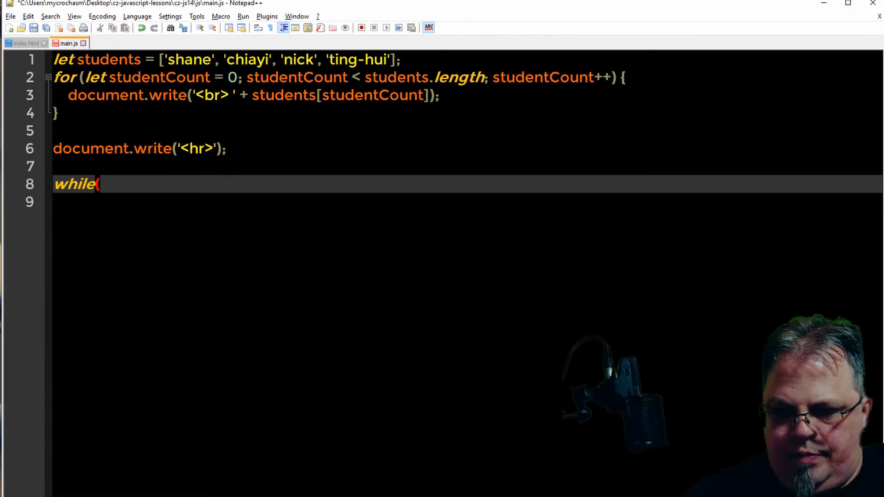
pyautogui.write('student')
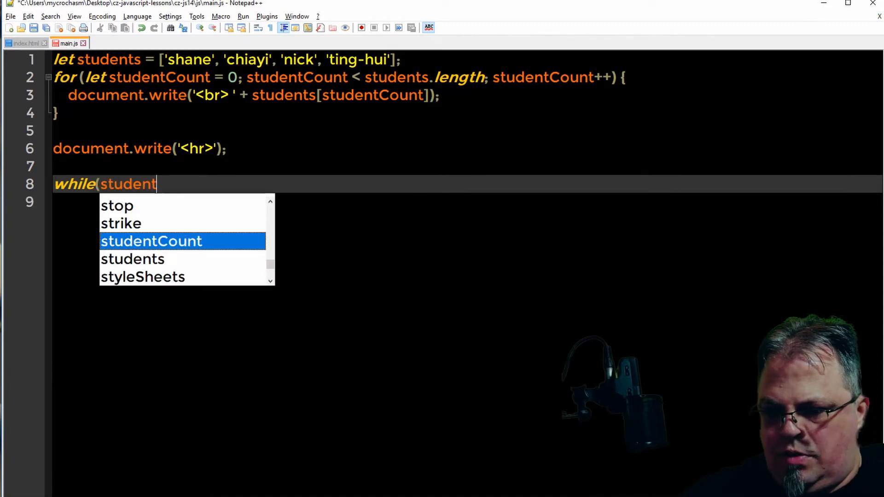
pyautogui.write('Count')
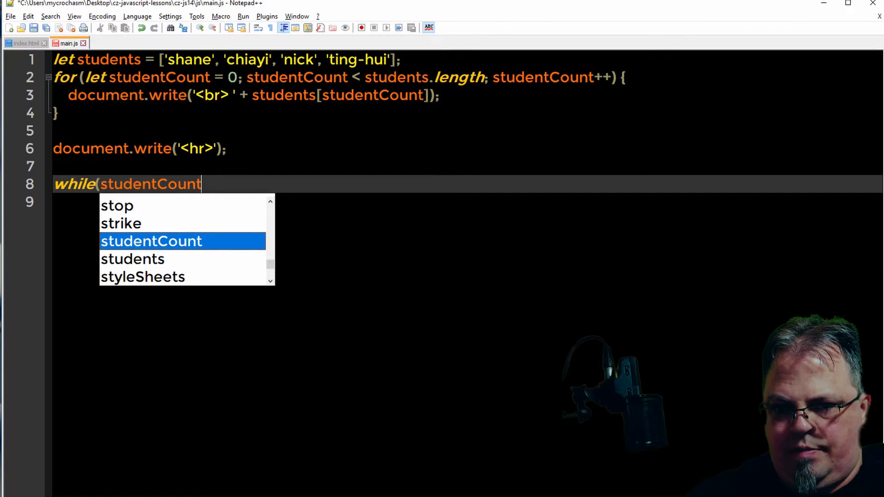
pyautogui.write('< st')
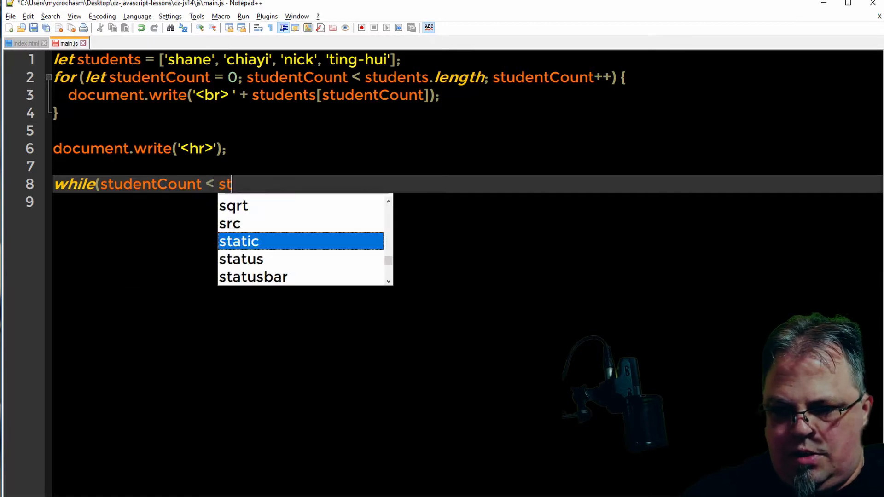
pyautogui.write('udents.')
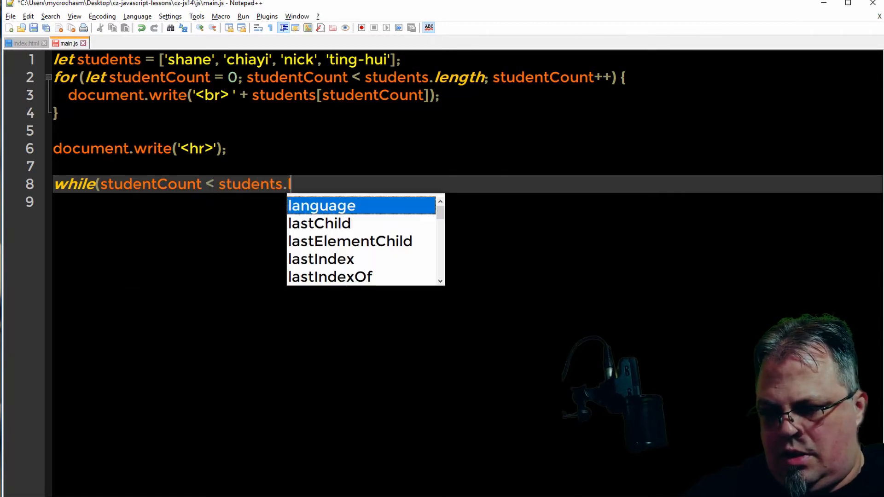
pyautogui.write('length)')
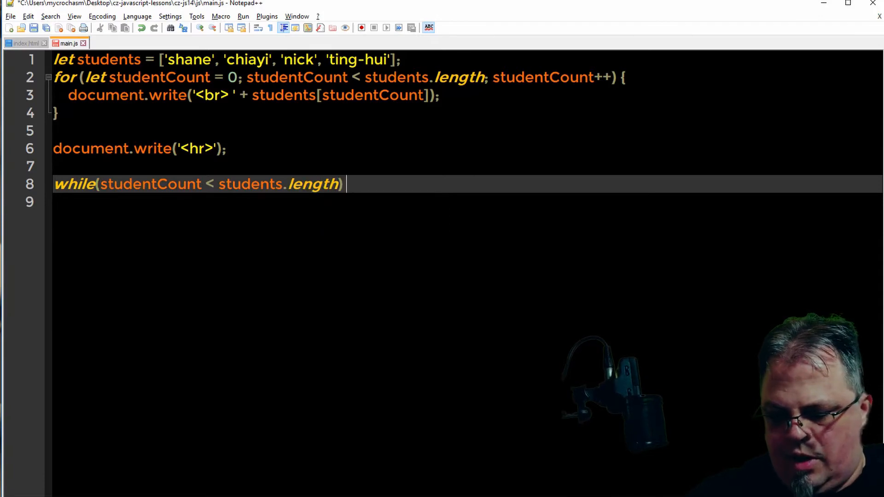
pyautogui.write('{')
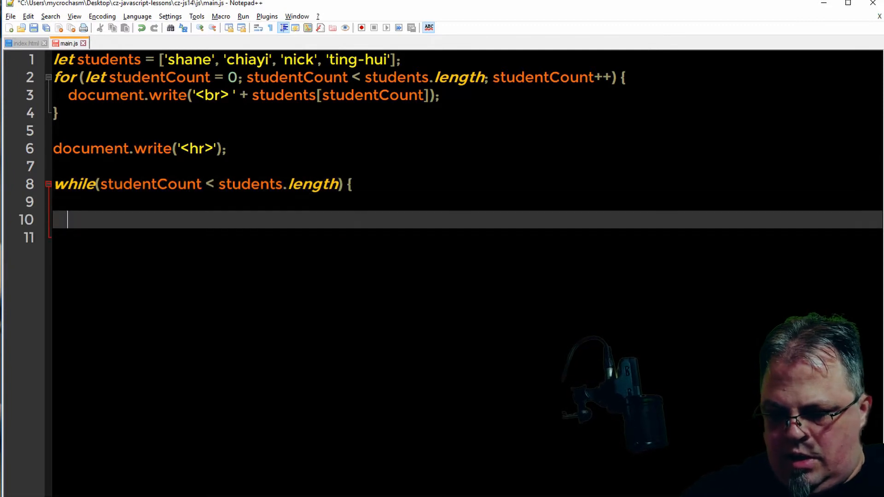
pyautogui.write('}')
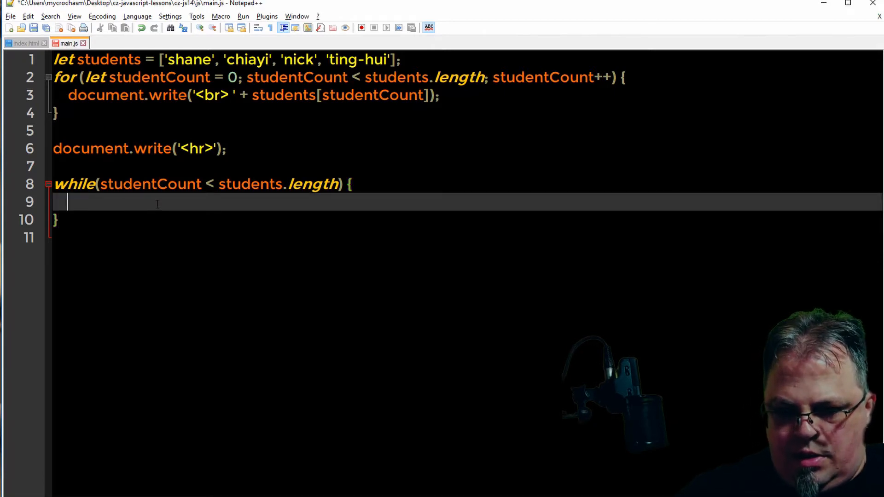
# Make the while body write '<br> ' + students[studentCount] and increment studentCount
pyautogui.write('docu')
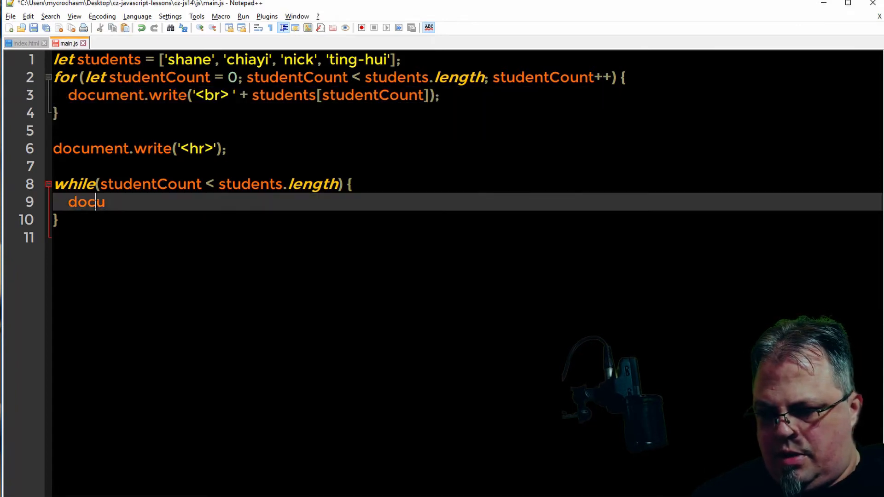
pyautogui.write("ment.write('<br> ' + students[studentCount]);")
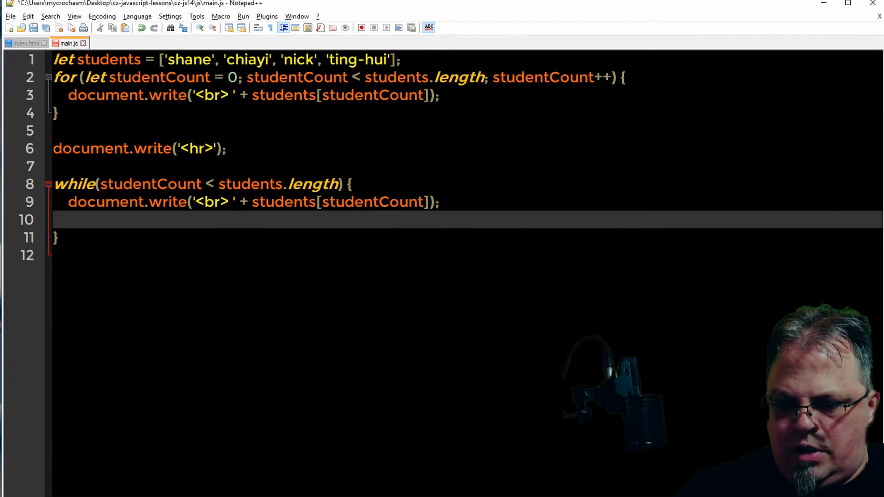
pyautogui.write('studentCount')
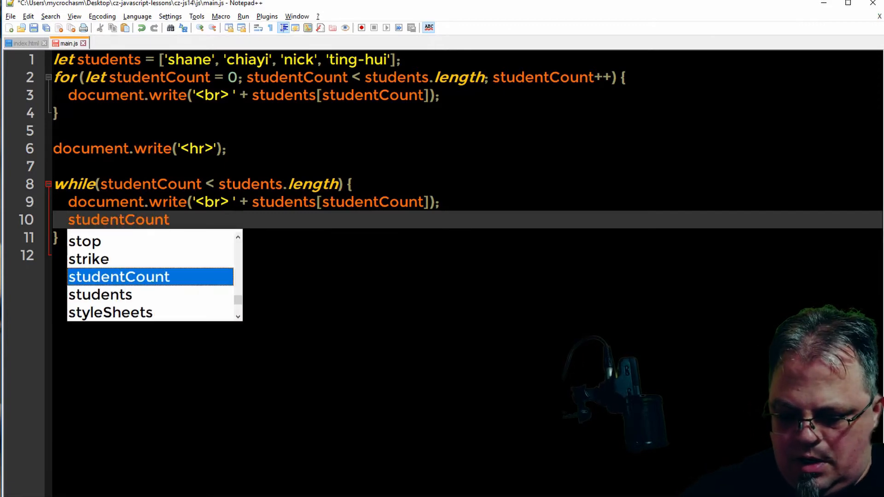
pyautogui.write('++')
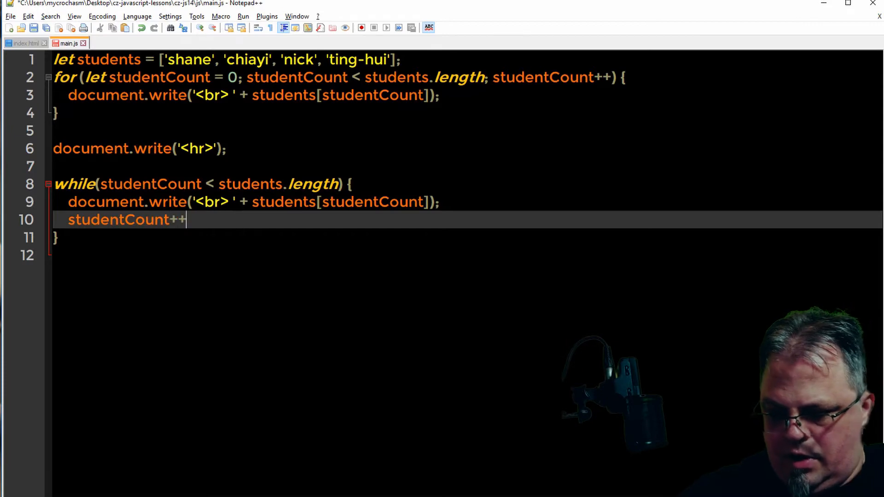
pyautogui.write(';')
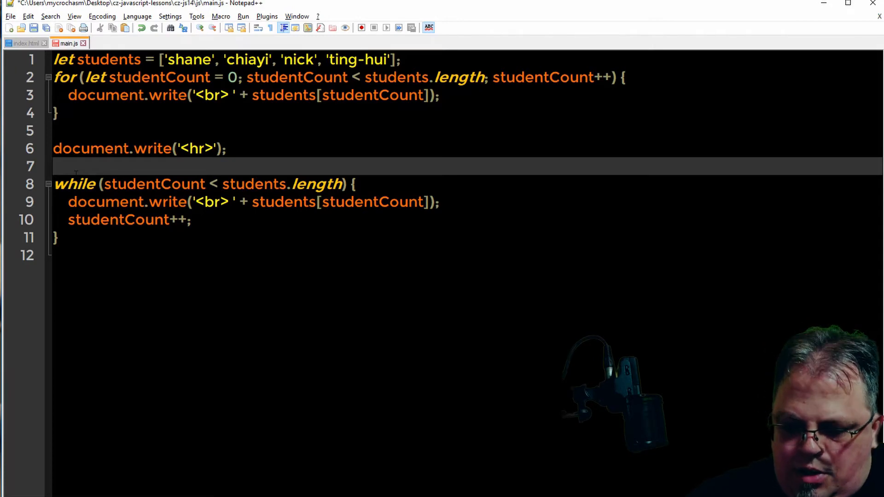
# Declare let studentCount = 0; just before the while loop
pyautogui.write('let')
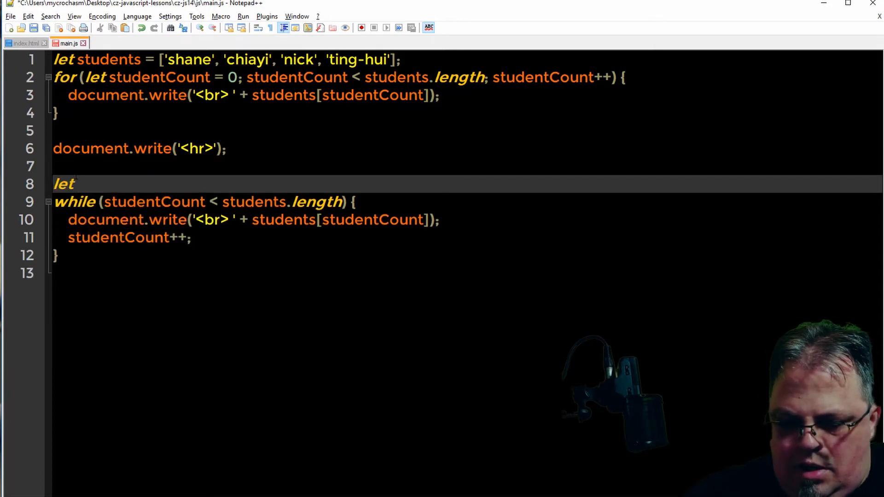
pyautogui.write('studentCount =')
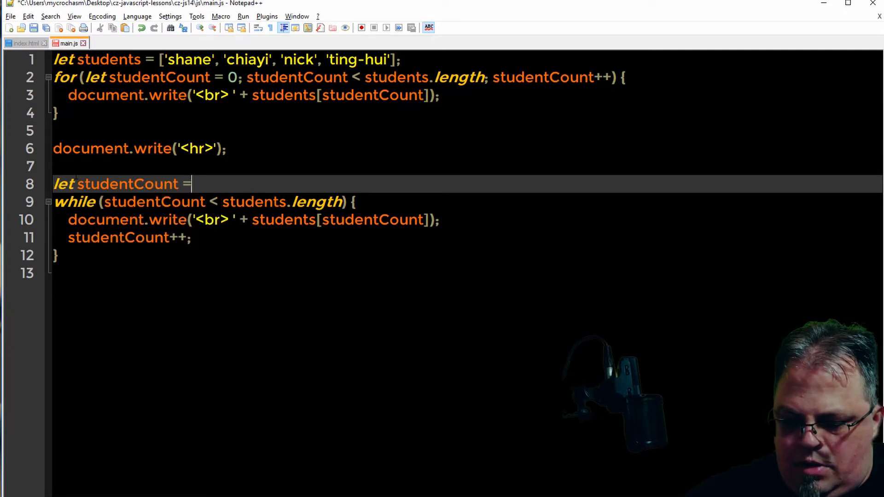
pyautogui.write('0;')
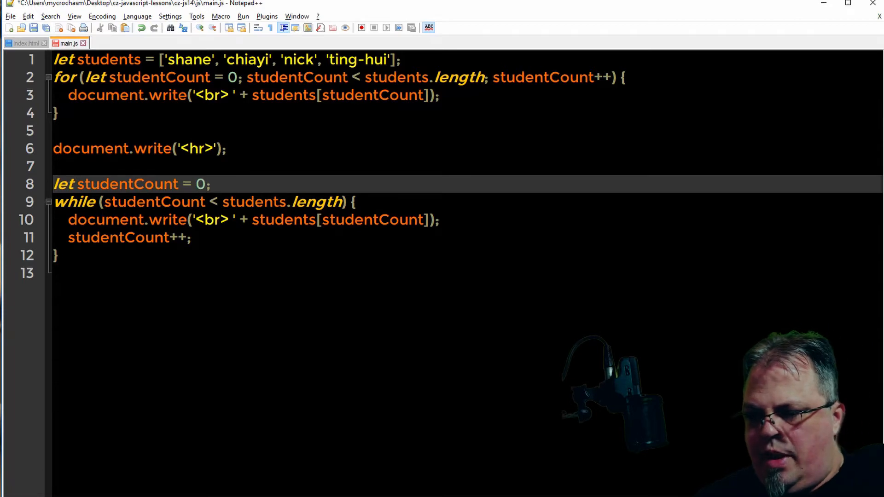
pyautogui.click(45, 28)
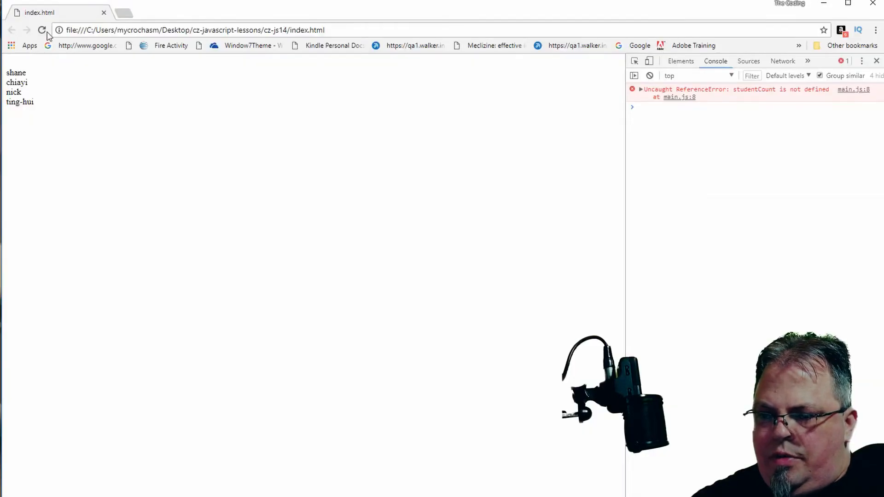
# Reload index.html in Chrome to test the while loop's output
pyautogui.click(42, 29)
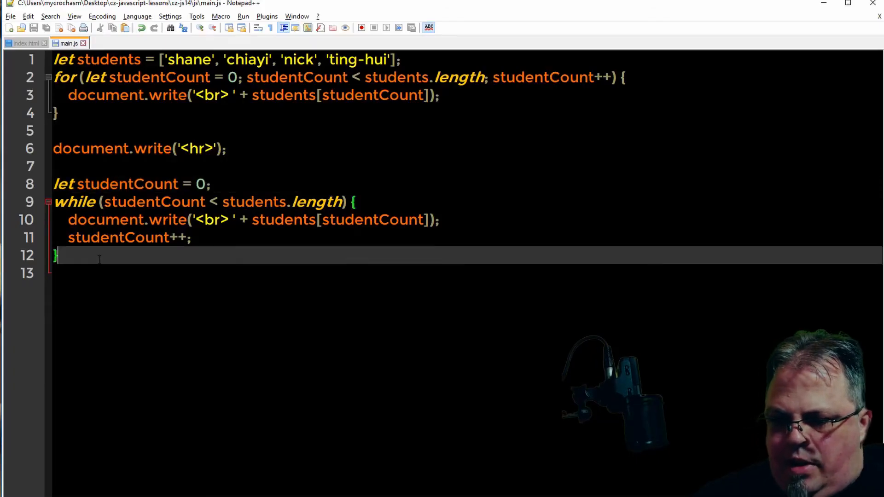
# Declare let shouldProgramExit = false; and start while (!shouldProgramExit) {
pyautogui.write('let shouldPr')
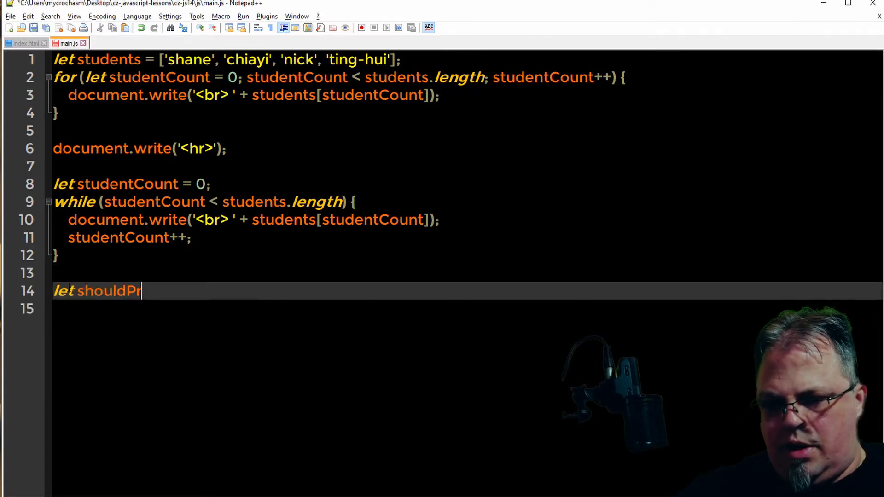
pyautogui.write('ogramExit =')
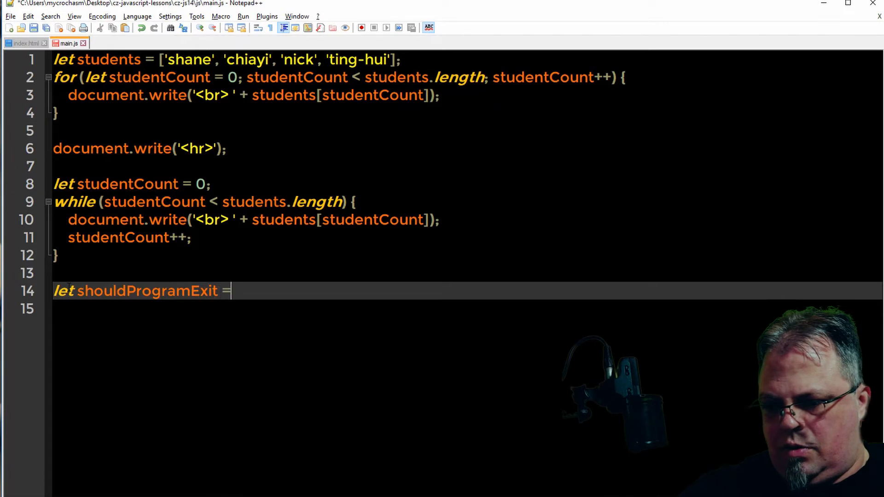
pyautogui.write('false;')
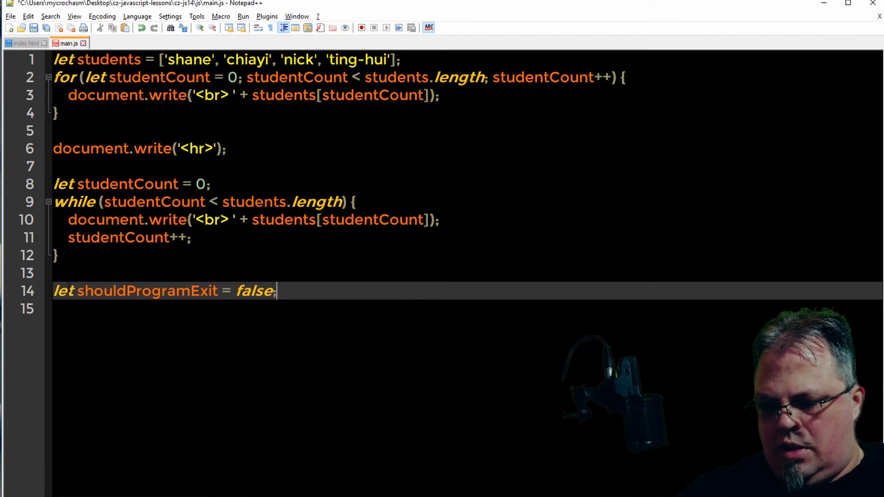
pyautogui.write('while (*')
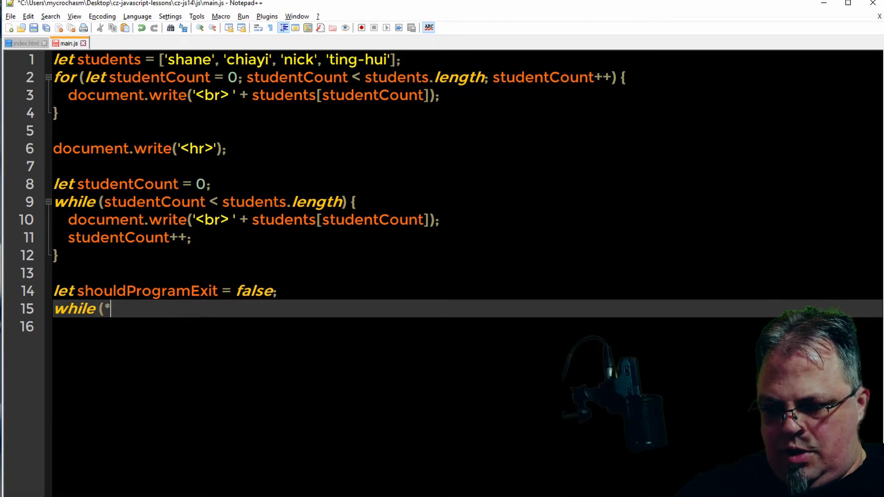
pyautogui.write('!')
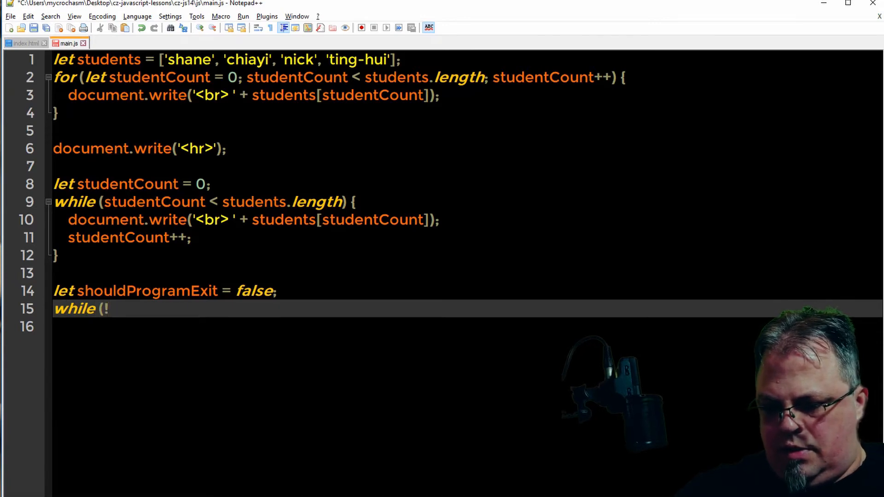
pyautogui.write('shouldP')
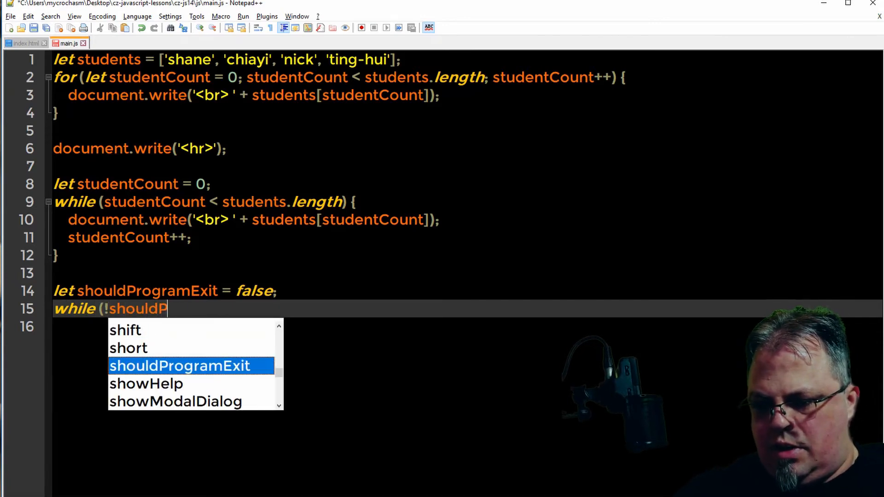
pyautogui.write('rogramExit)')
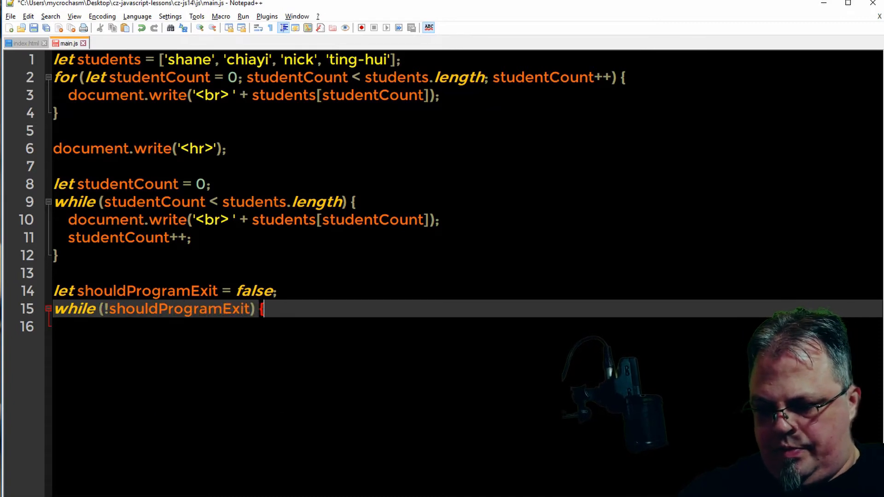
pyautogui.write('{')
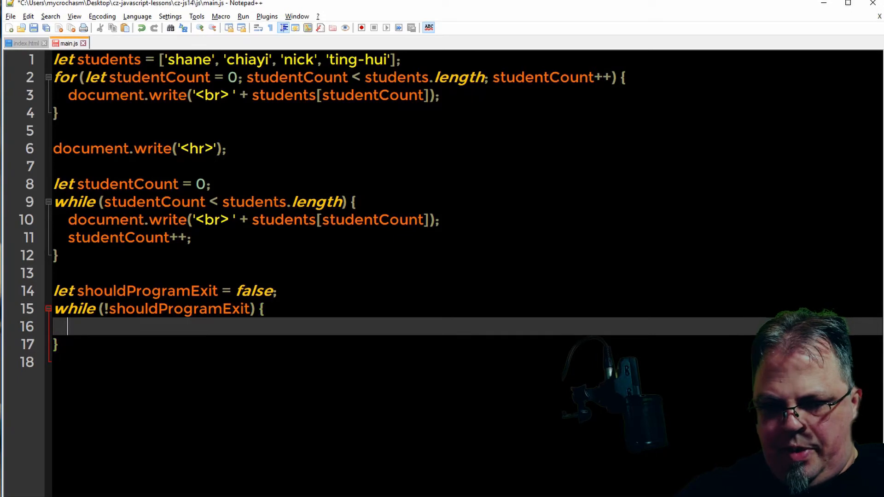
# Inside the loop, declare let student = prompt("Enter Student Name"); after discarding a 'person' name
pyautogui.write('let')
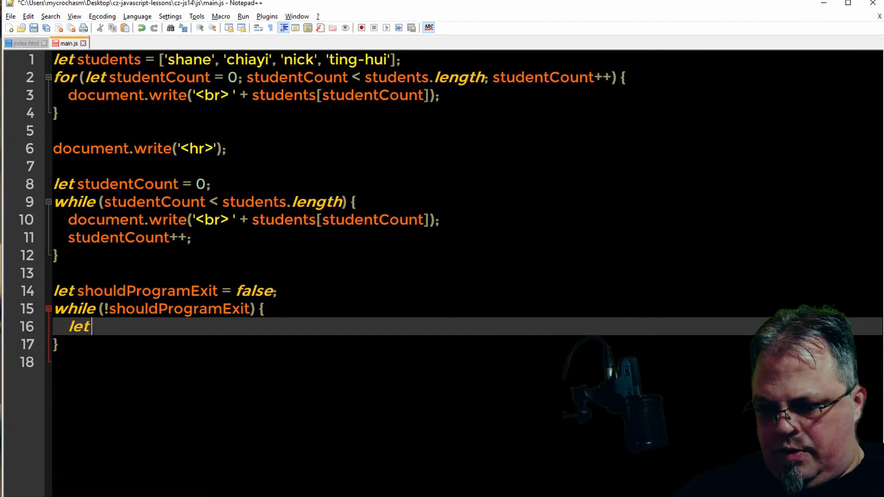
pyautogui.write('person =')
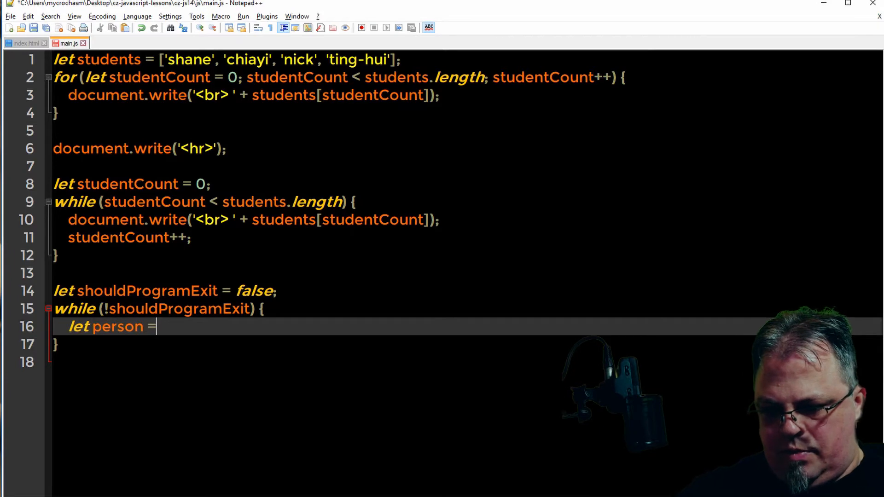
pyautogui.press('BackSpace')
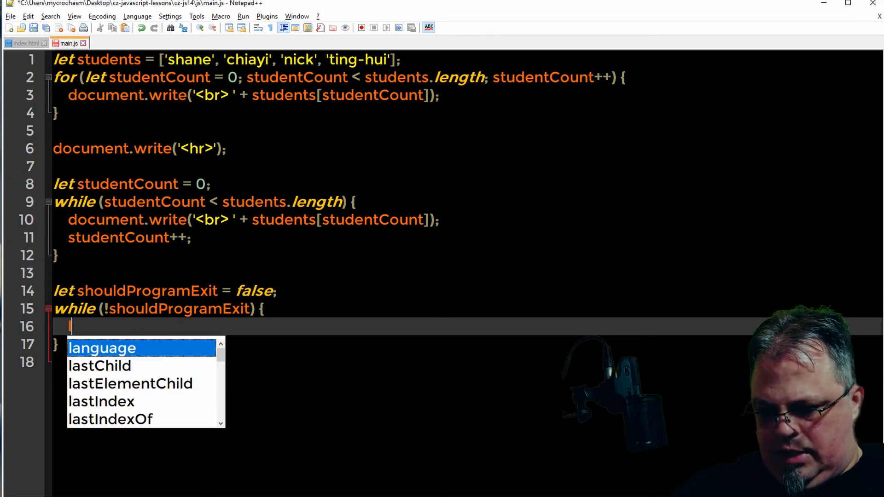
pyautogui.write('let student =')
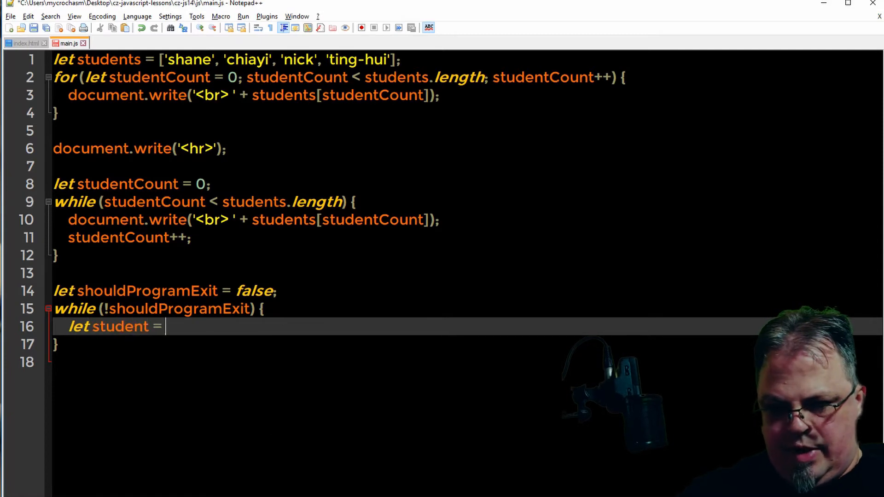
pyautogui.write('promp')
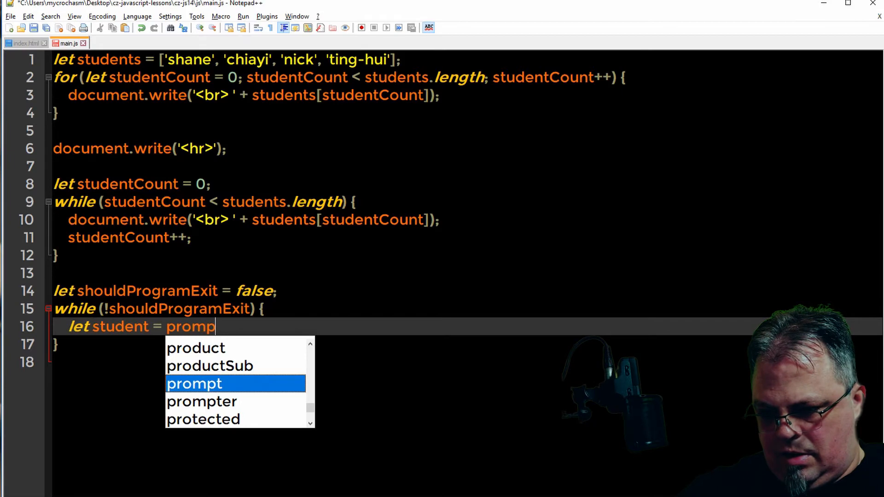
pyautogui.write('t(')
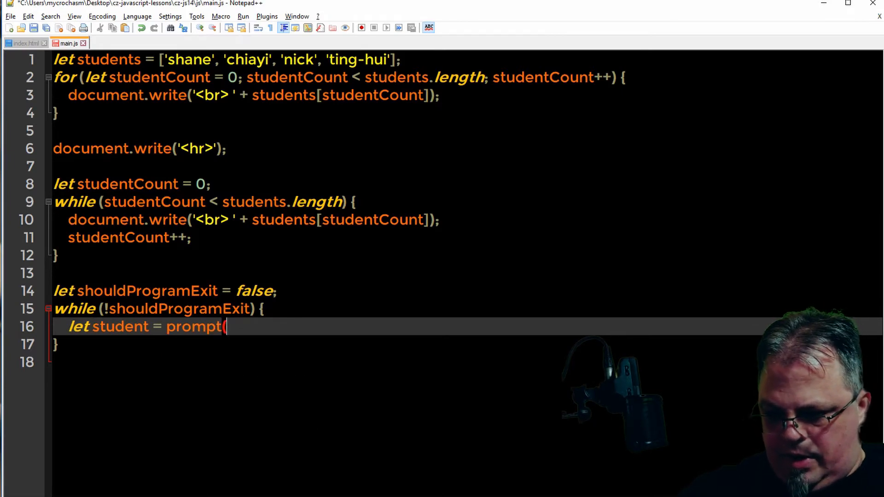
pyautogui.write('"Enter')
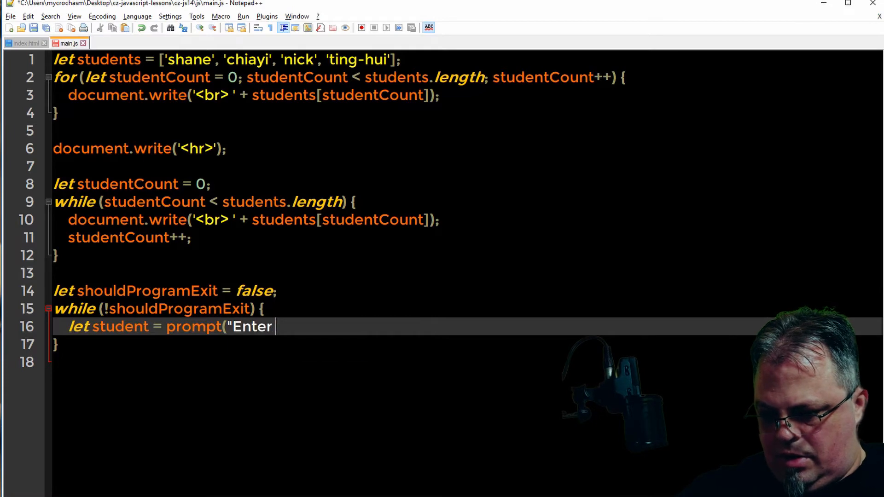
pyautogui.write('Student Name')
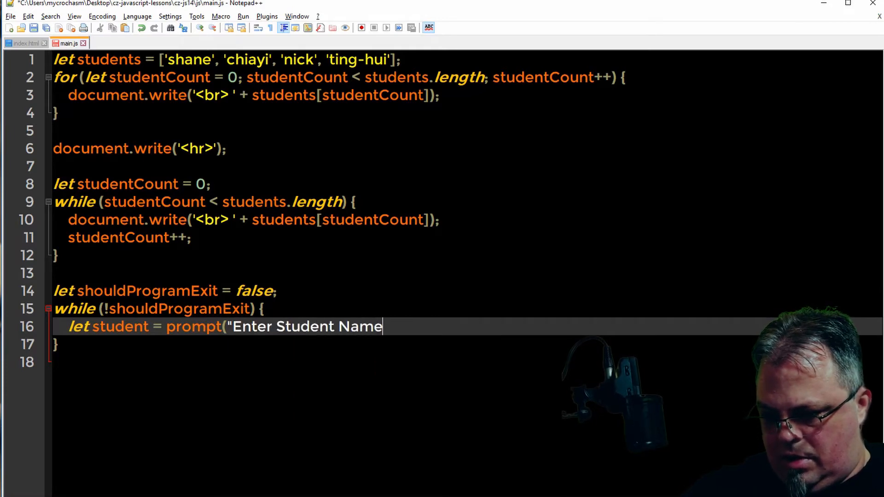
pyautogui.write('"')
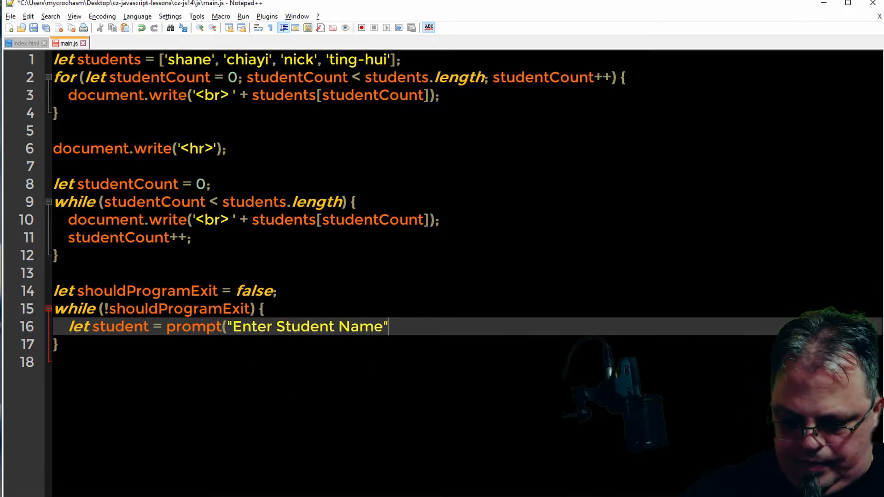
pyautogui.write(')')
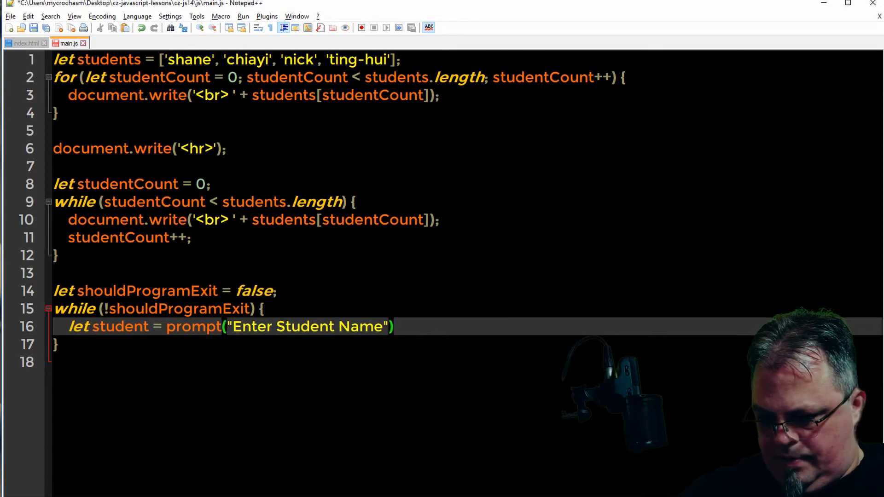
pyautogui.write(';')
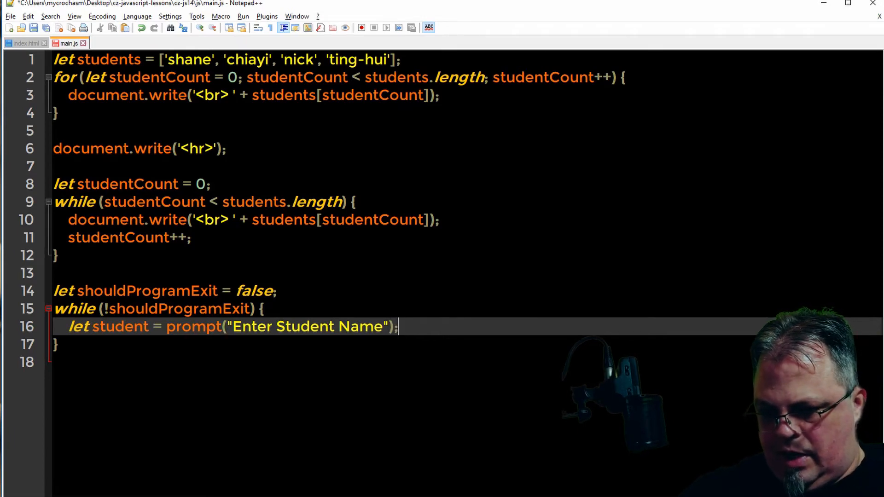
# Add let grade = prompt("Enter Grade"); inside the loop
pyautogui.write('let')
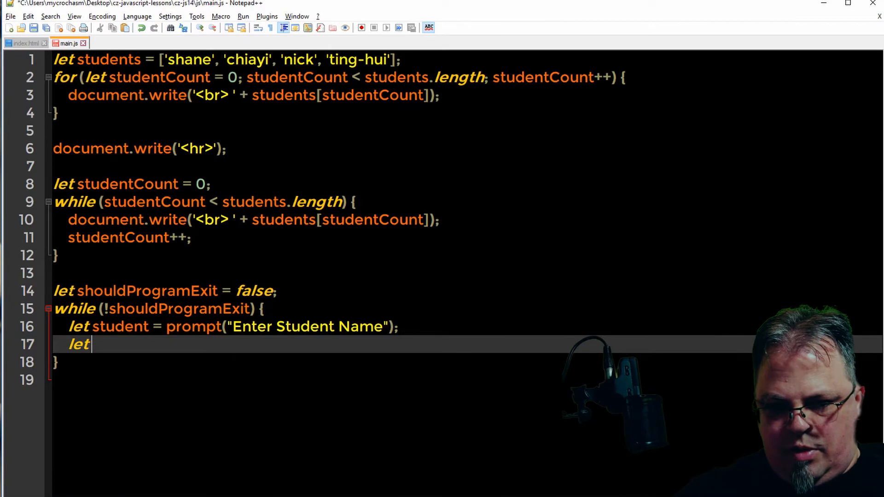
pyautogui.write('grade')
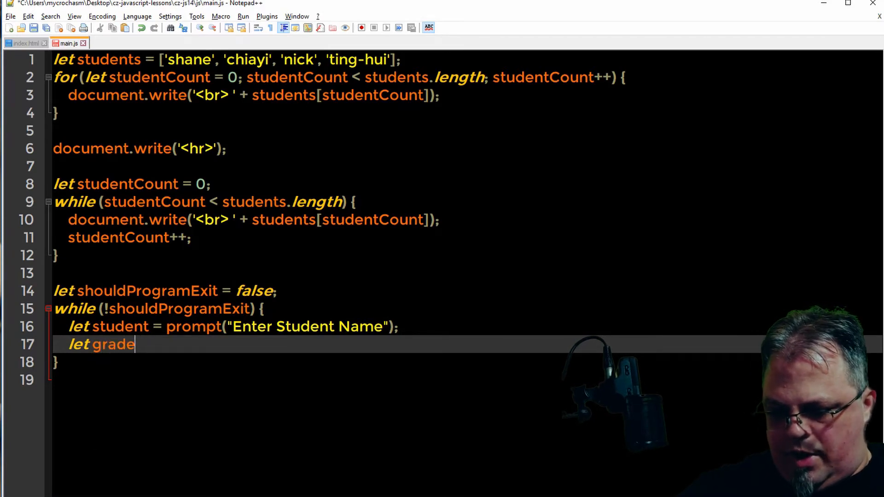
pyautogui.write('=')
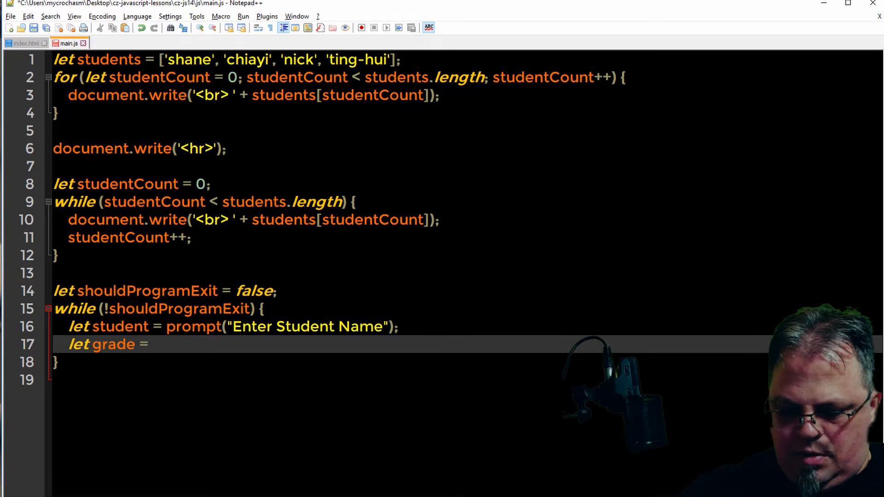
pyautogui.write('prom')
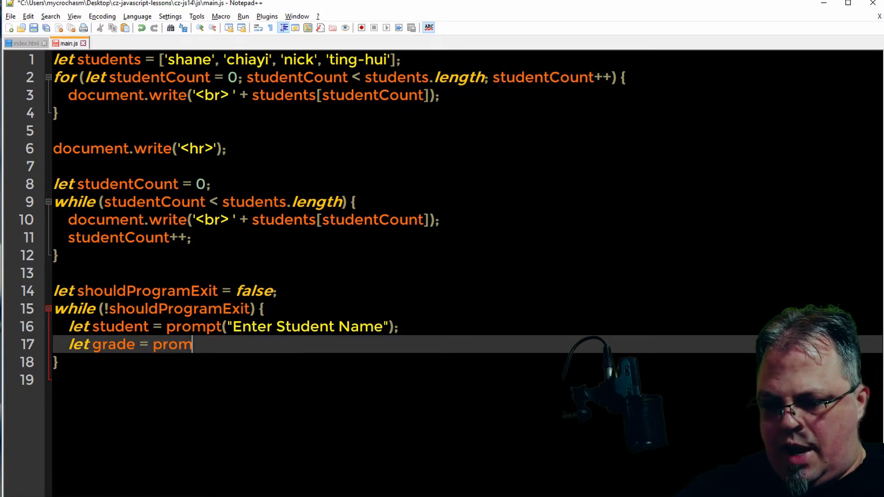
pyautogui.write('pt("')
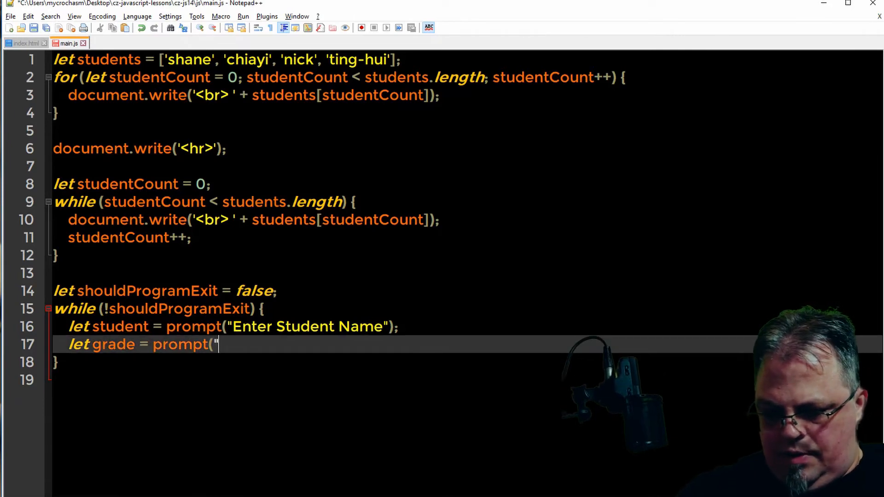
pyautogui.write('En')
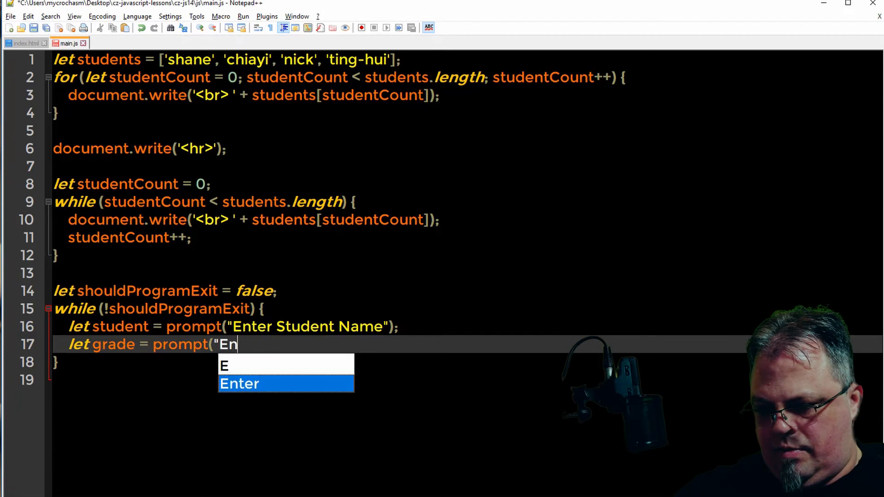
pyautogui.write('ter Grade")')
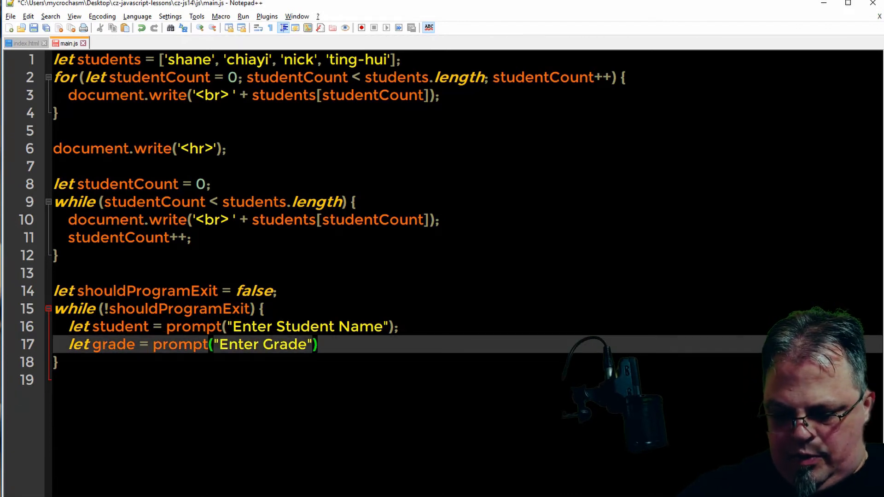
pyautogui.write(';')
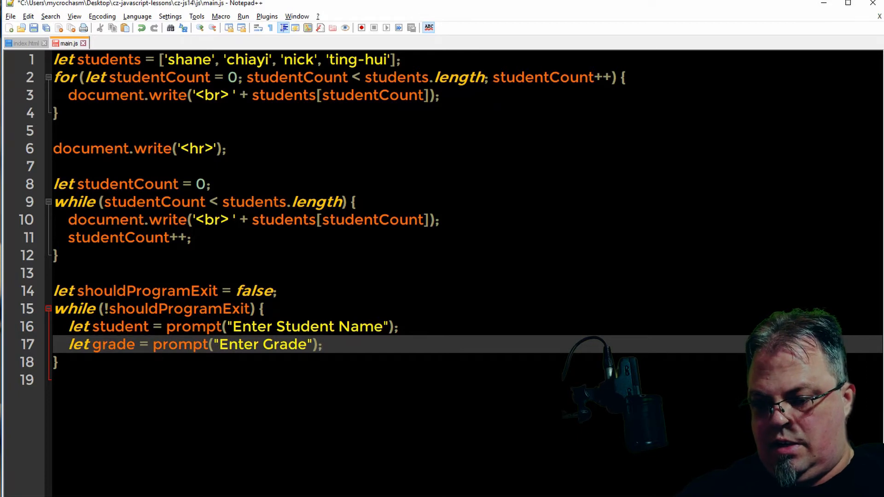
pyautogui.press('enter')
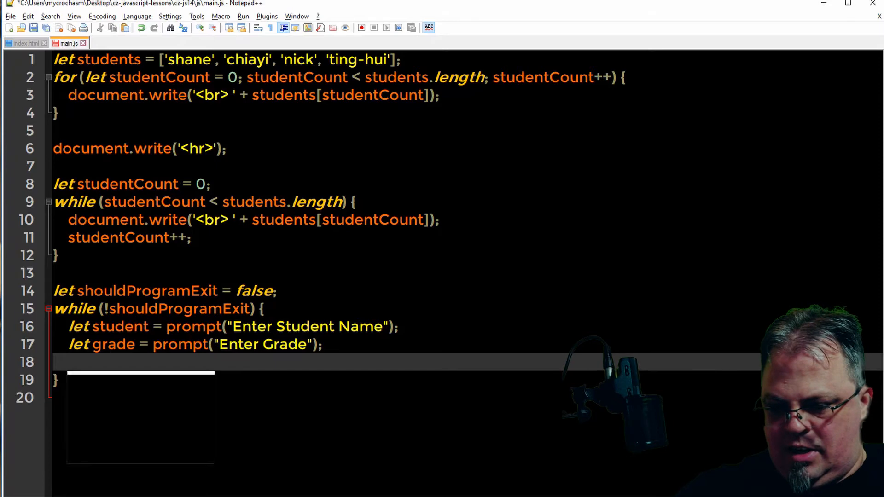
# Add an if (grade === 'A') branch writing 'Congrats! ' + student
pyautogui.write('if')
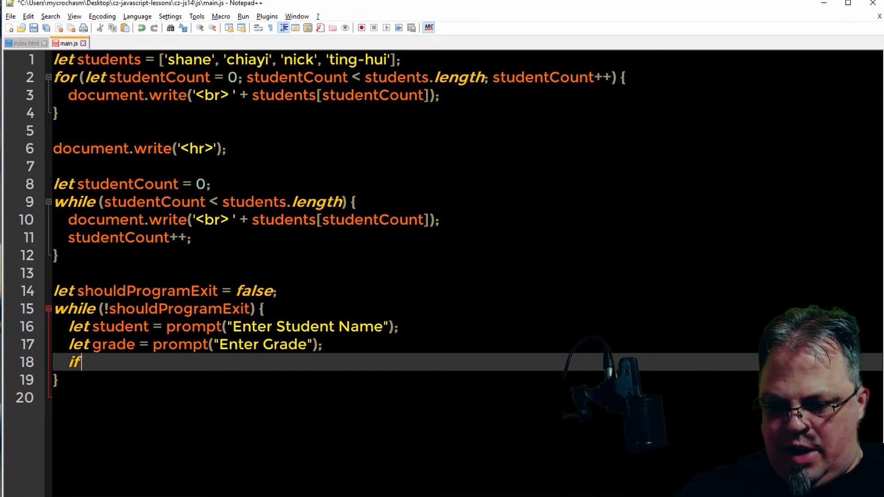
pyautogui.write('(')
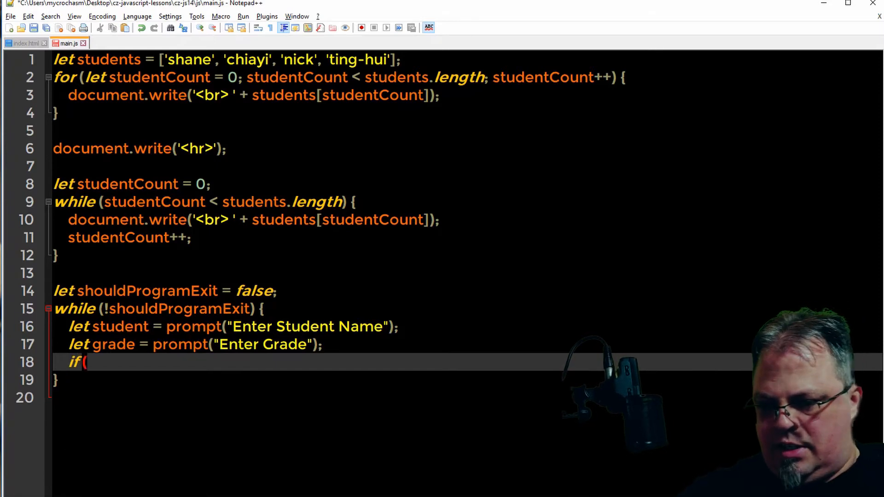
pyautogui.write('grade =')
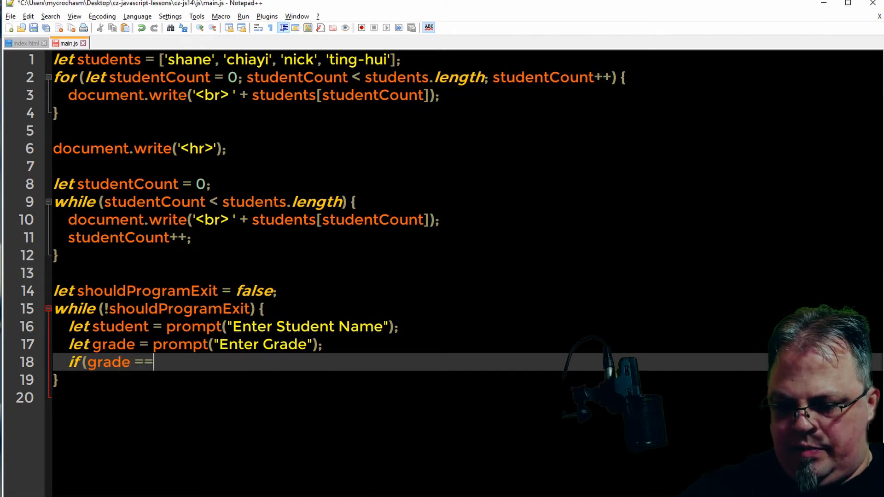
pyautogui.write('=')
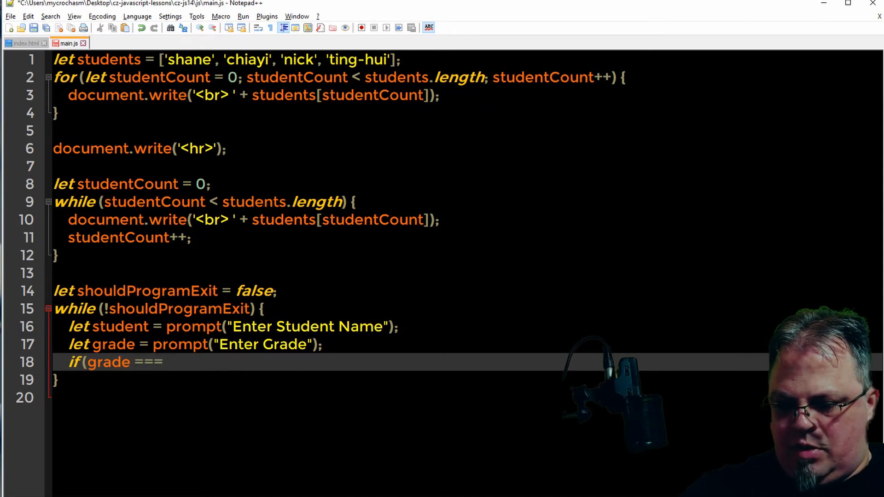
pyautogui.write("'A'")
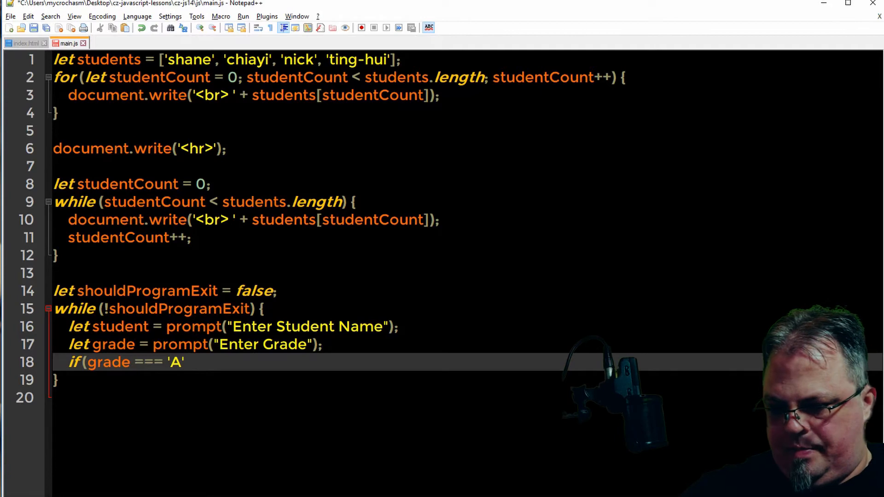
pyautogui.write(') {')
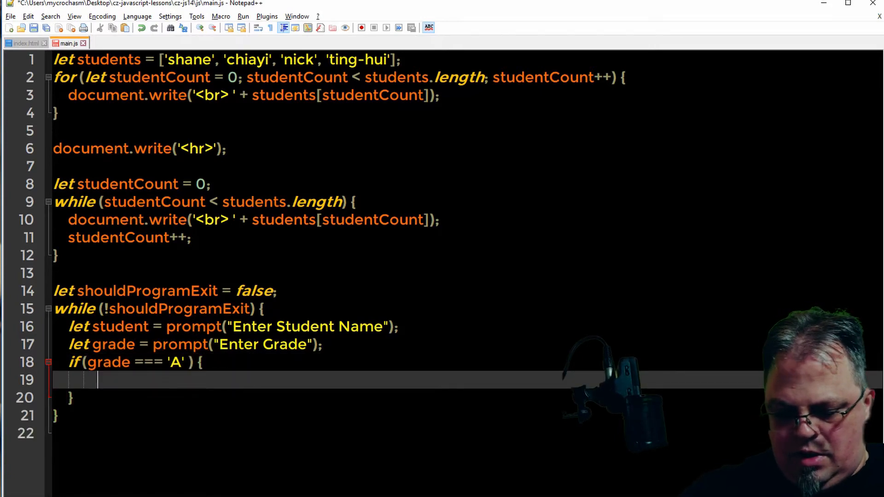
pyautogui.write('document')
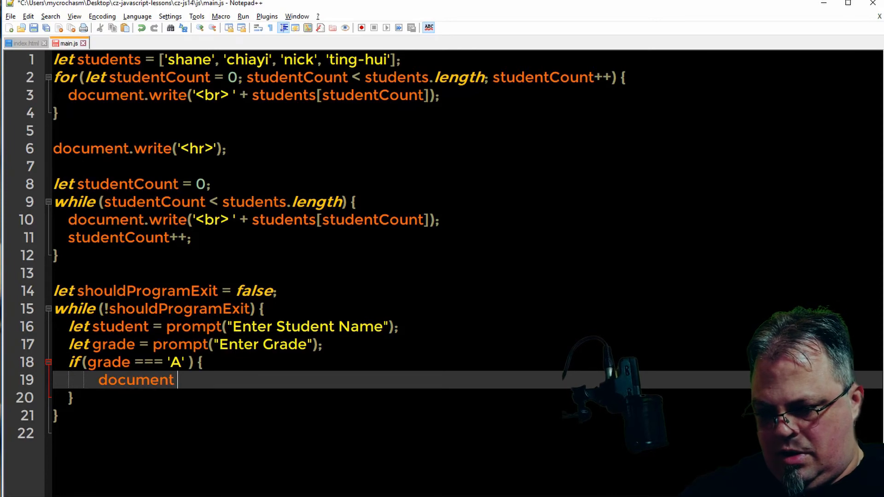
pyautogui.write('.write')
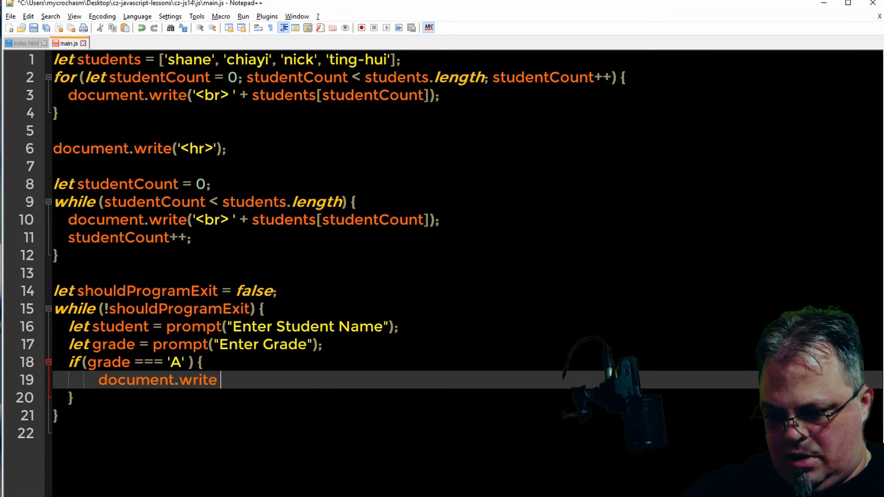
pyautogui.write('(')
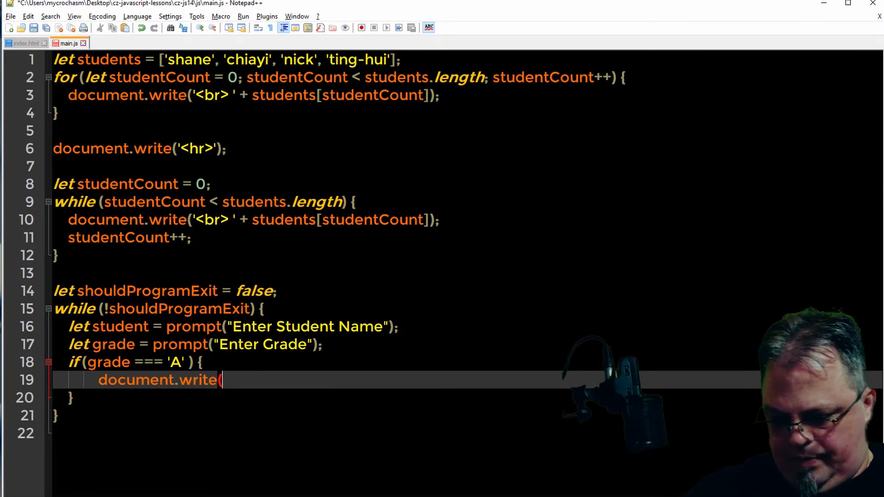
pyautogui.write("'")
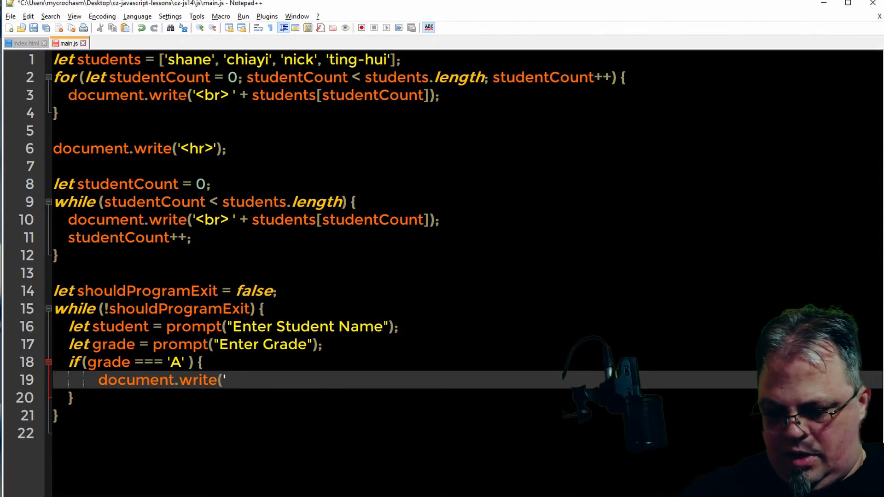
pyautogui.write('Congrat')
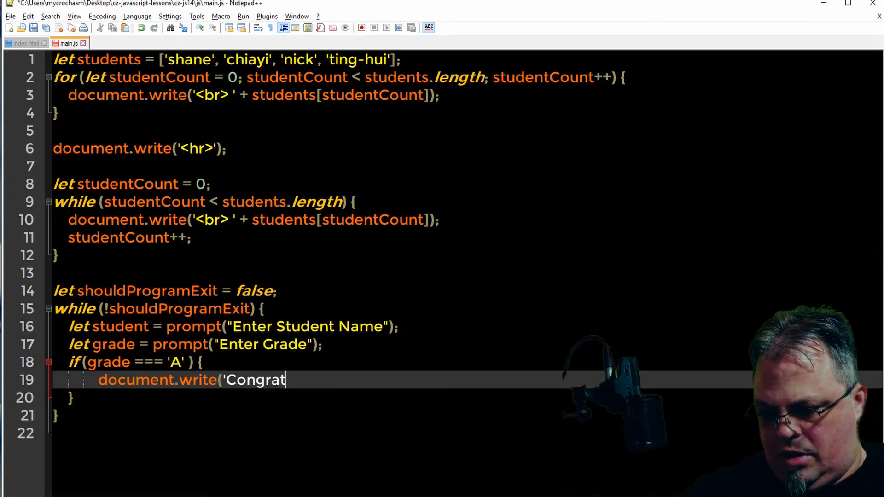
pyautogui.write('s!')
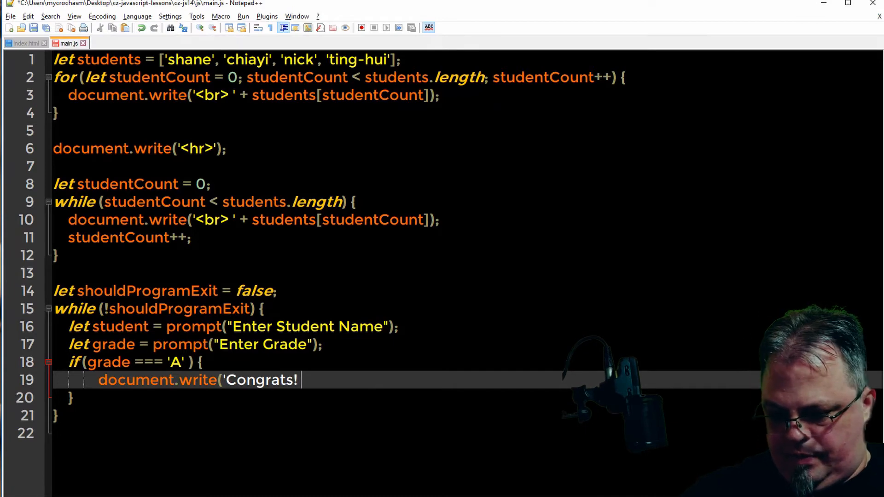
pyautogui.write("' +")
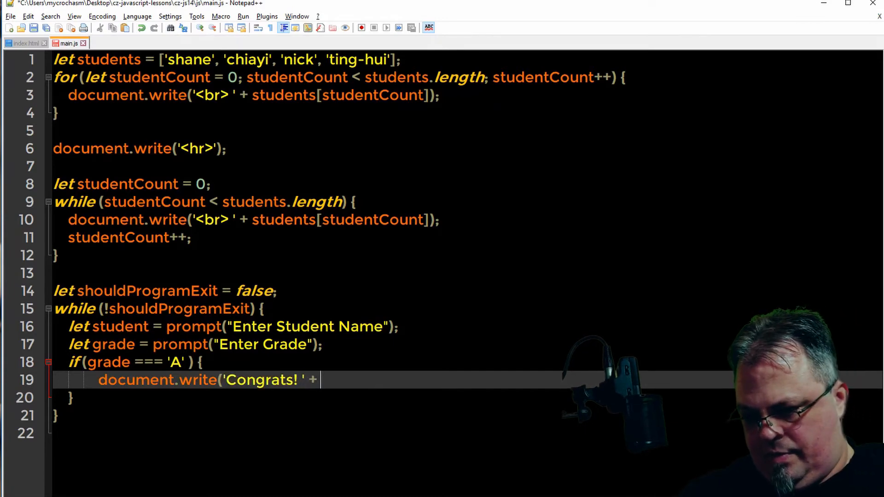
pyautogui.write('student);')
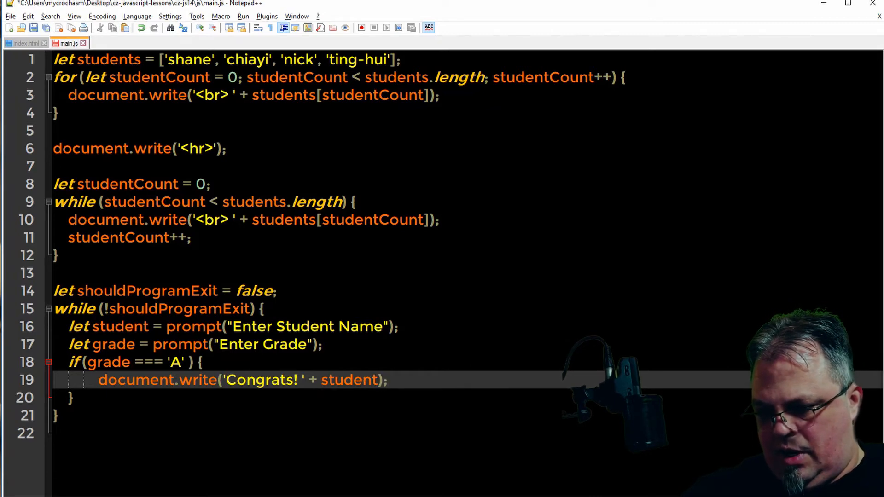
pyautogui.press('Enter')
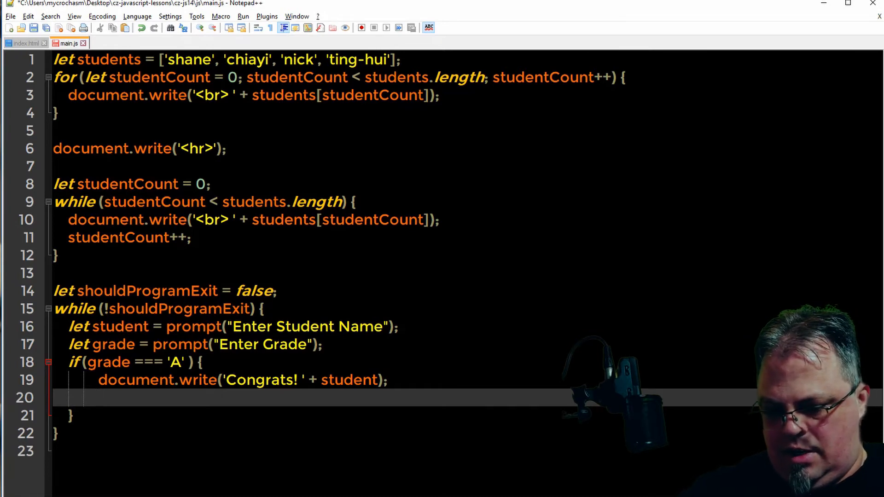
# Set shouldProgramExit = true inside the 'A' branch
pyautogui.write('shouldE')
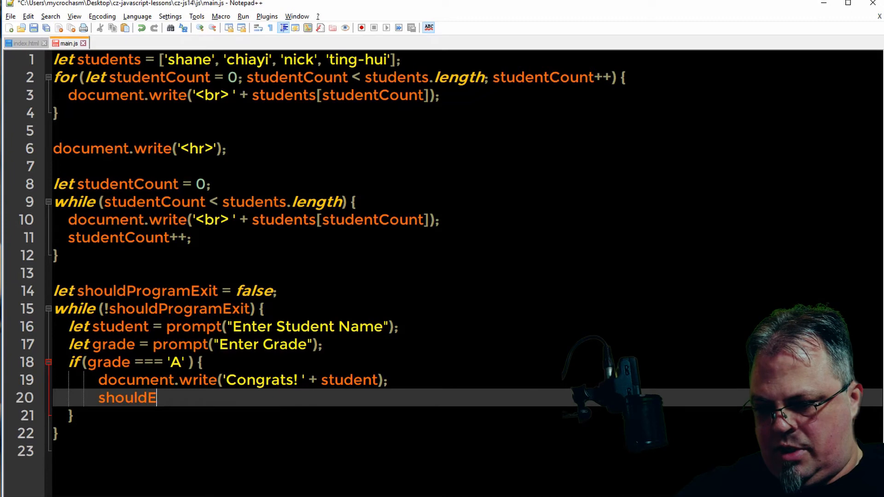
pyautogui.write('xp')
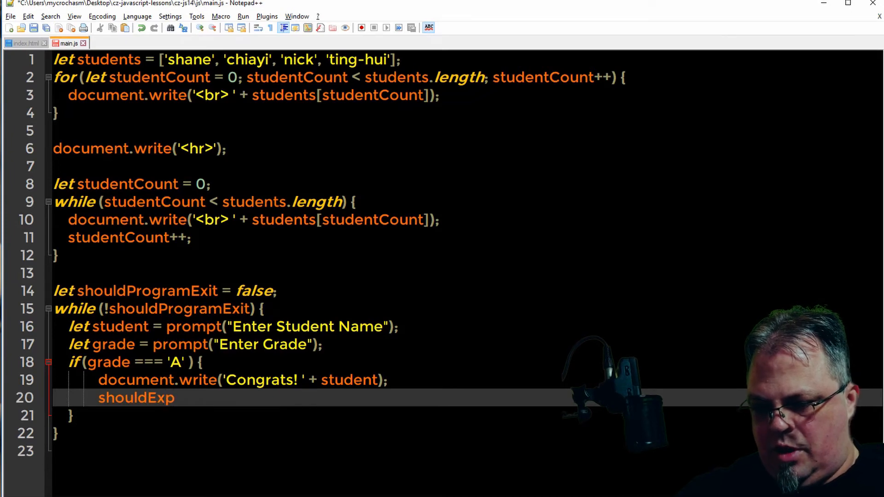
pyautogui.write('Program')
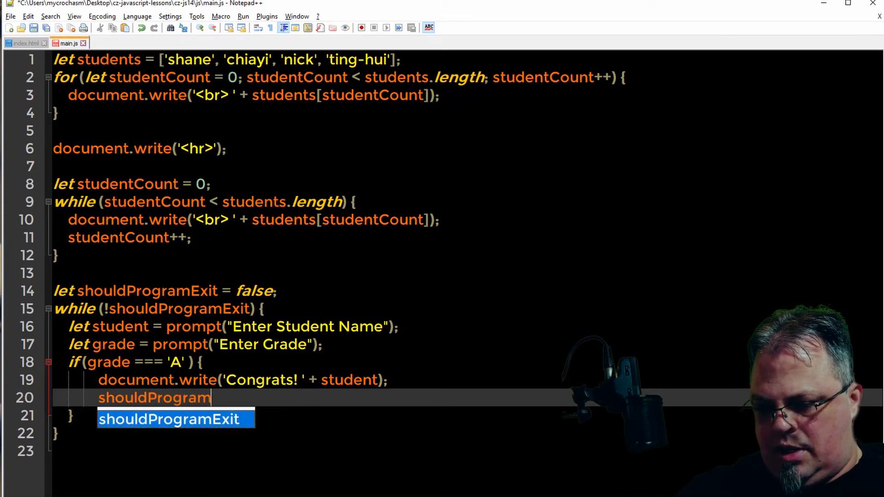
pyautogui.write('Exit = tr')
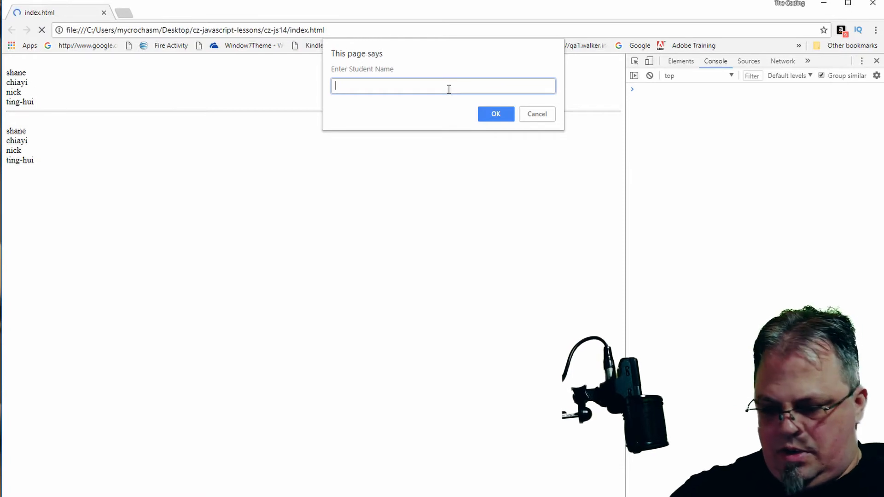
# Answer the prompts with Chi, then Nick with grade A, and select the resulting 'Congrats! Nick' text
pyautogui.click(495, 113)
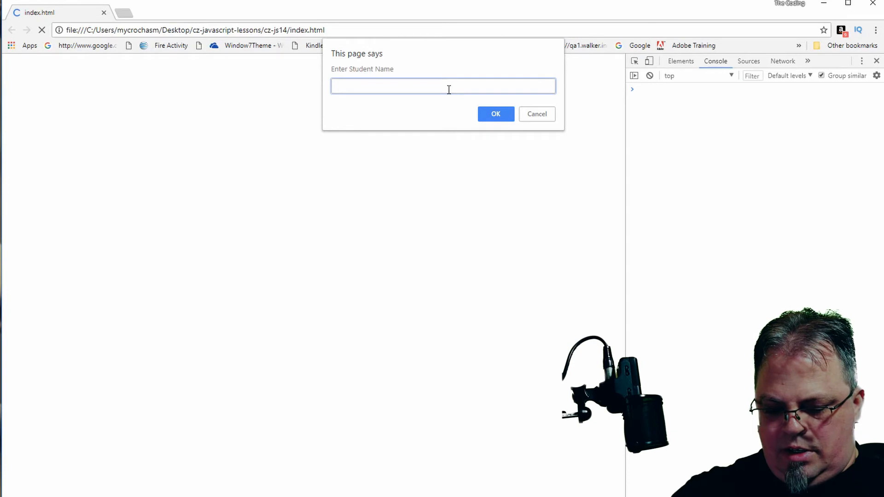
pyautogui.write('Chi')
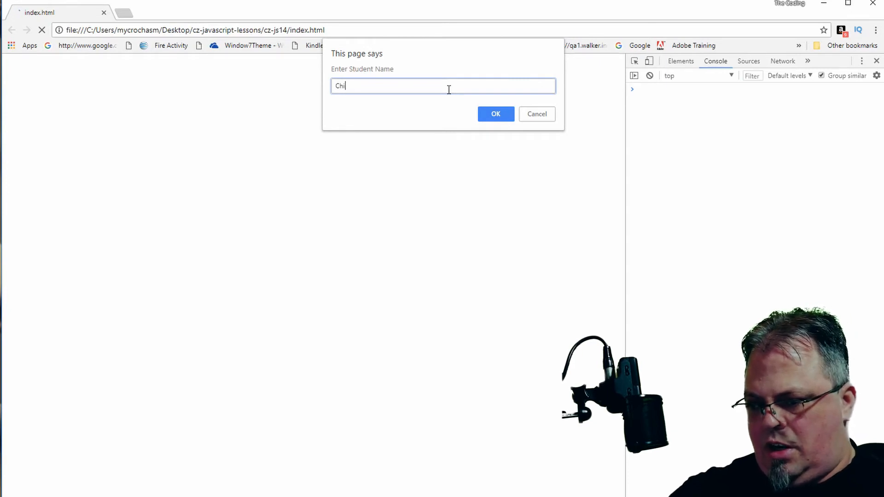
pyautogui.click(495, 114)
pyautogui.write('Ni')
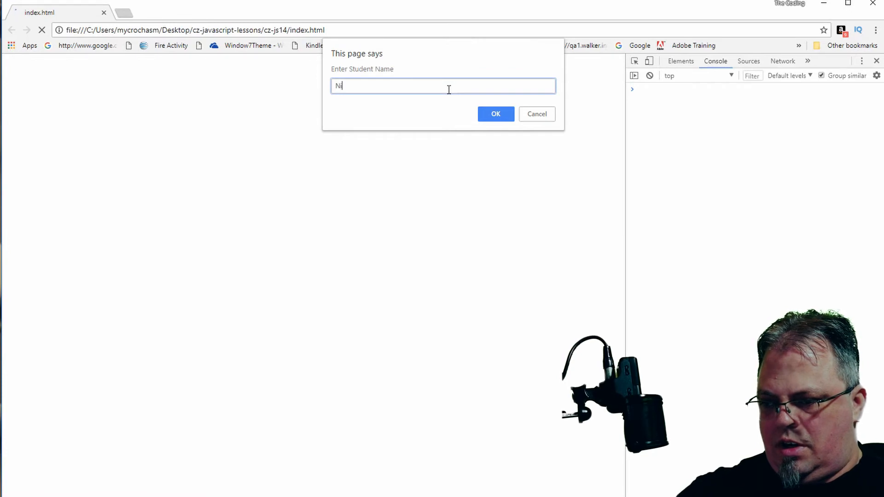
pyautogui.click(495, 113)
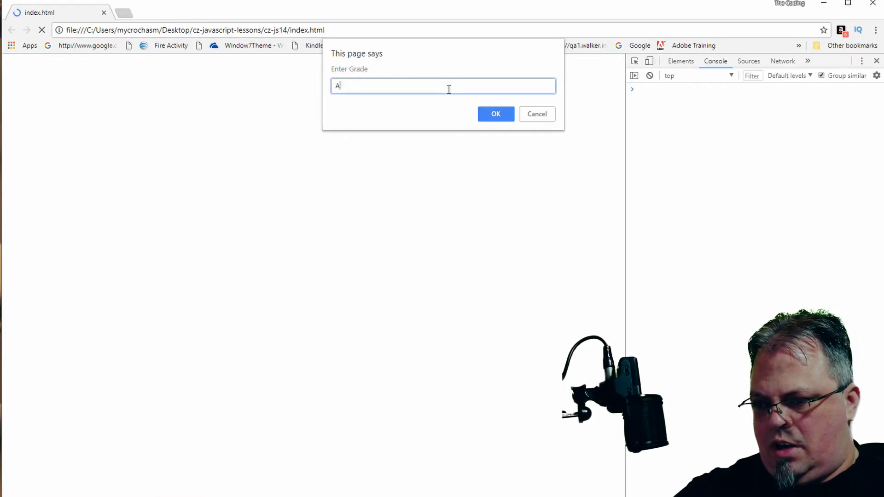
pyautogui.click(495, 115)
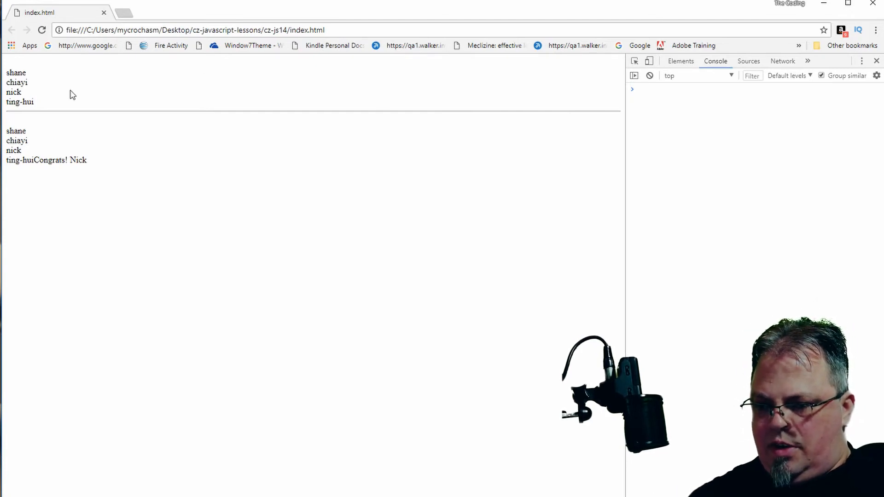
pyautogui.doubleClick(44, 159)
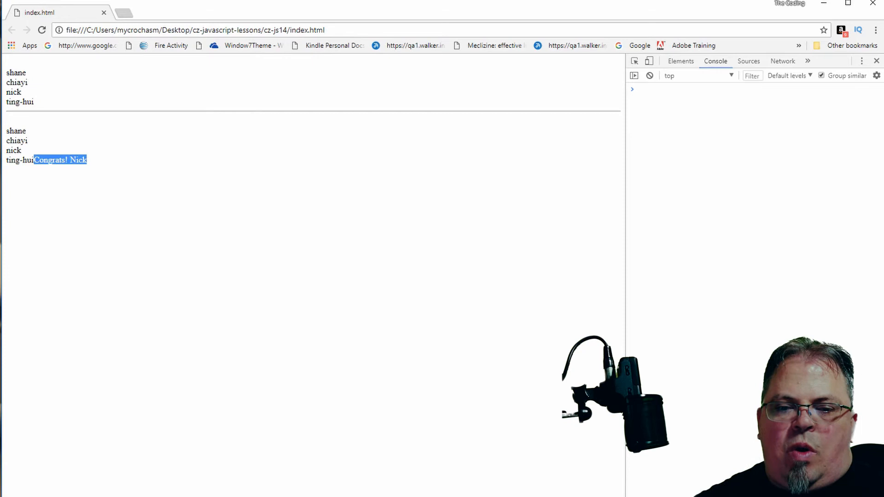
pyautogui.moveTo(16, 194)
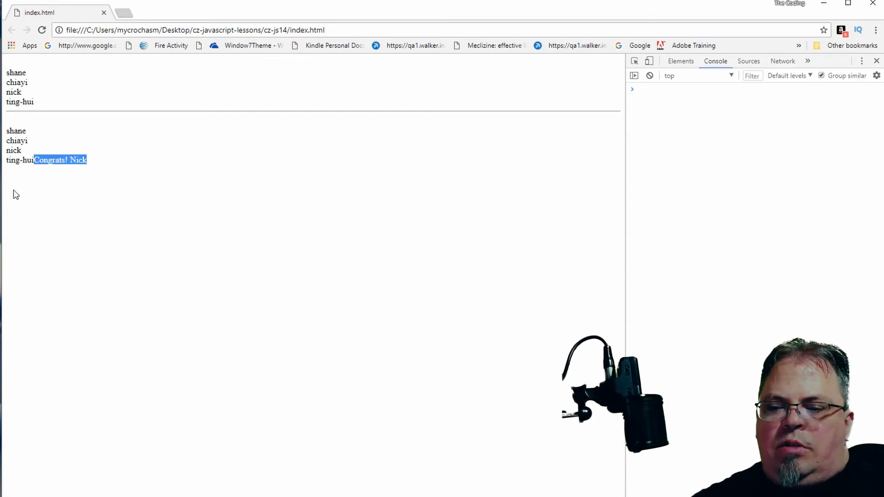
pyautogui.moveTo(114, 159)
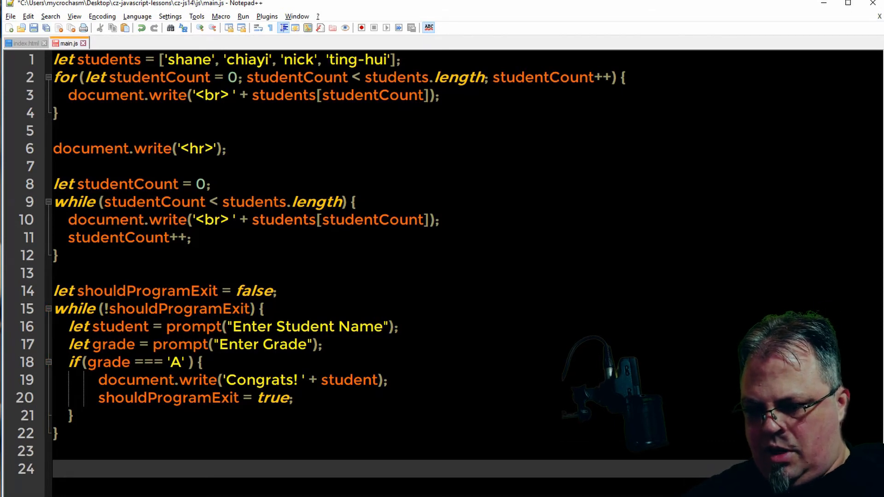
# Wrap the shouldProgramExit prompt loop (lines 14–22) in a /* */ block comment and move to the empty lines below
pyautogui.moveTo(53, 290); pyautogui.dragTo(73, 436)
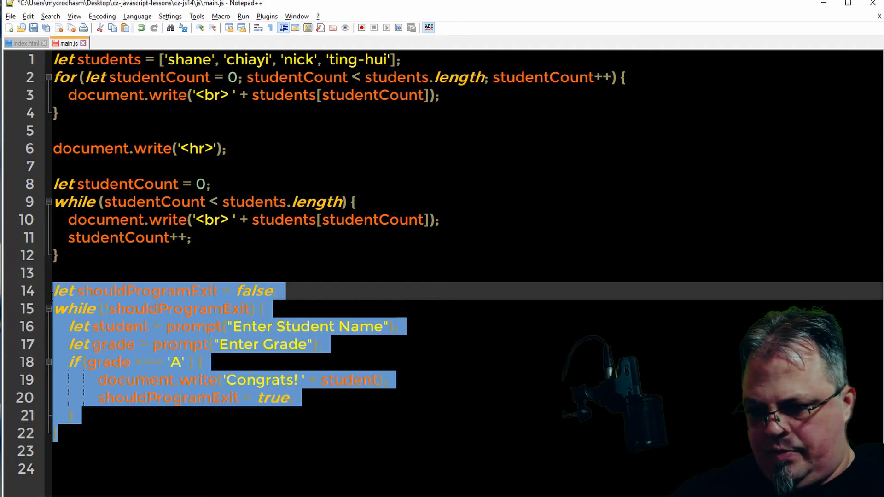
pyautogui.write('/*')
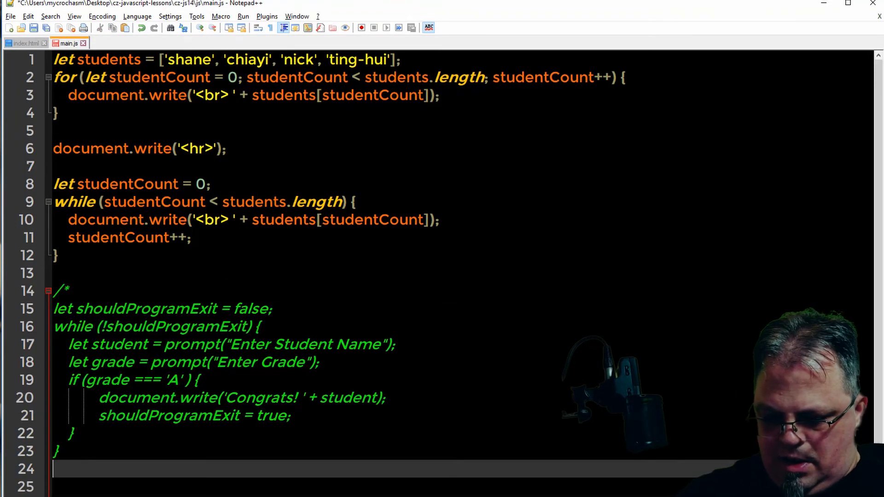
pyautogui.write('*/')
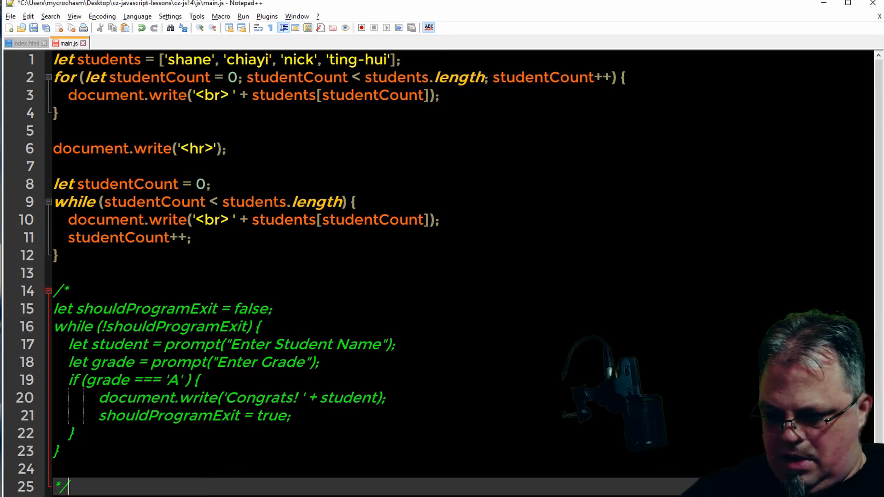
pyautogui.scroll(-3)
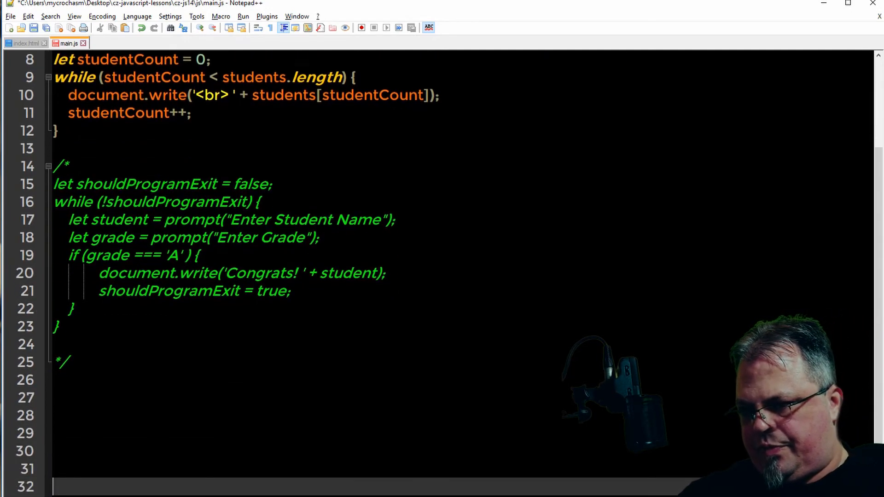
pyautogui.scroll(-3)
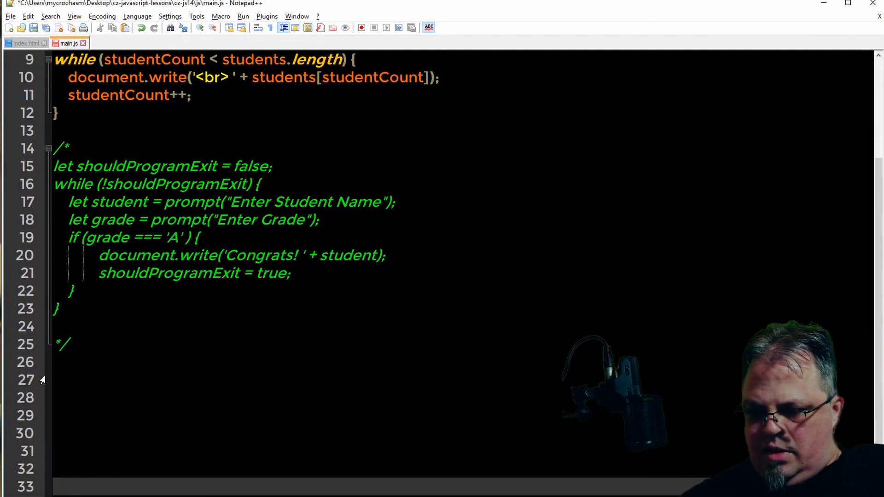
# Write an empty do block on line 27 closed by while (studentCount < students.lenth);
pyautogui.click(68, 379)
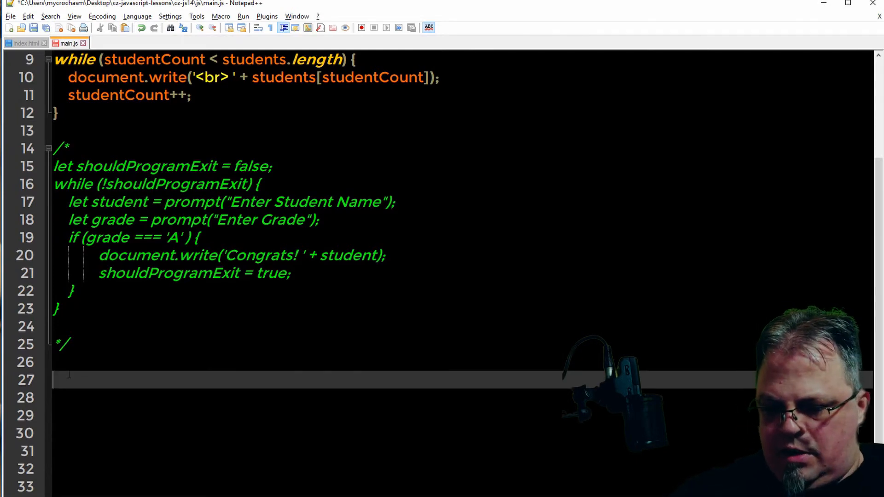
pyautogui.write('do {')
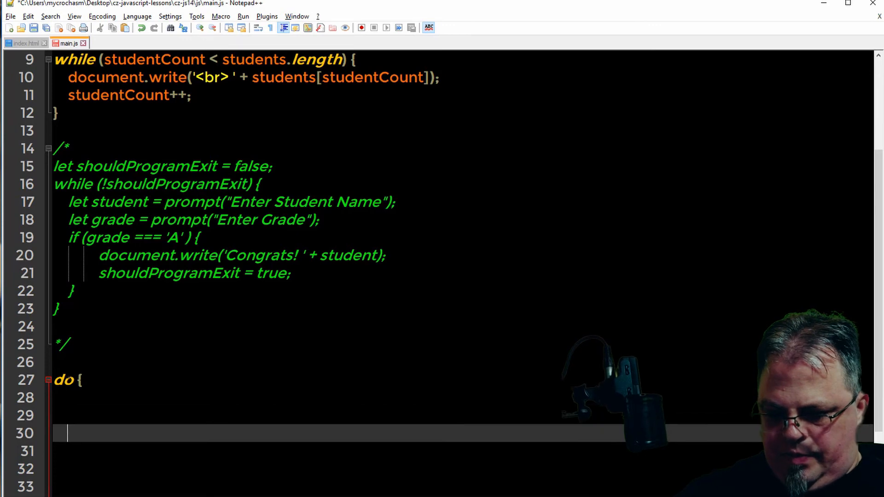
pyautogui.write('while(')
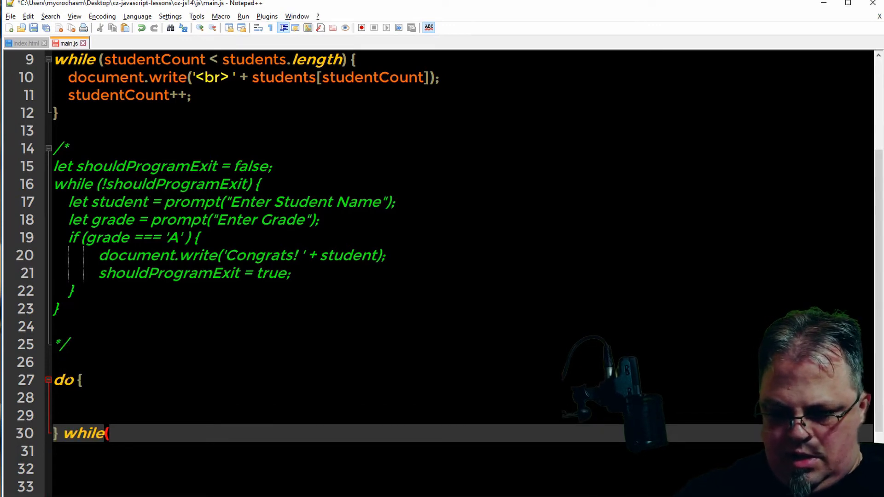
pyautogui.write(')')
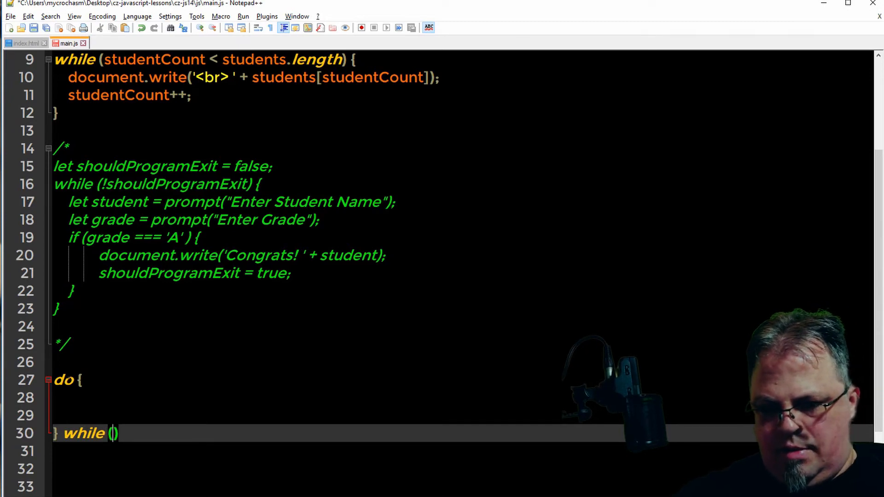
pyautogui.write('s')
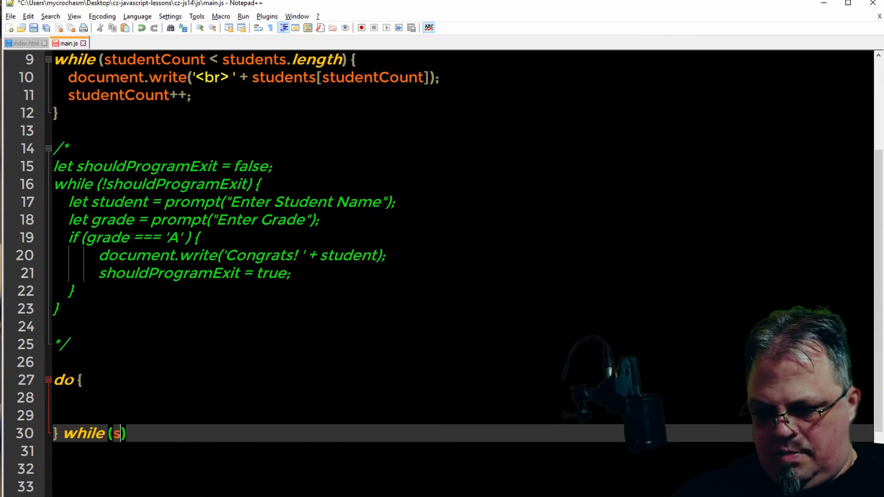
pyautogui.write('tudet')
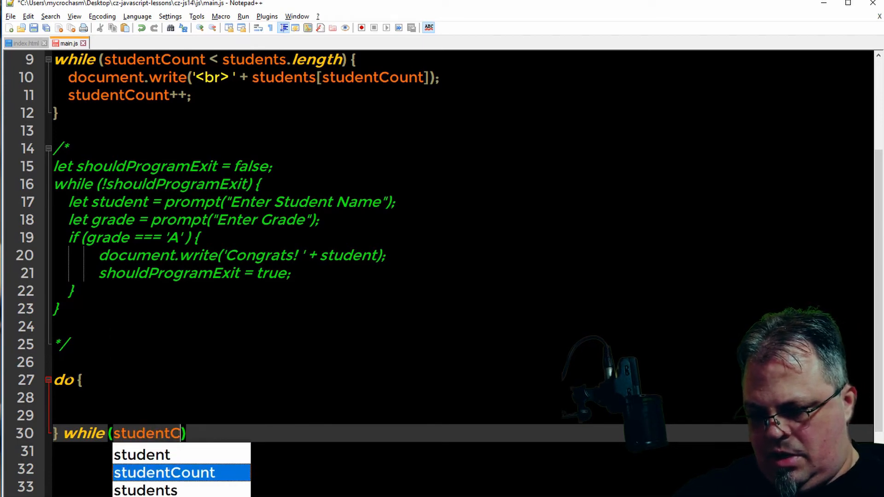
pyautogui.write('ount < s')
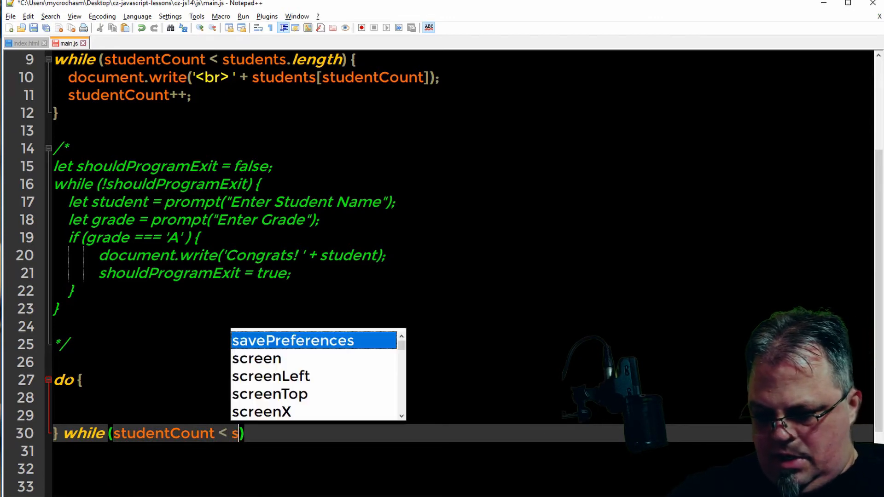
pyautogui.write('tudents.')
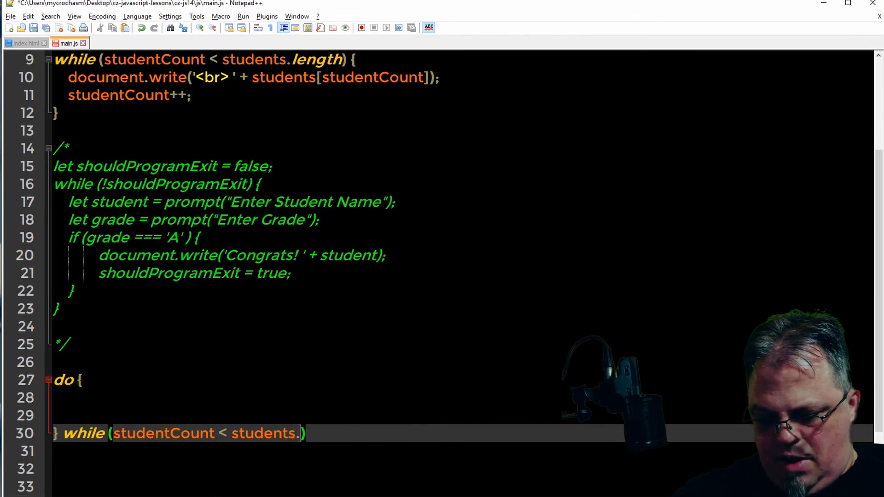
pyautogui.write('lenth')
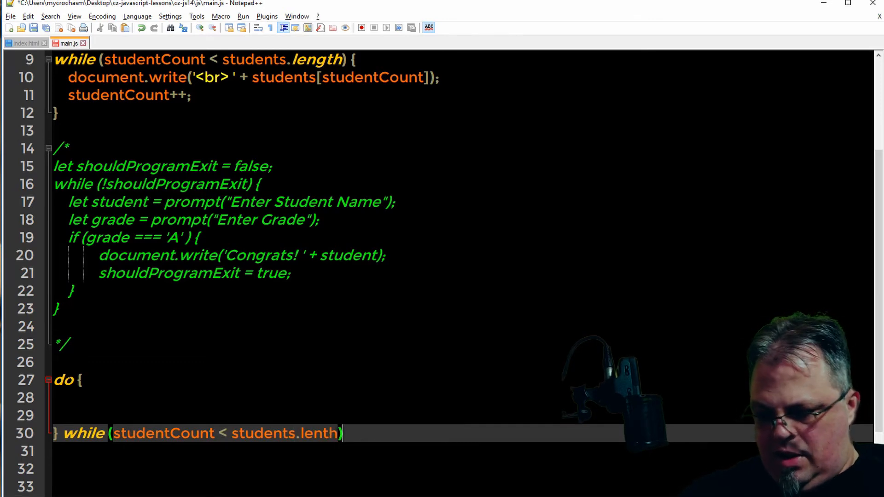
pyautogui.write(';')
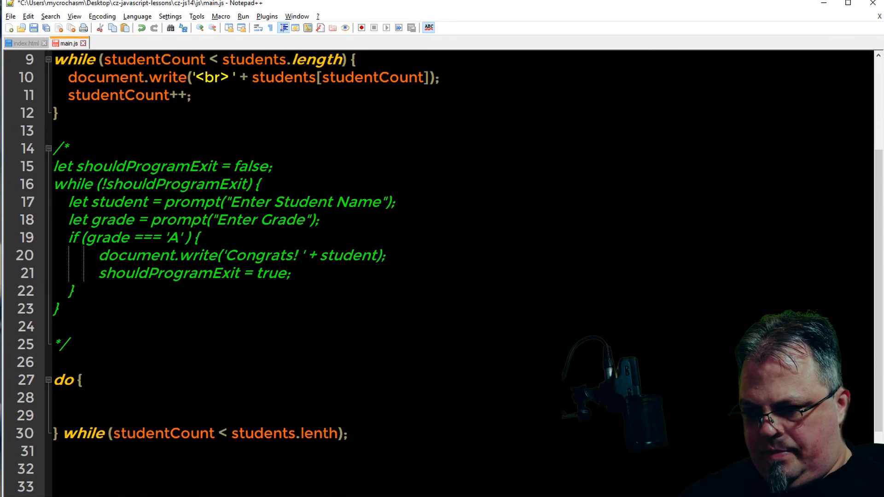
# Add document.write('<hr>'); above the do loop and copy the while body writing students[studentCount] into it
pyautogui.click(70, 362)
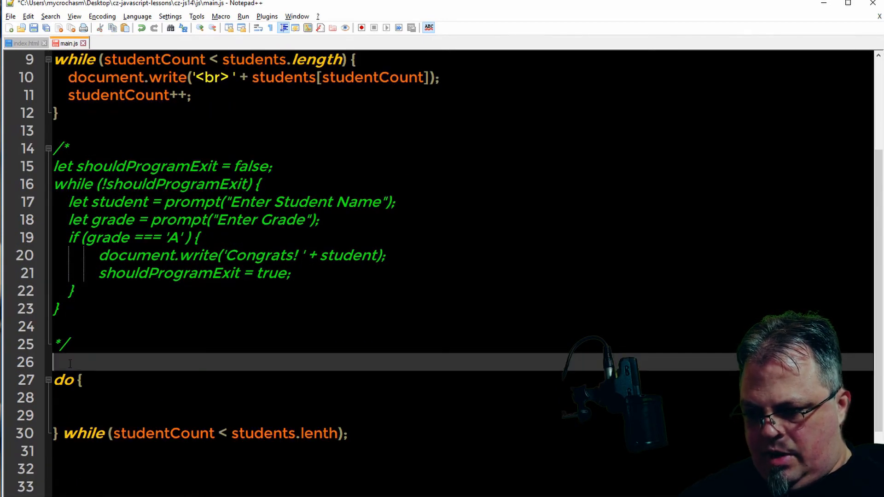
pyautogui.write("document.write('<hr>');")
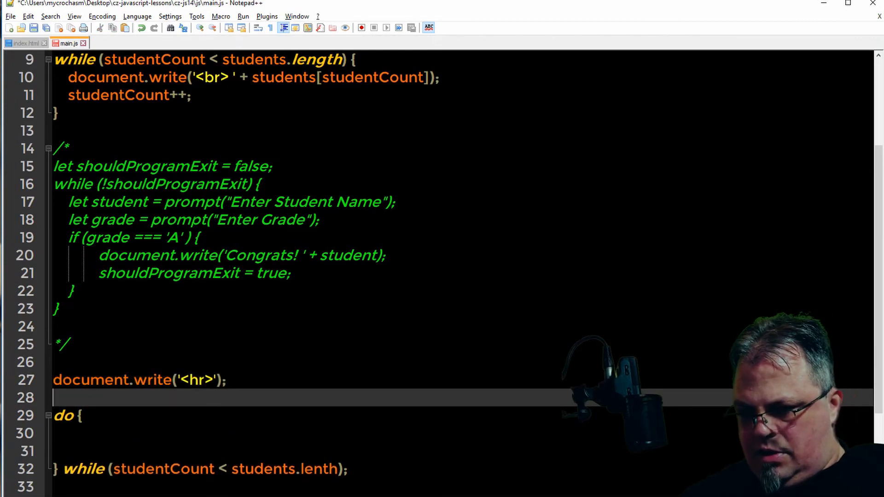
pyautogui.scroll(3)
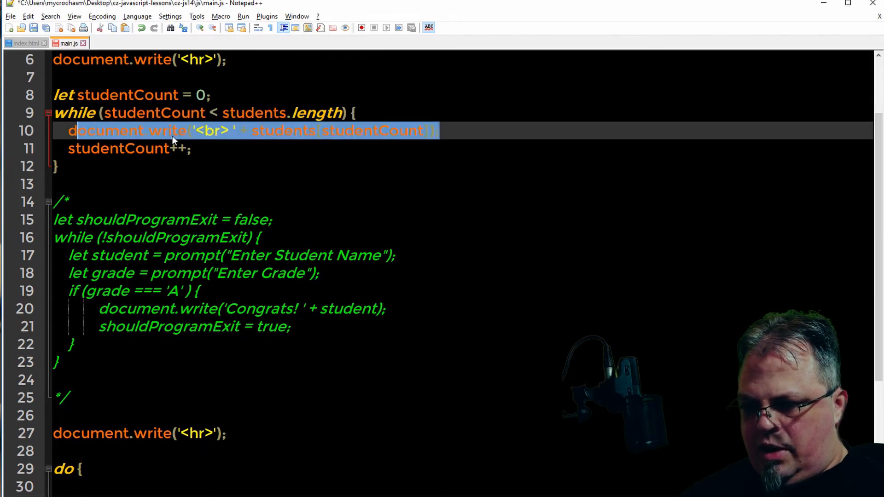
pyautogui.moveTo(192, 130); pyautogui.dragTo(191, 148)
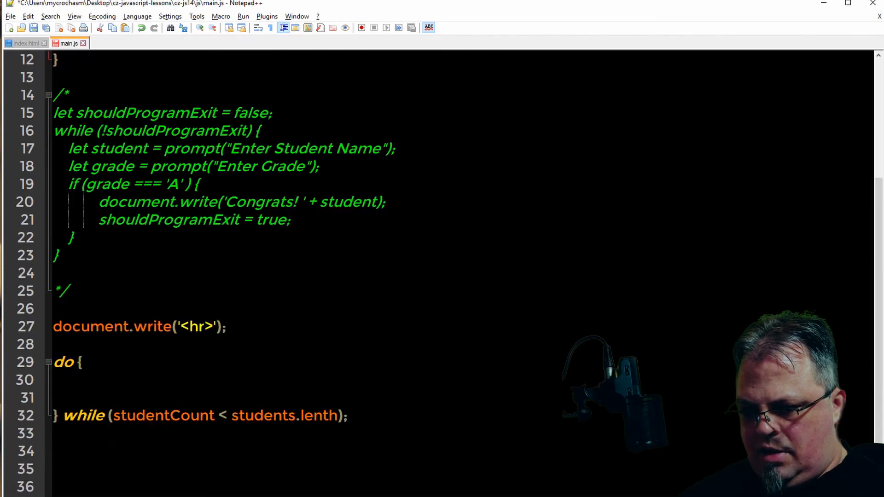
pyautogui.write("document.write('<br> ' + students[studentCount]);")
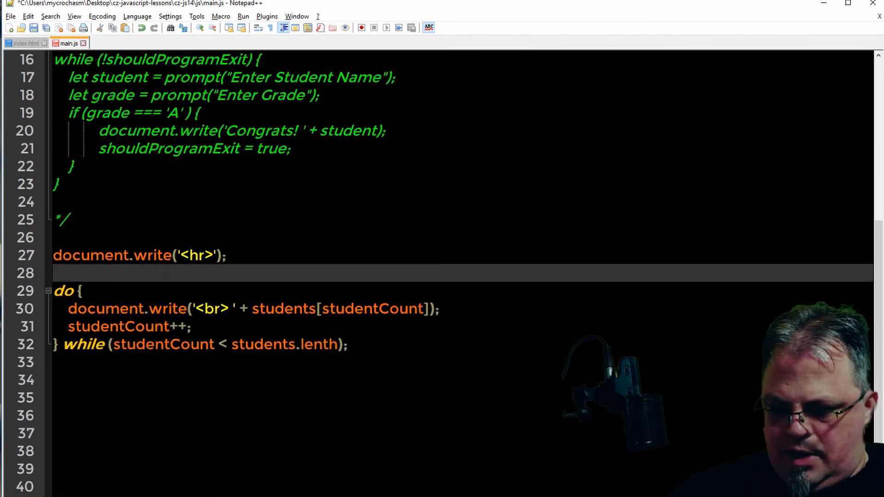
# Reset studentCount = 0; before the do loop and correct lenth to length in its condition
pyautogui.write('studentCount=')
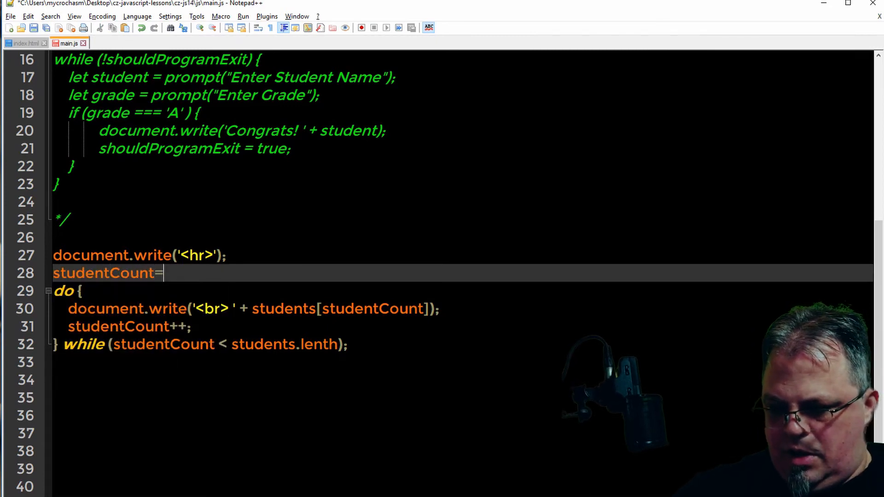
pyautogui.write('0;')
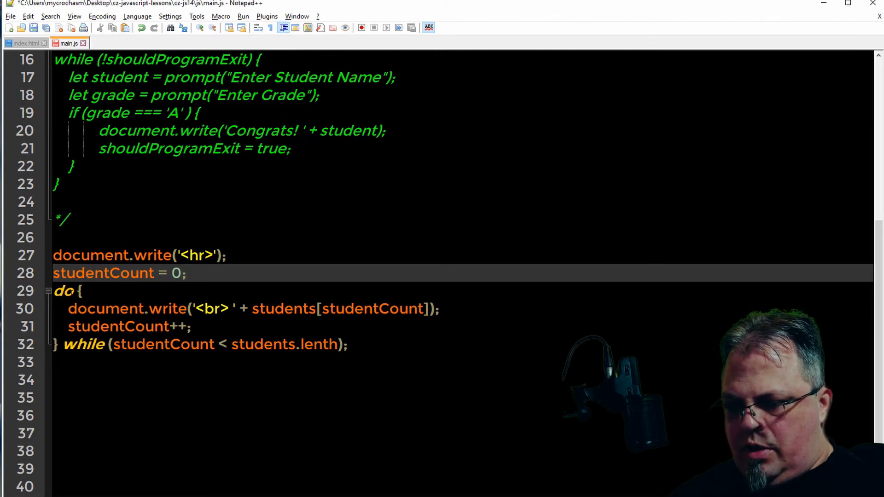
pyautogui.click(186, 273)
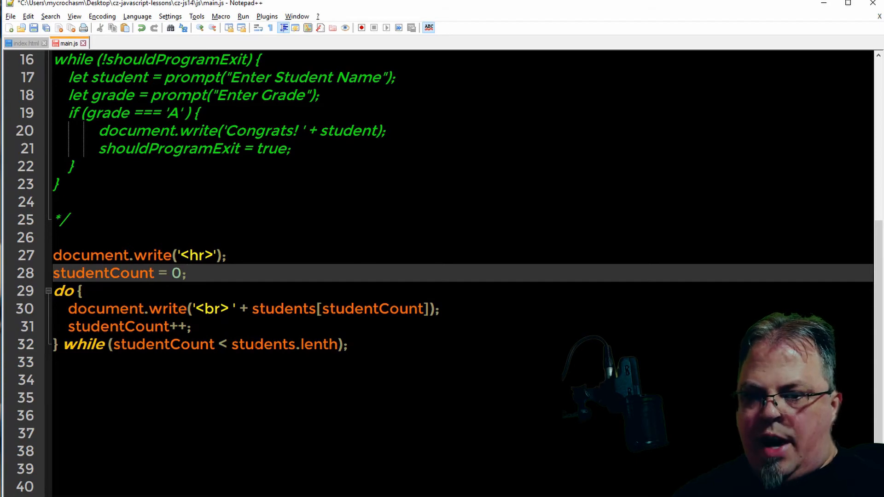
pyautogui.click(187, 273)
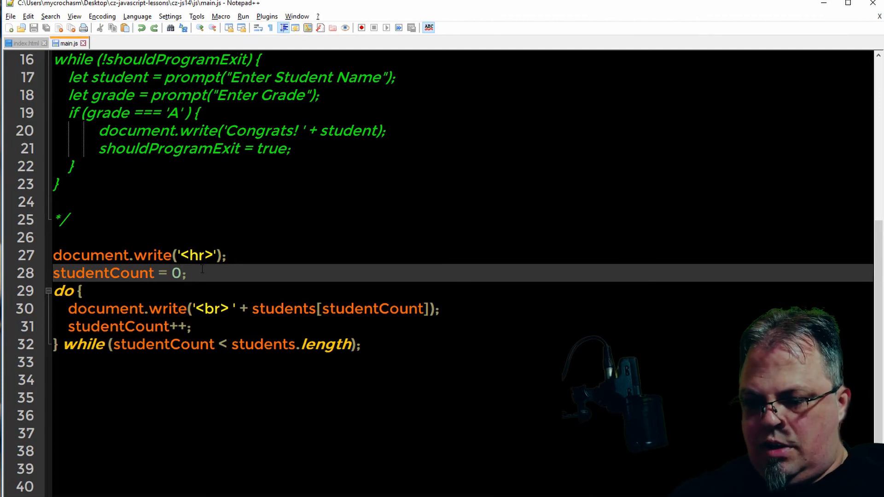
# Change studentCount = 0; to 11 on line 28 and review the do-while condition and body
pyautogui.write('11')
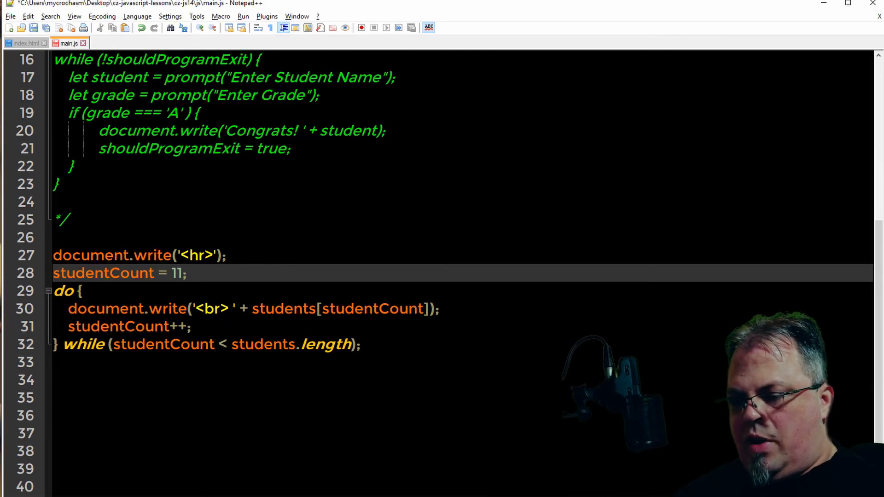
pyautogui.click(79, 309)
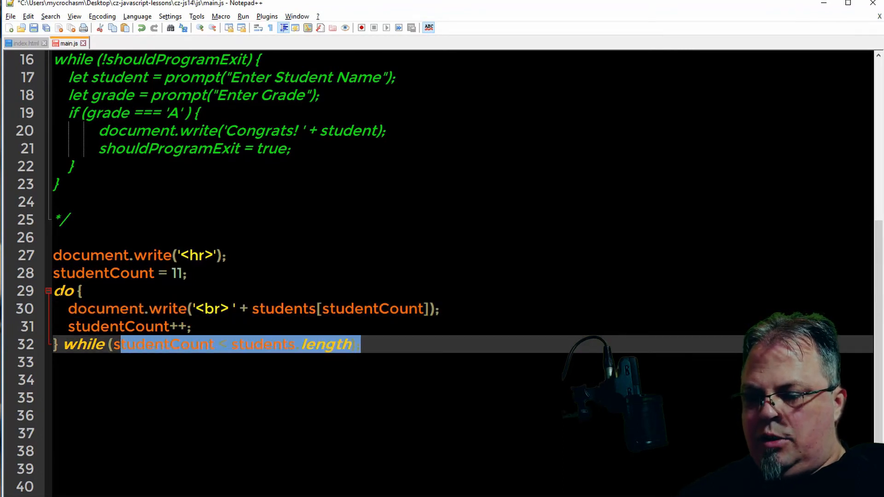
pyautogui.click(64, 291)
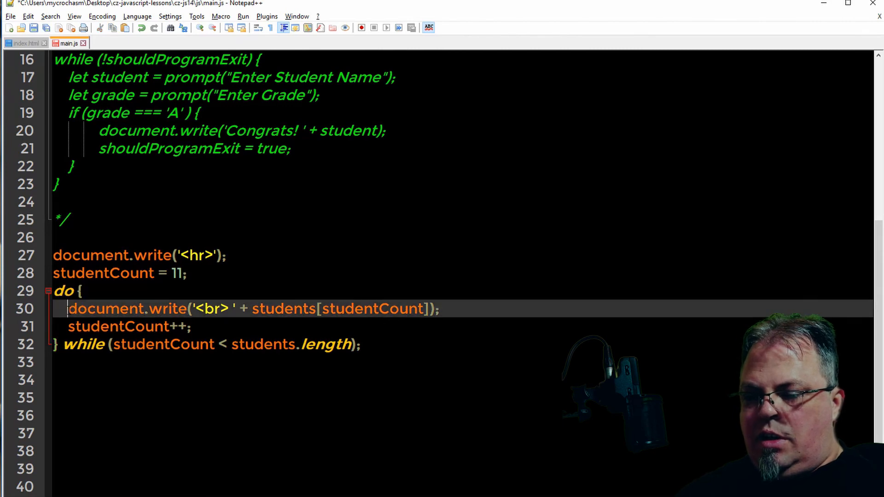
pyautogui.moveTo(68, 309); pyautogui.dragTo(389, 309)
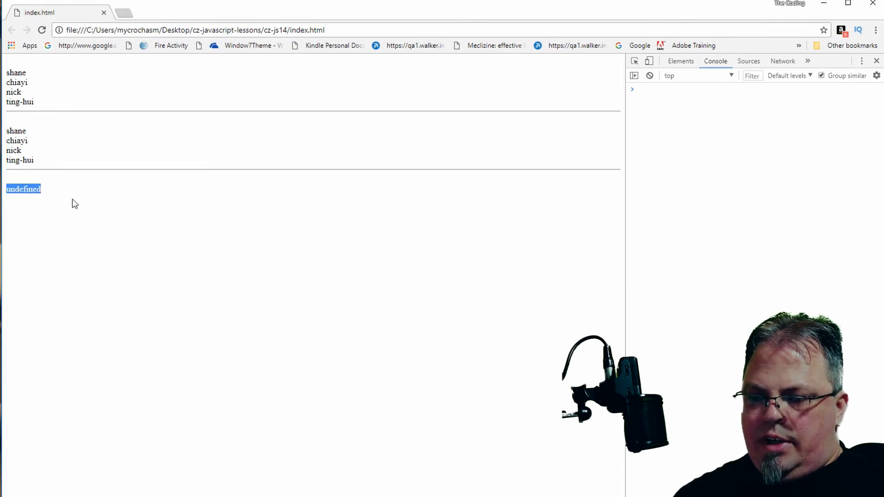
pyautogui.moveTo(250, 210)
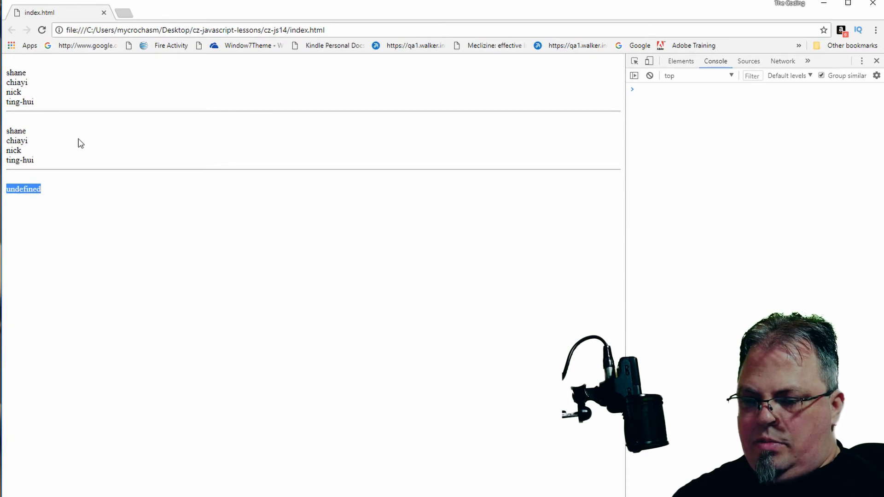
pyautogui.moveTo(139, 236)
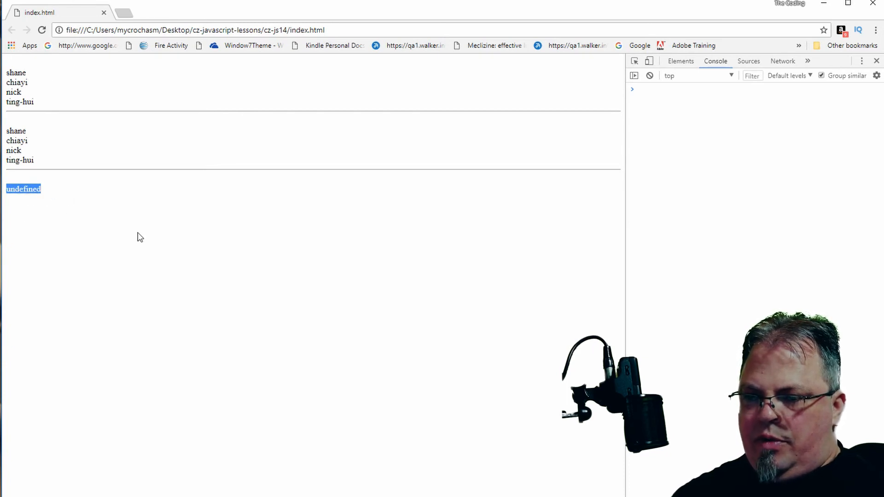
pyautogui.moveTo(185, 138)
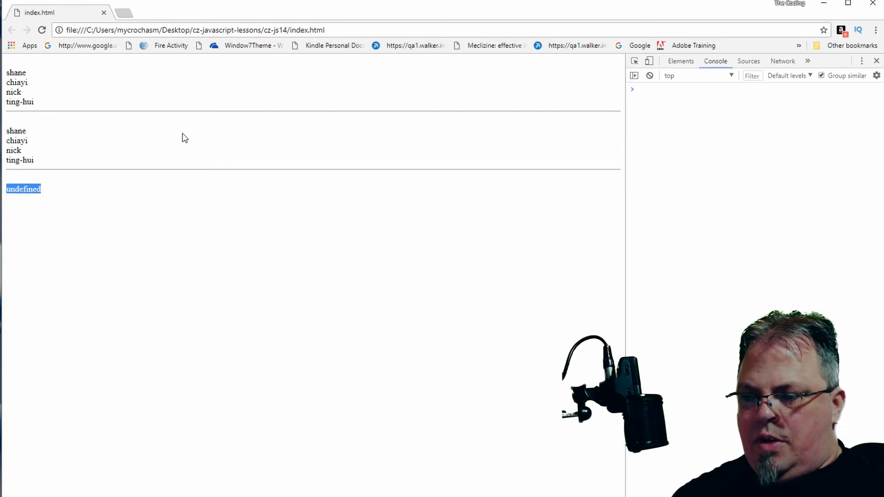
pyautogui.moveTo(150, 168)
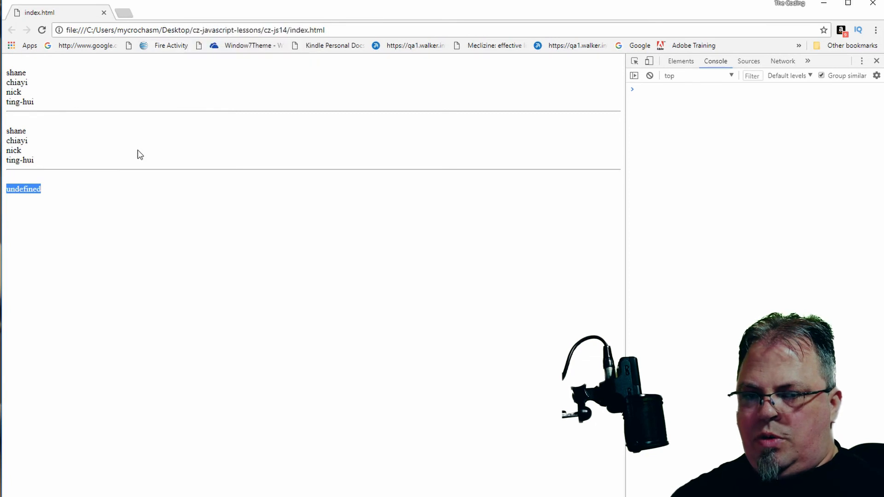
pyautogui.moveTo(58, 206)
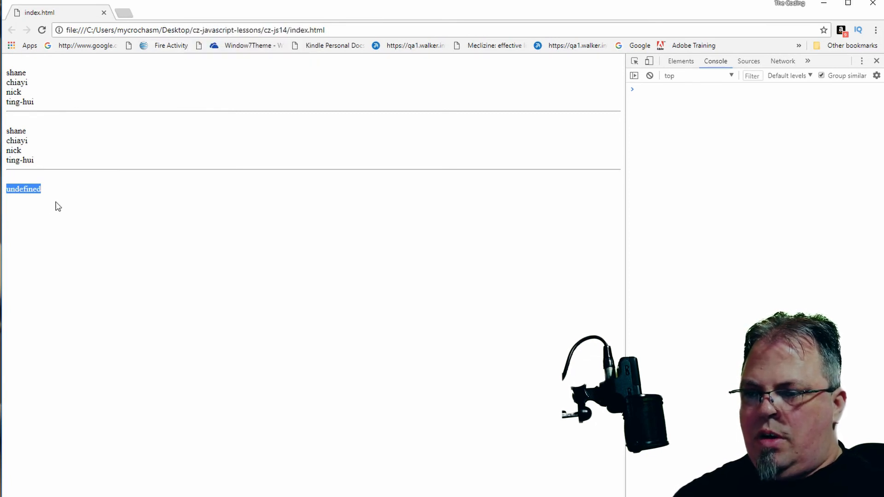
pyautogui.moveTo(100, 185)
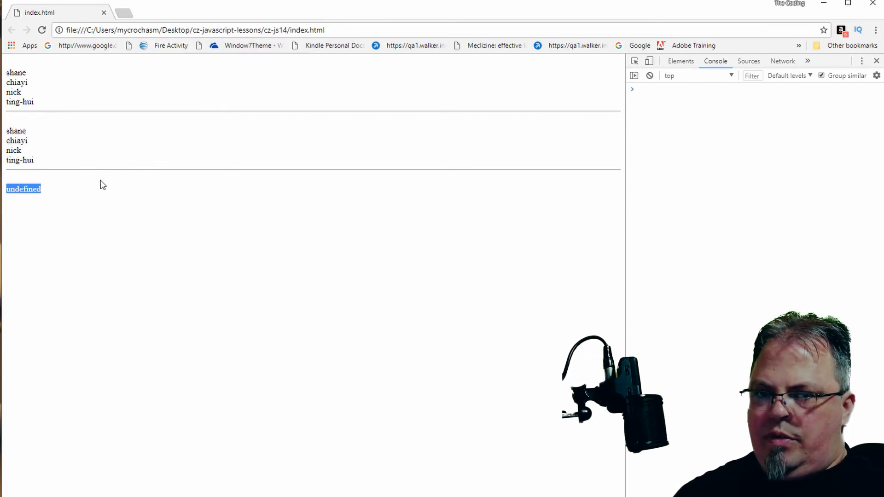
pyautogui.moveTo(108, 206)
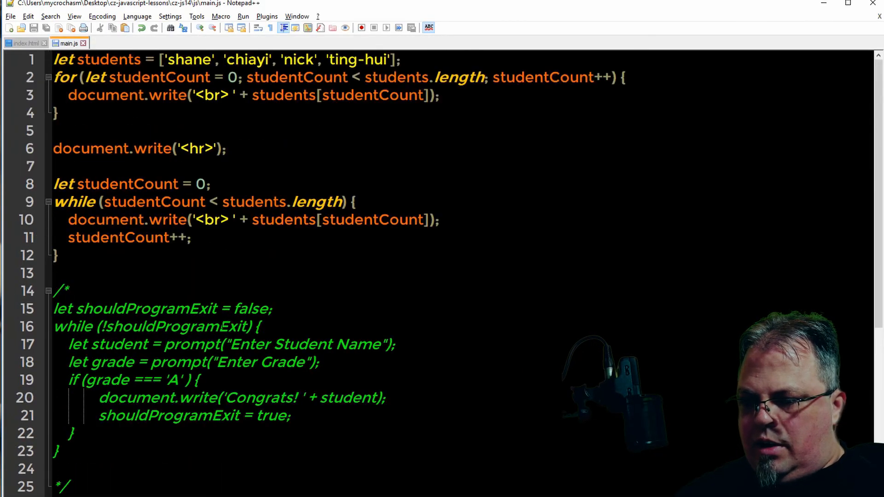
# Change let studentCount = 0; to 13 and reload index.html to see the while loop print nothing
pyautogui.write('13')
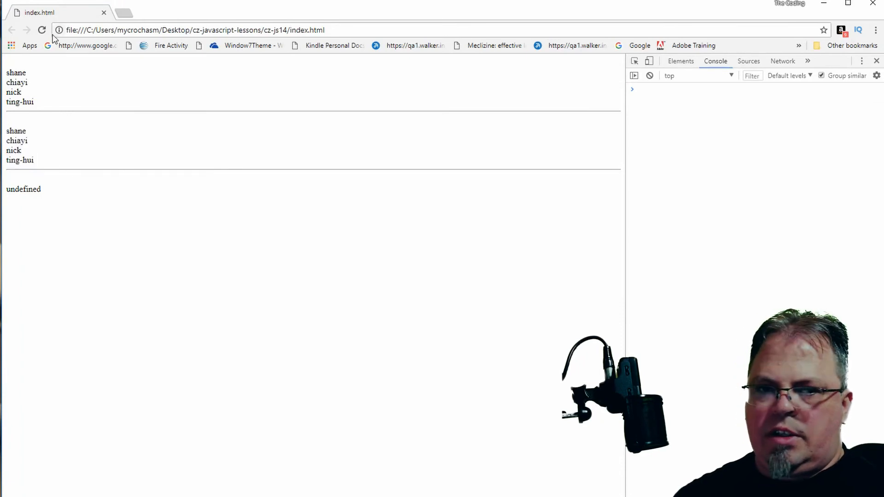
pyautogui.click(41, 29)
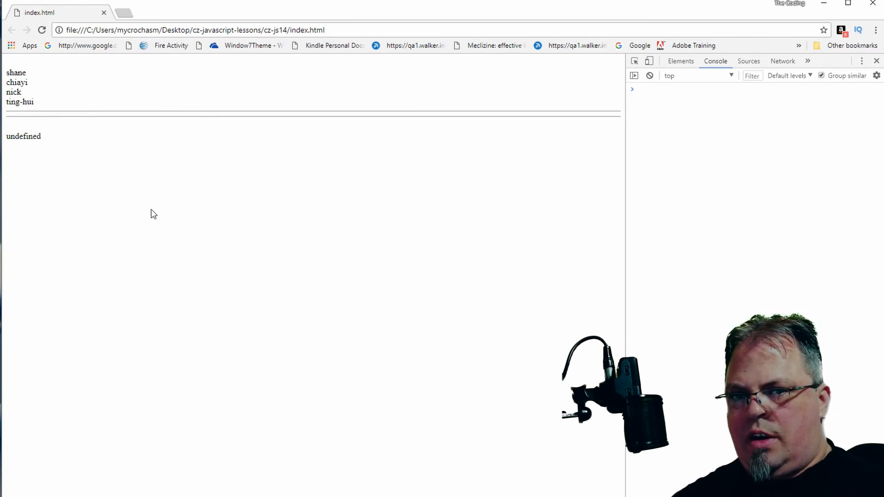
pyautogui.moveTo(145, 142)
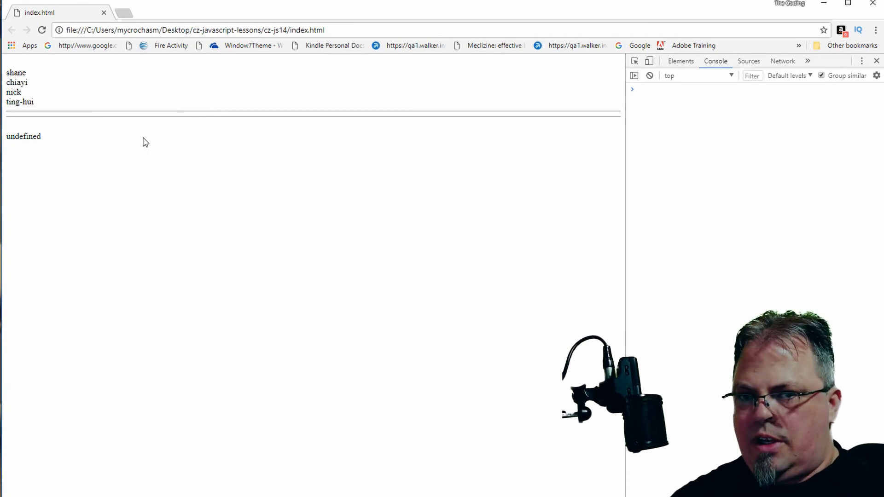
pyautogui.moveTo(168, 170)
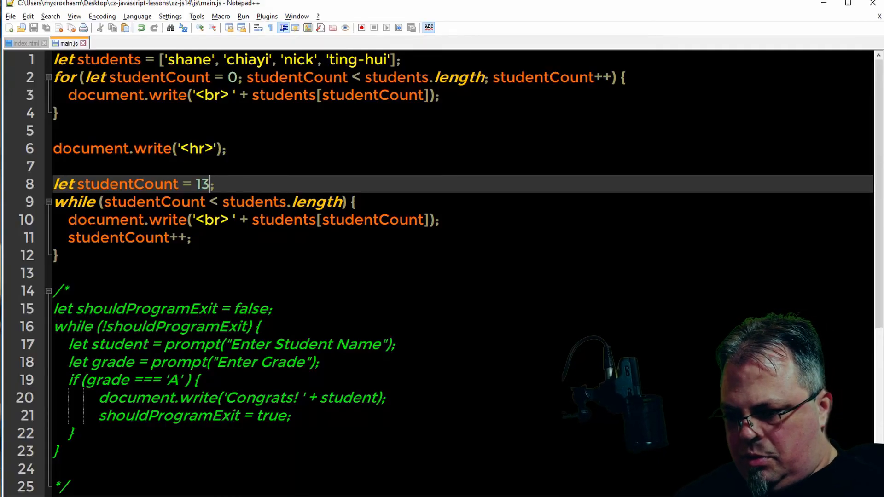
# Restore the counter to 0 and start an if testing students[studentCount] === 'chiayi' inside the while loop
pyautogui.scroll(-3)
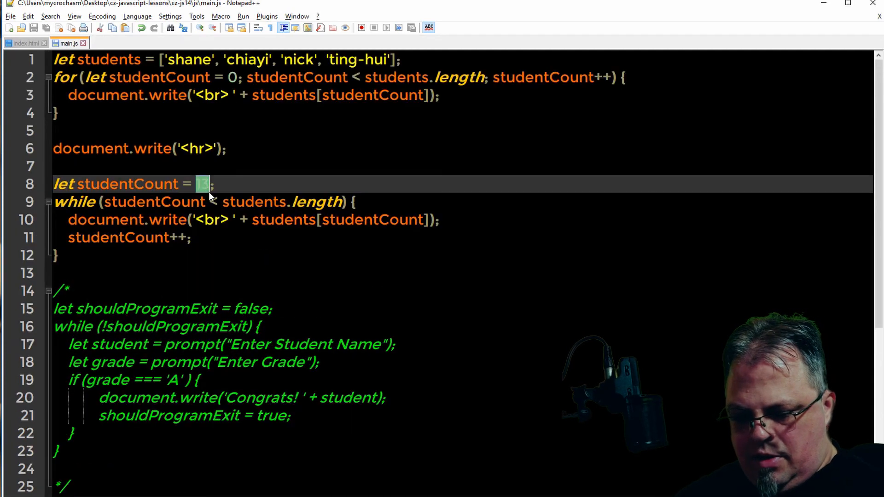
pyautogui.write('0')
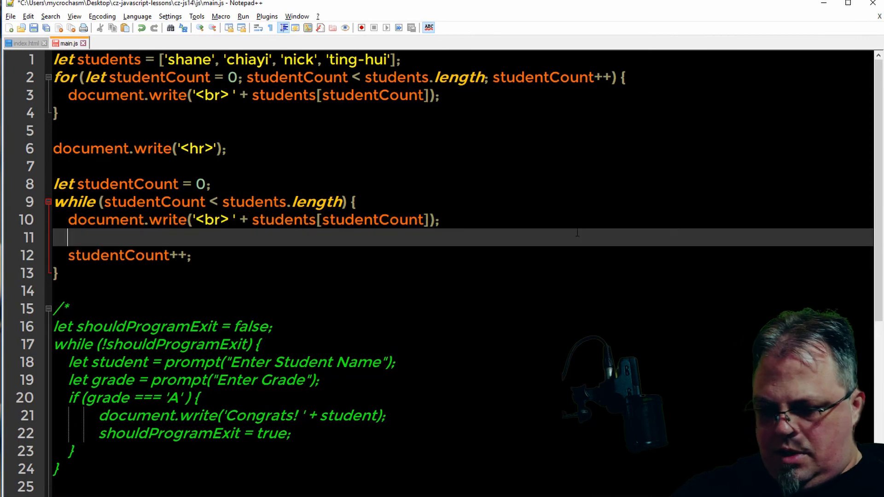
pyautogui.write('if(')
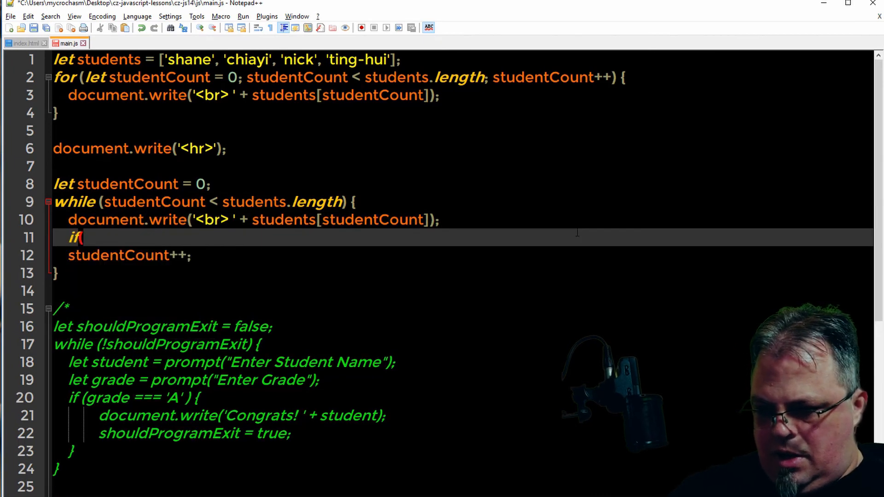
pyautogui.write('students')
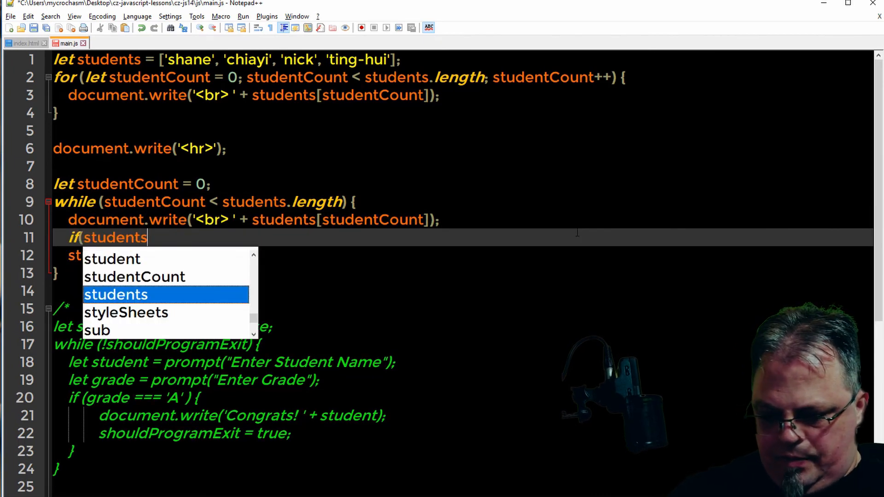
pyautogui.write('[studentCount')
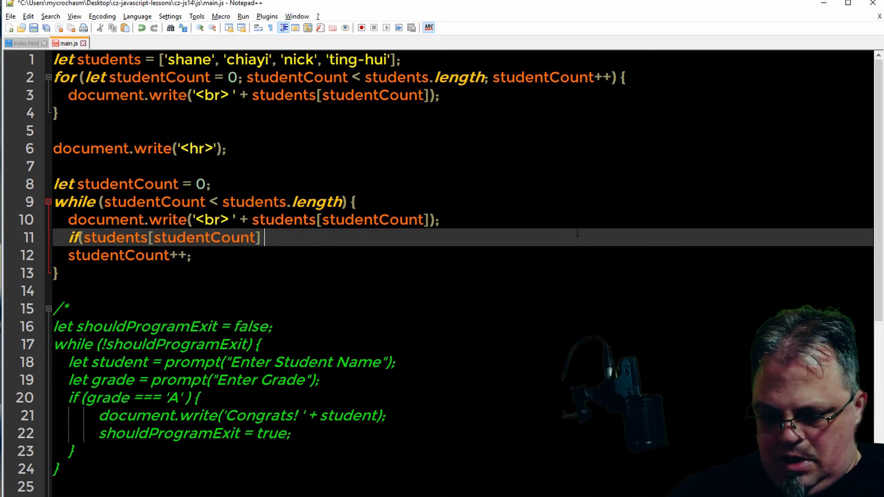
pyautogui.write('===')
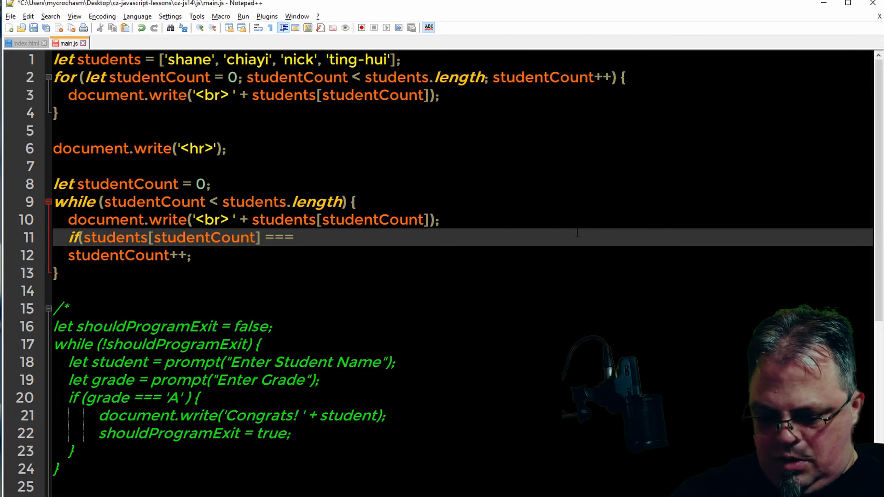
pyautogui.write("'")
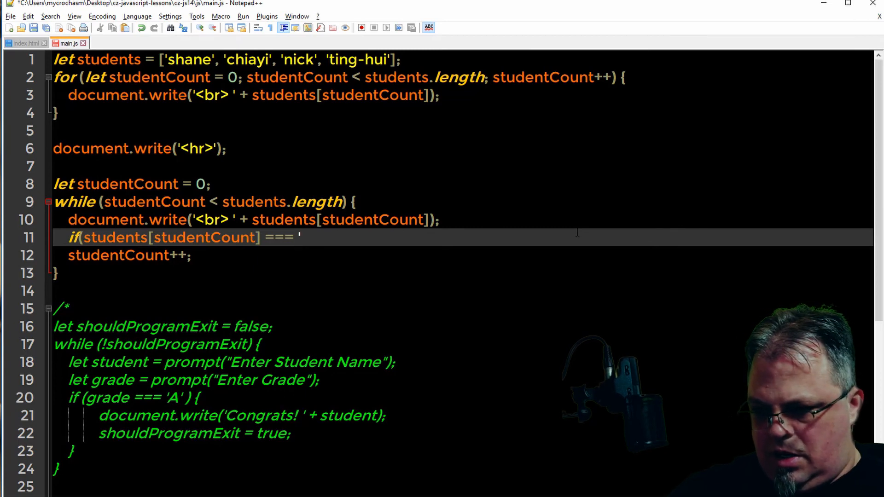
pyautogui.write('sh')
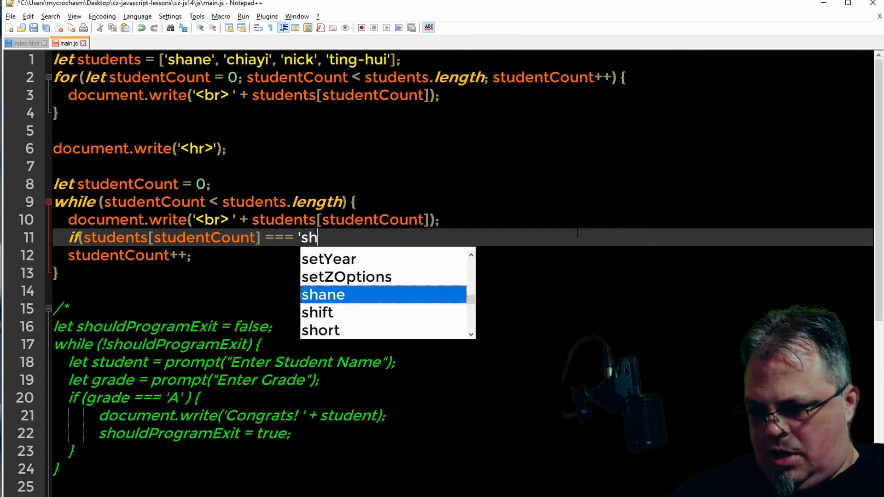
pyautogui.write('an')
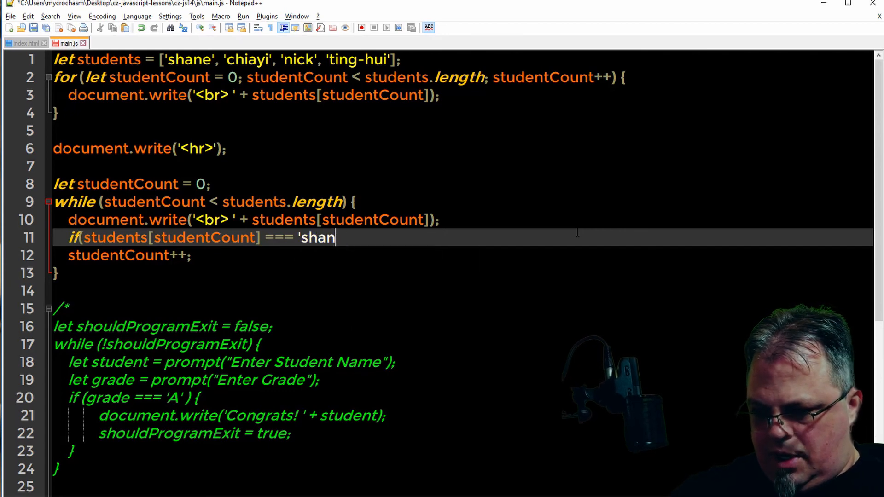
pyautogui.write('chiayi')
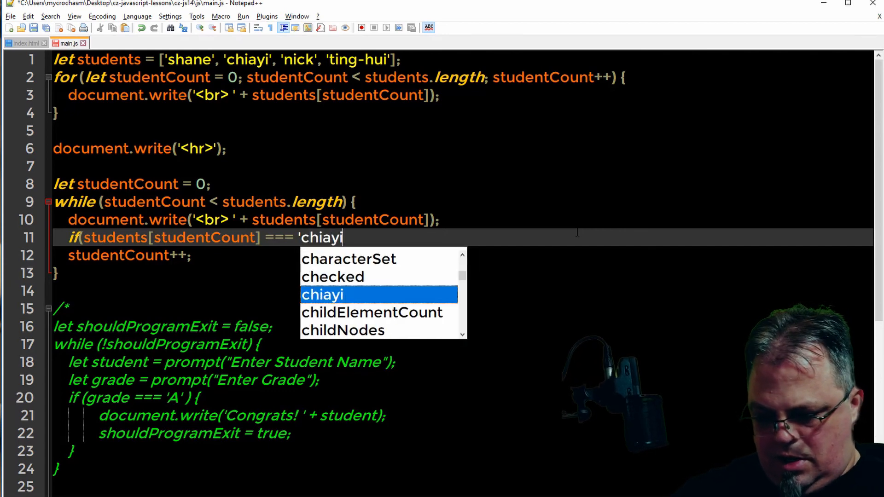
pyautogui.press('Escape')
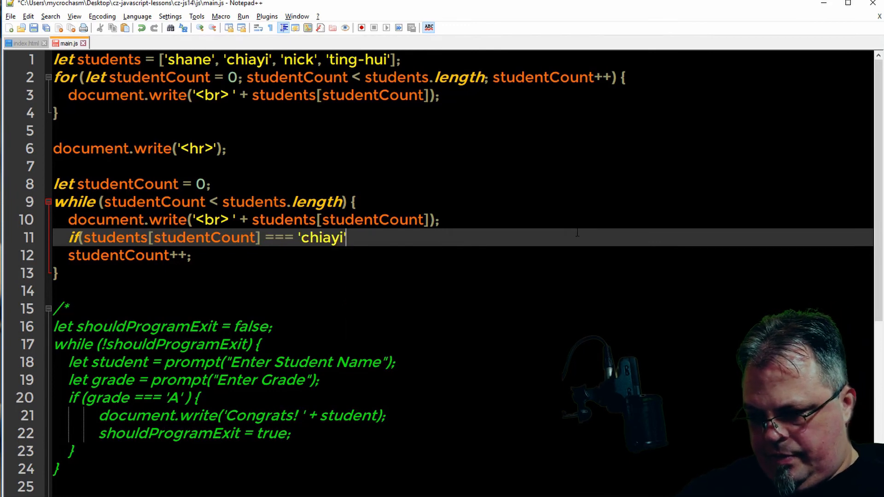
# Close the condition, open the if block and put a break statement inside it
pyautogui.write(')')
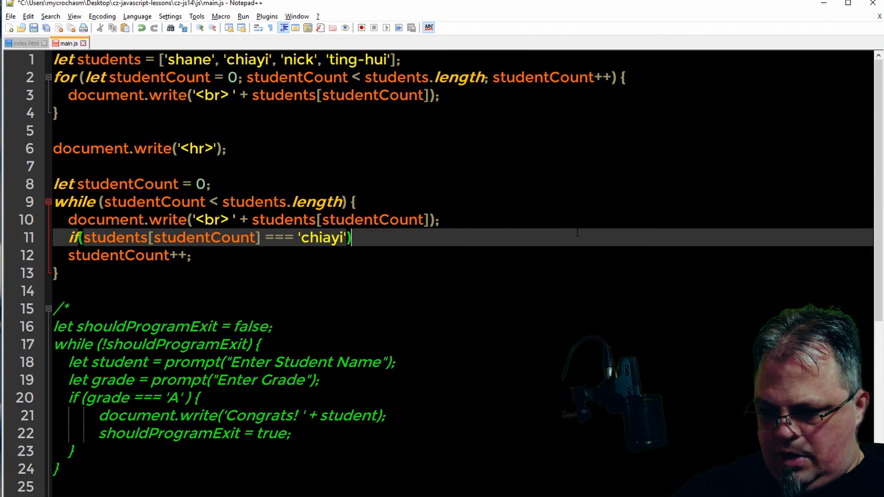
pyautogui.write('{')
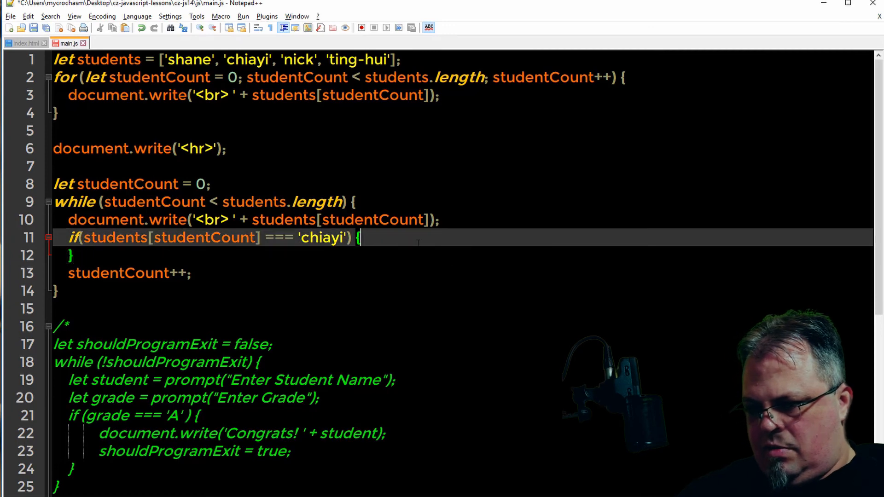
pyautogui.press('Enter')
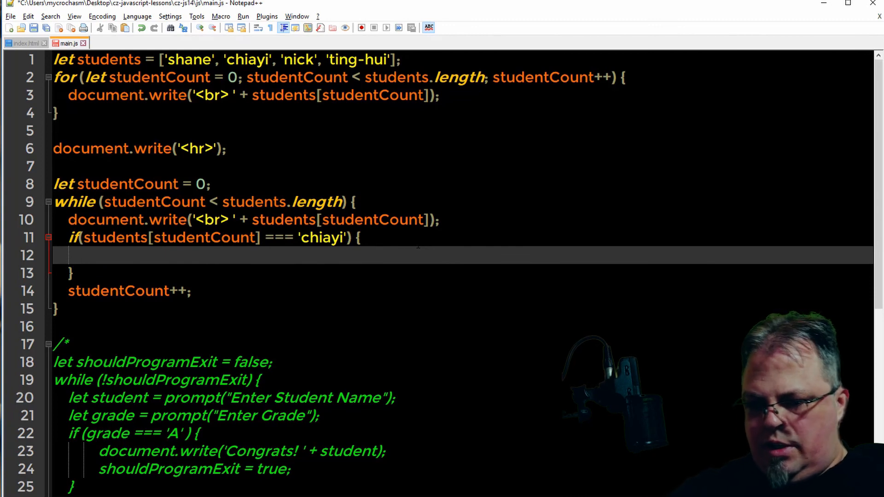
pyautogui.write('break')
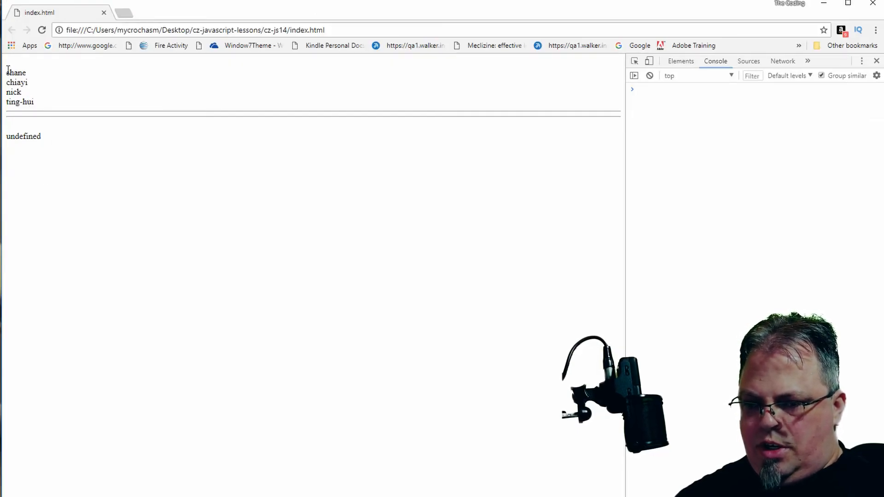
# Reload index.html so the while loop lists only shane and chiayi
pyautogui.click(42, 30)
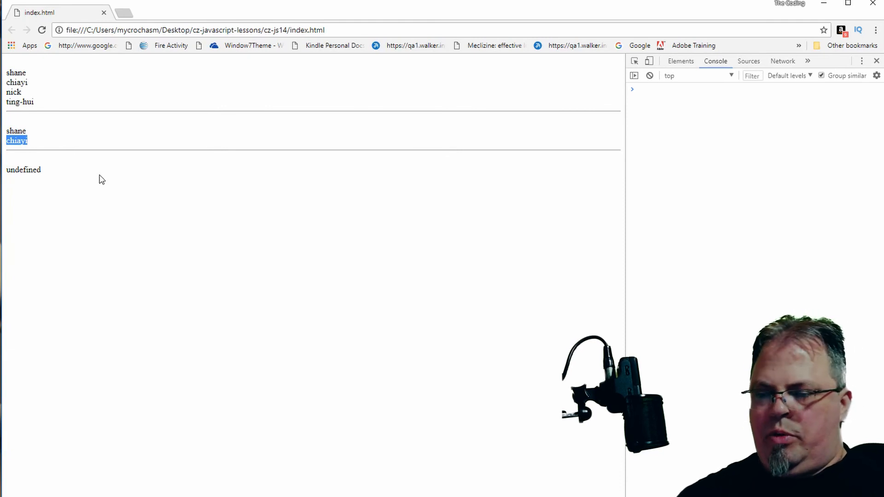
pyautogui.moveTo(198, 155)
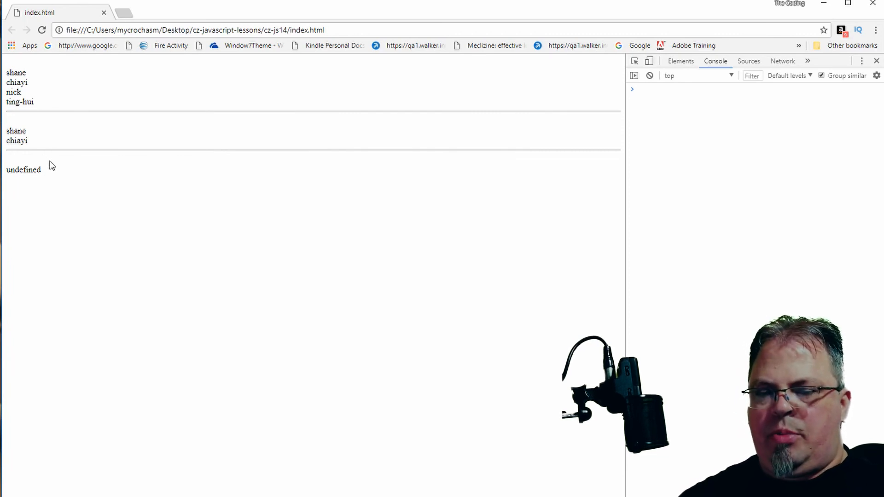
pyautogui.moveTo(64, 180)
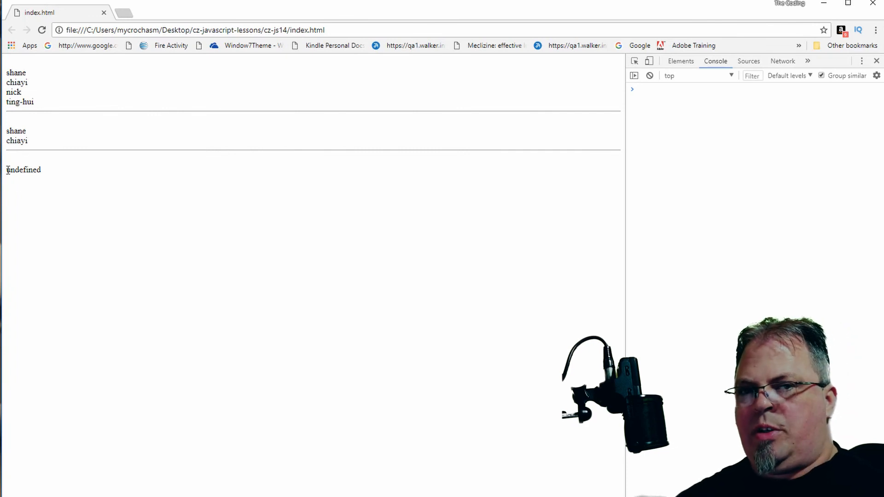
pyautogui.moveTo(8, 162)
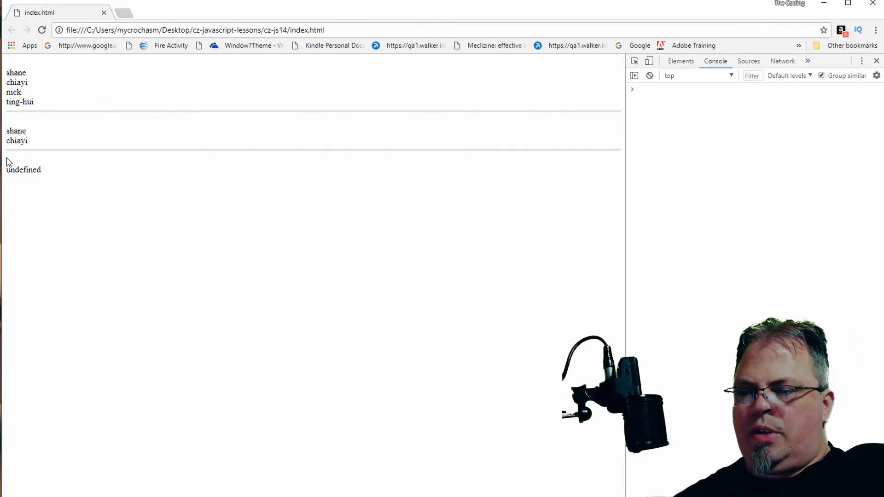
pyautogui.moveTo(197, 107)
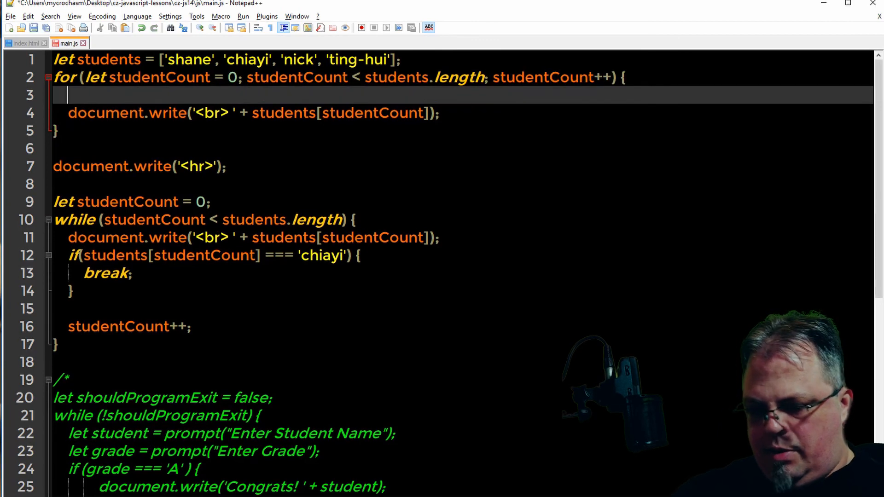
# Add if(students[studentCount] === 'chiayi') { continue; } at the top of the for loop
pyautogui.write('if')
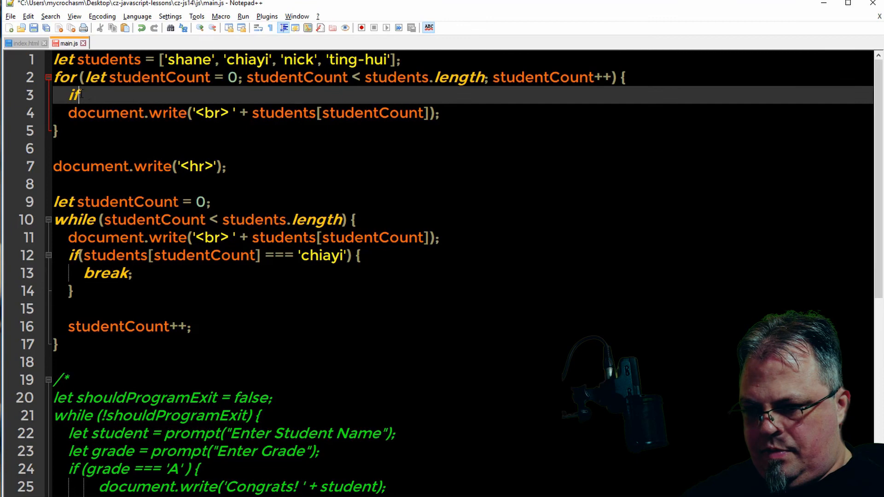
pyautogui.write("(students[studentCount] === 'chiayi')")
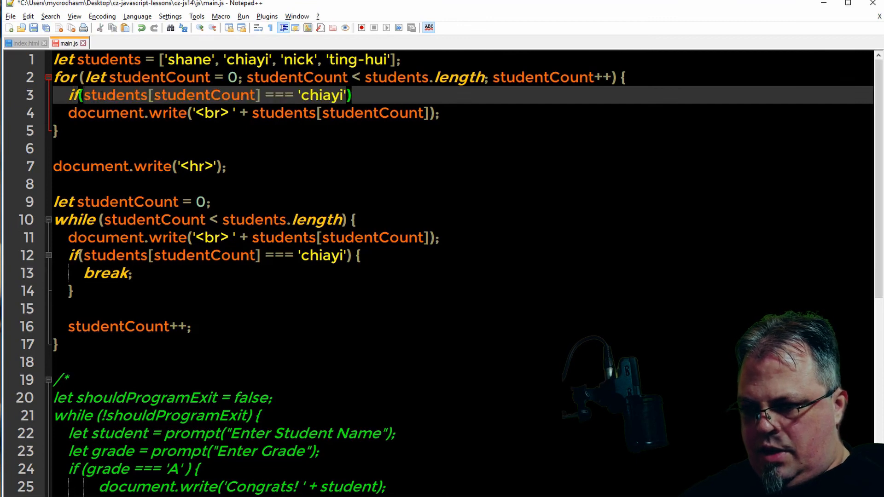
pyautogui.click(356, 94)
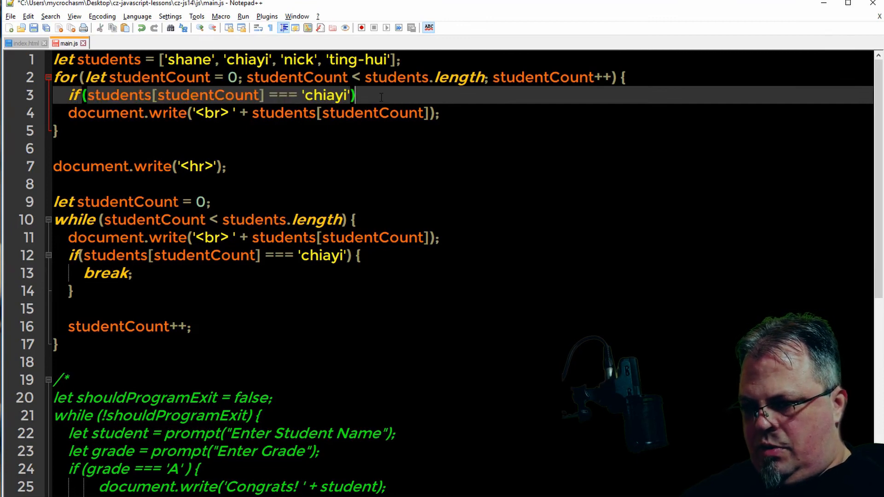
pyautogui.write('{')
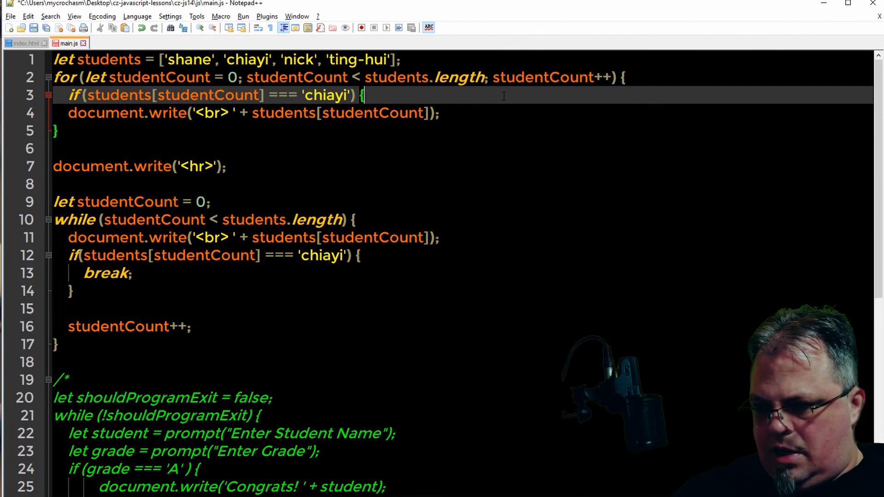
pyautogui.press('Enter')
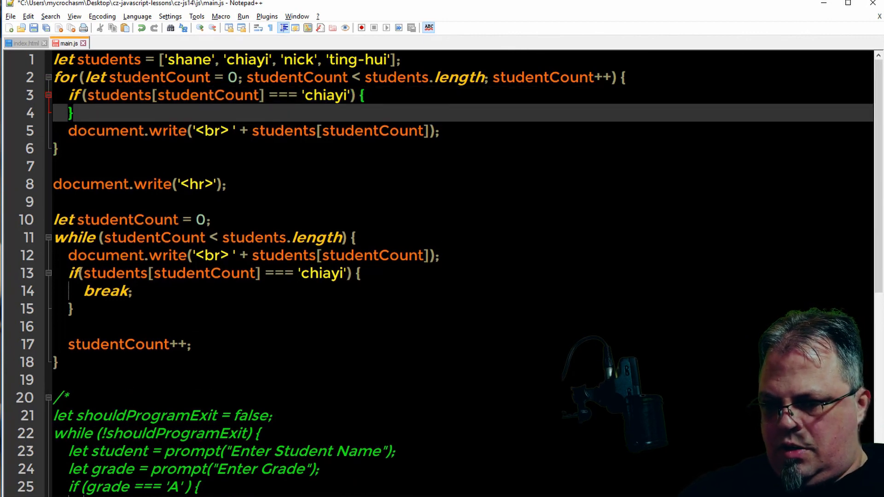
pyautogui.press('Enter')
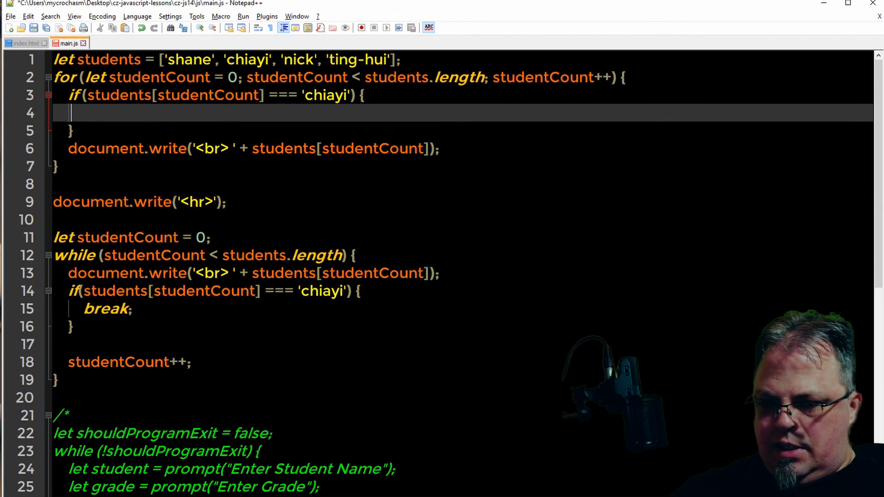
pyautogui.write('contin')
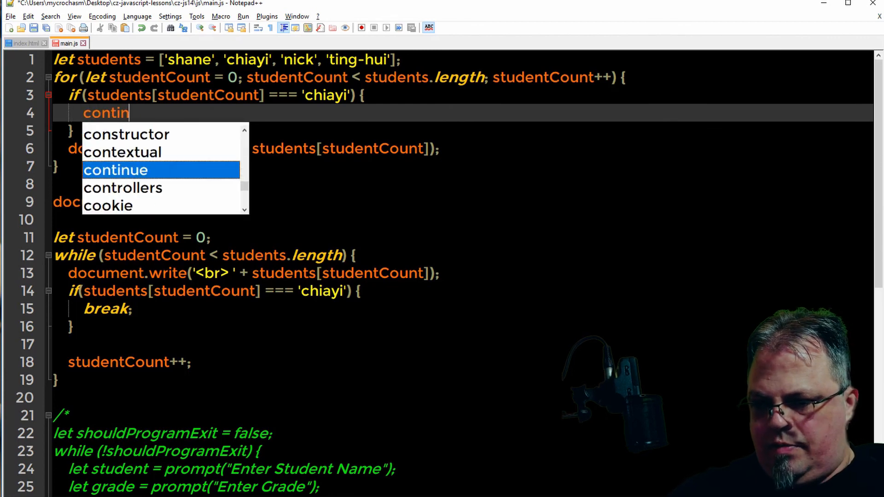
pyautogui.press('Tab')
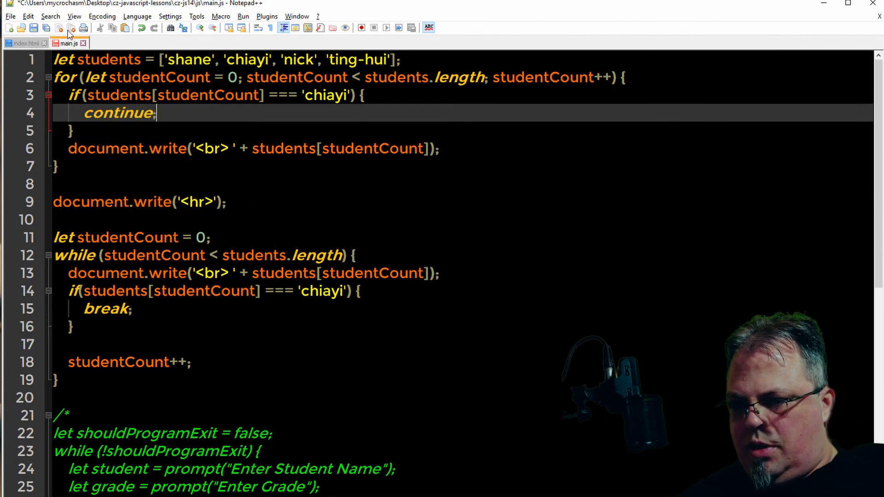